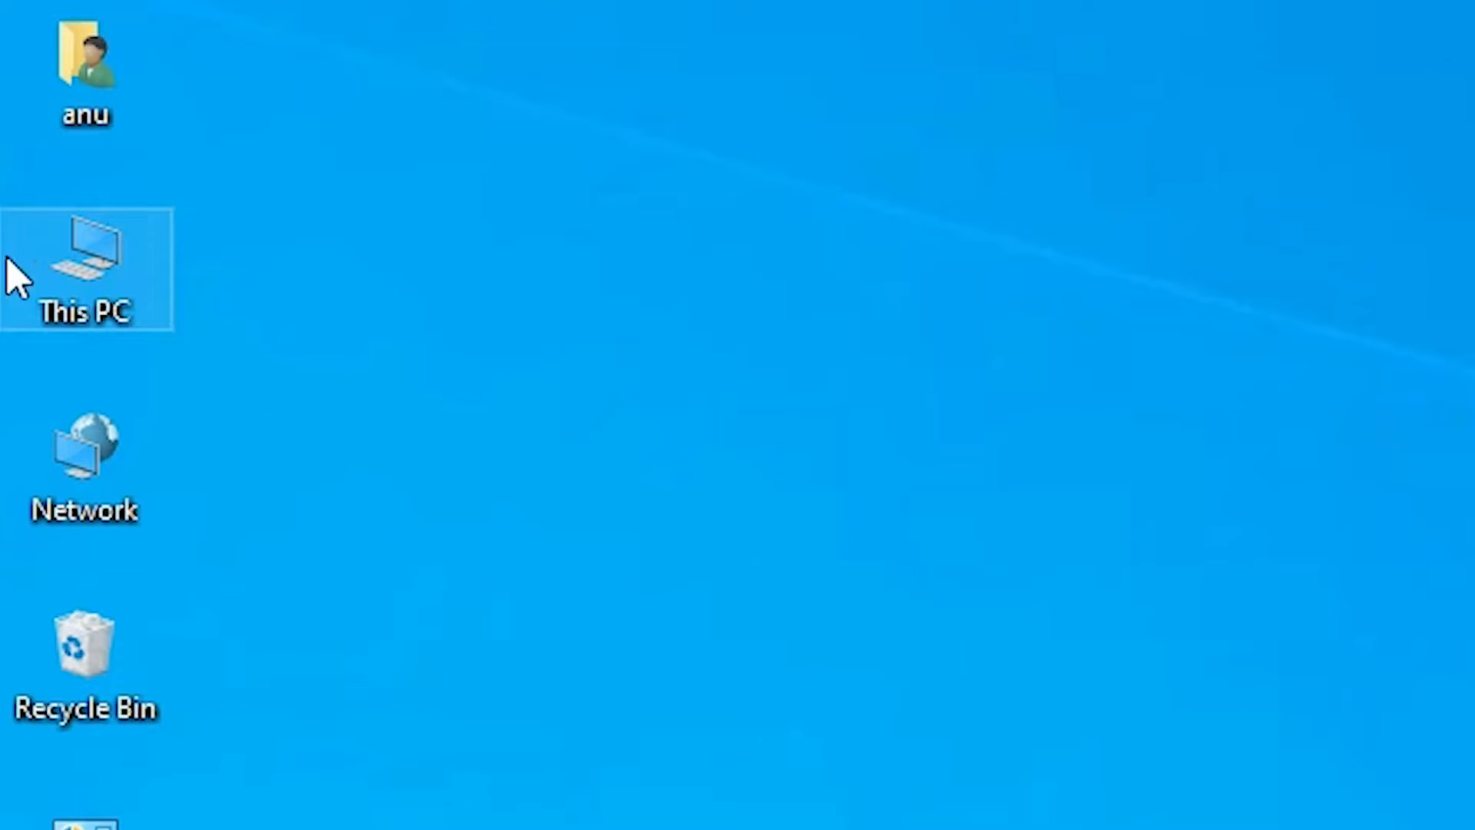
Check the PC's system properties from This PC, then switch to Google Chrome.
right_click(85, 271)
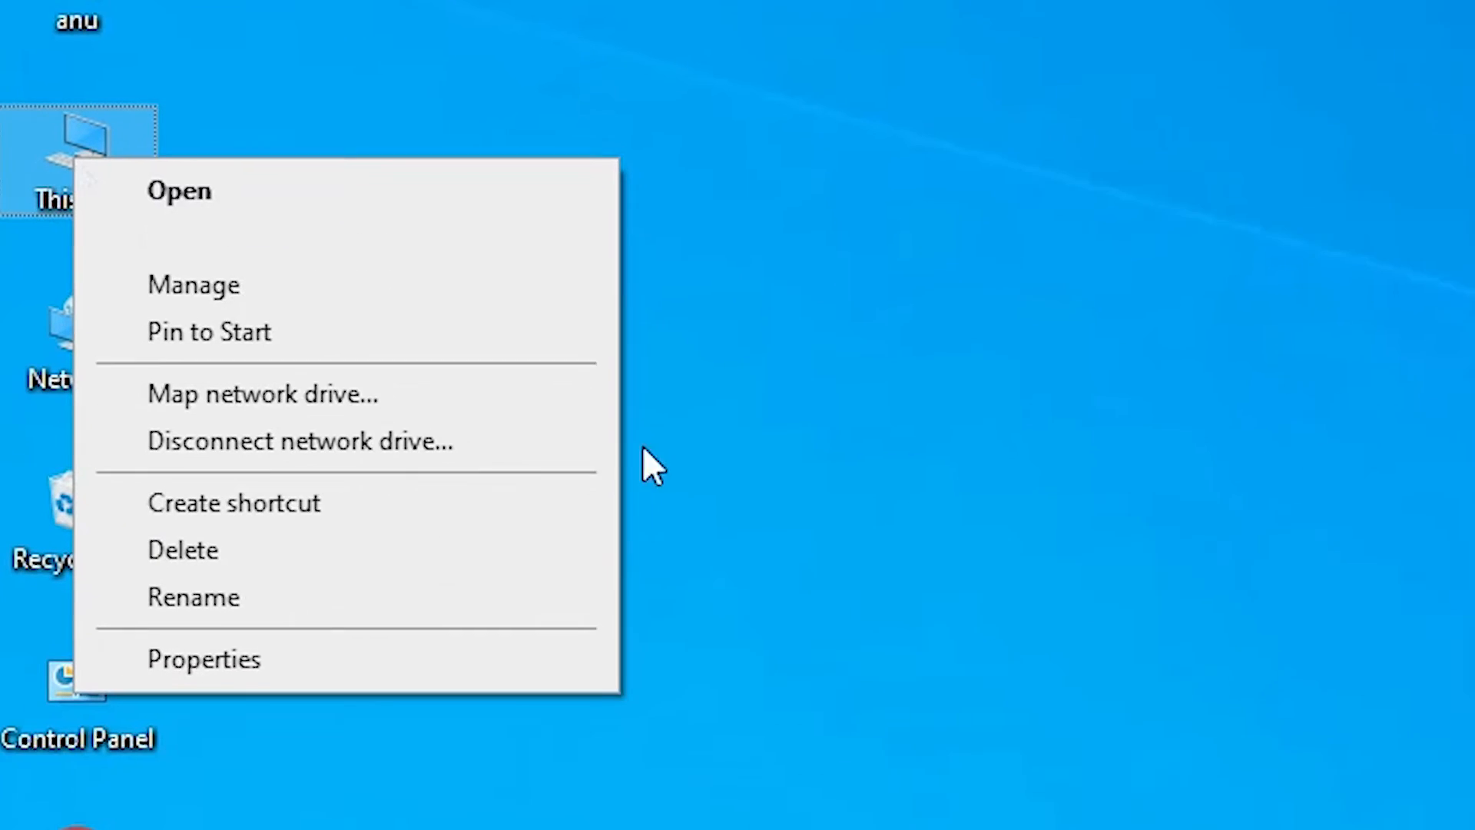
left_click(205, 659)
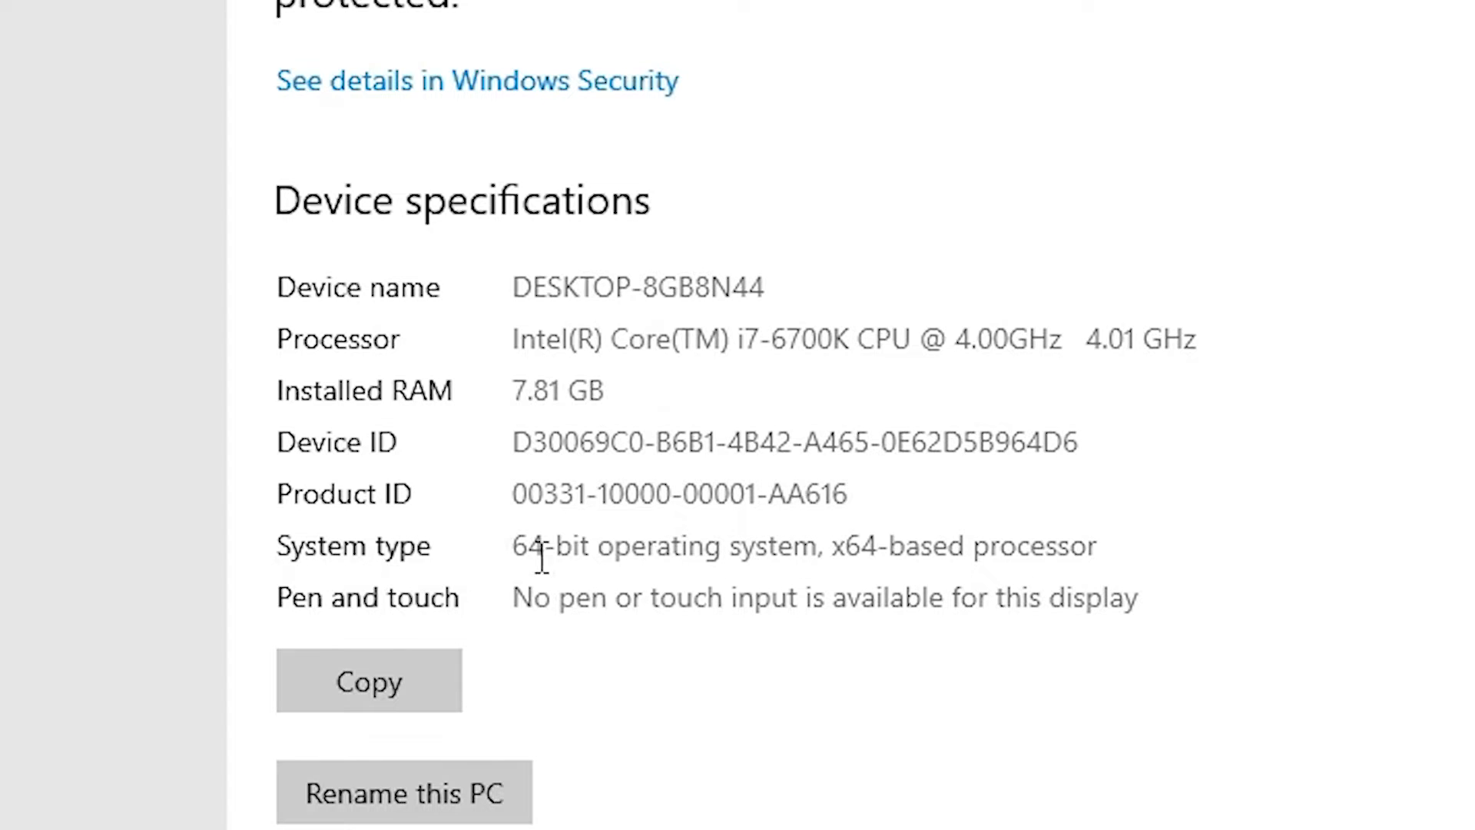
mouse_move(508, 588)
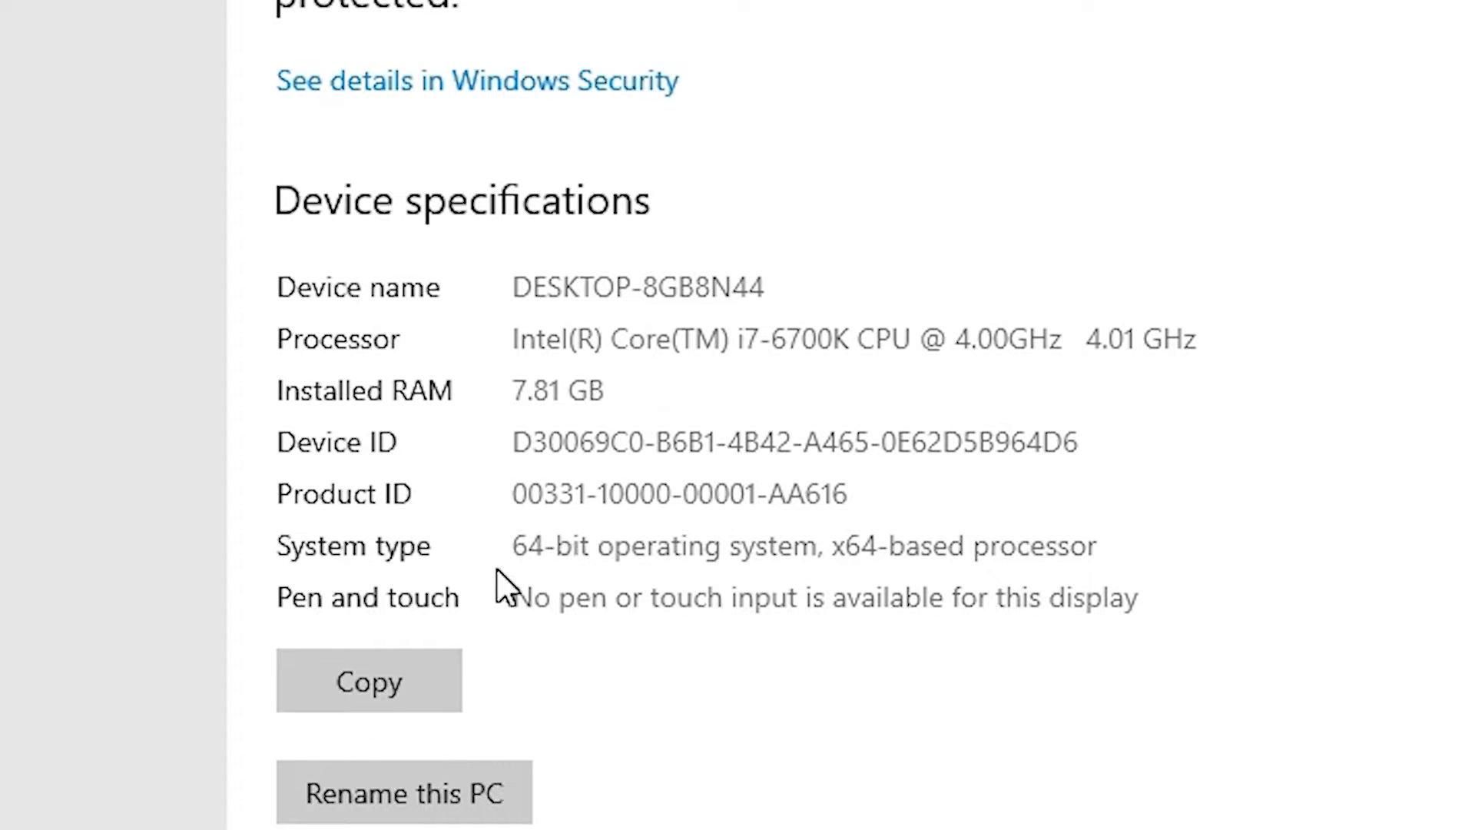
mouse_move(773, 584)
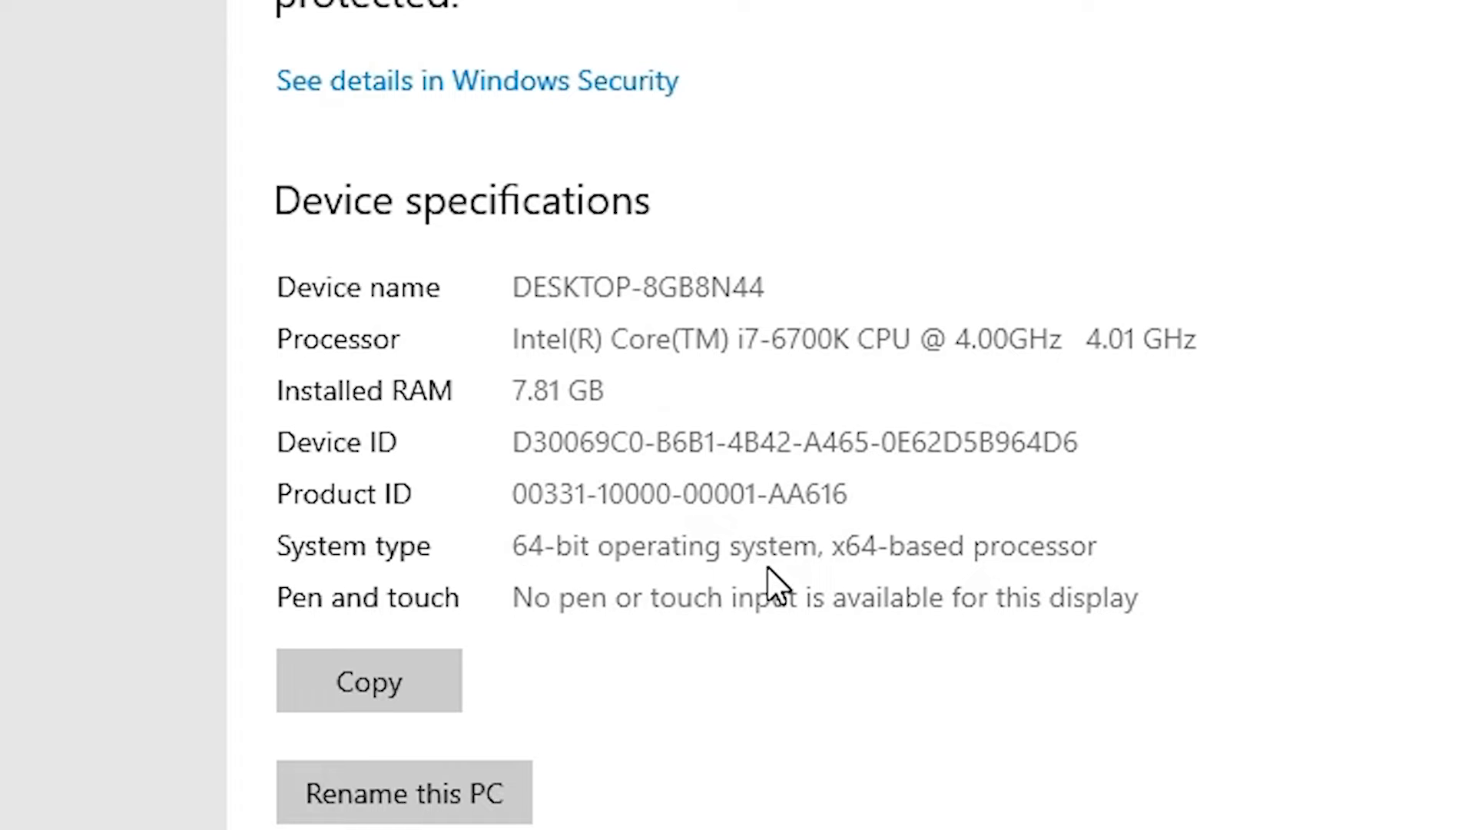
mouse_move(771, 579)
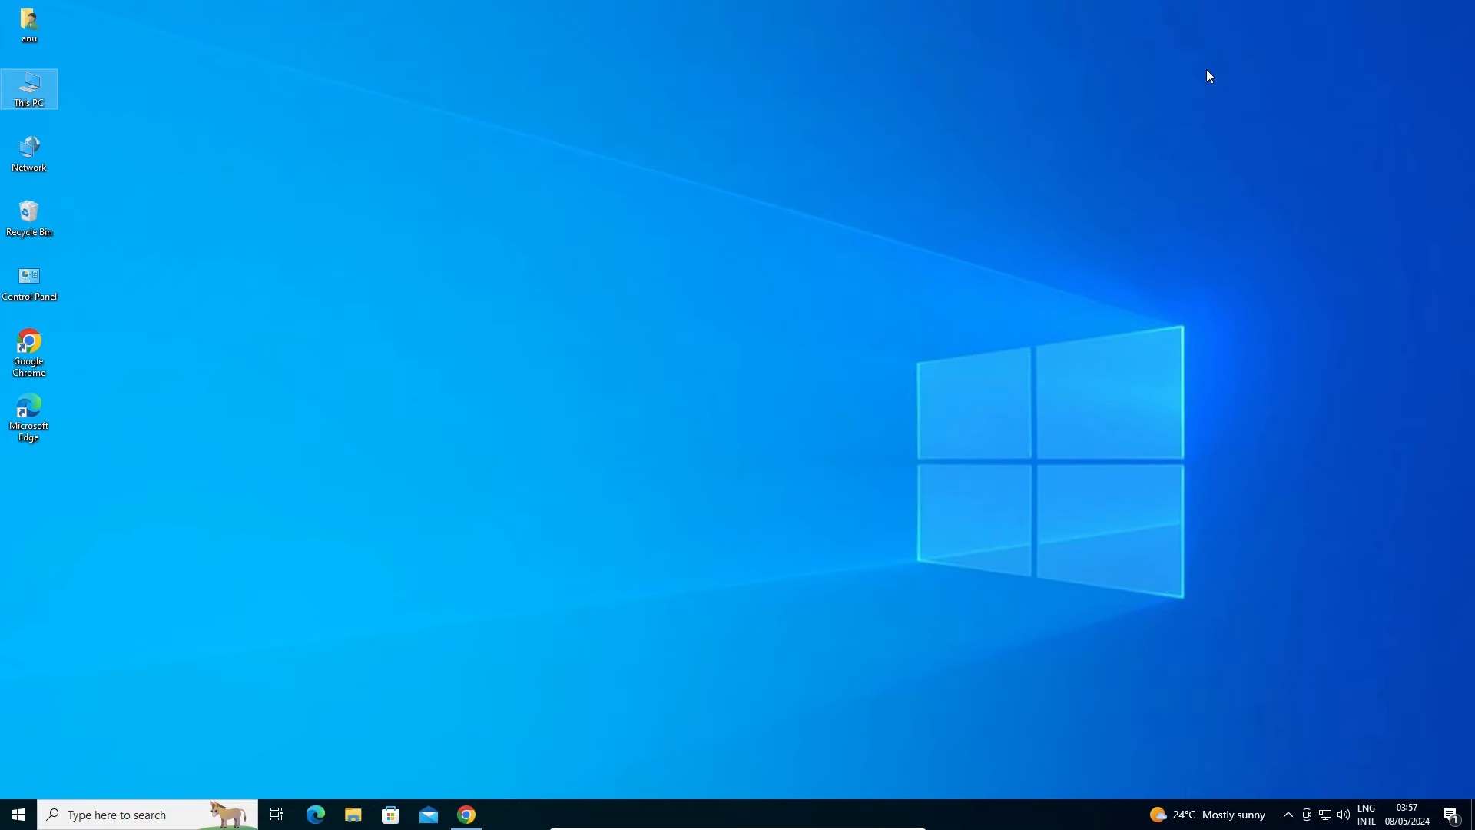
mouse_move(493, 532)
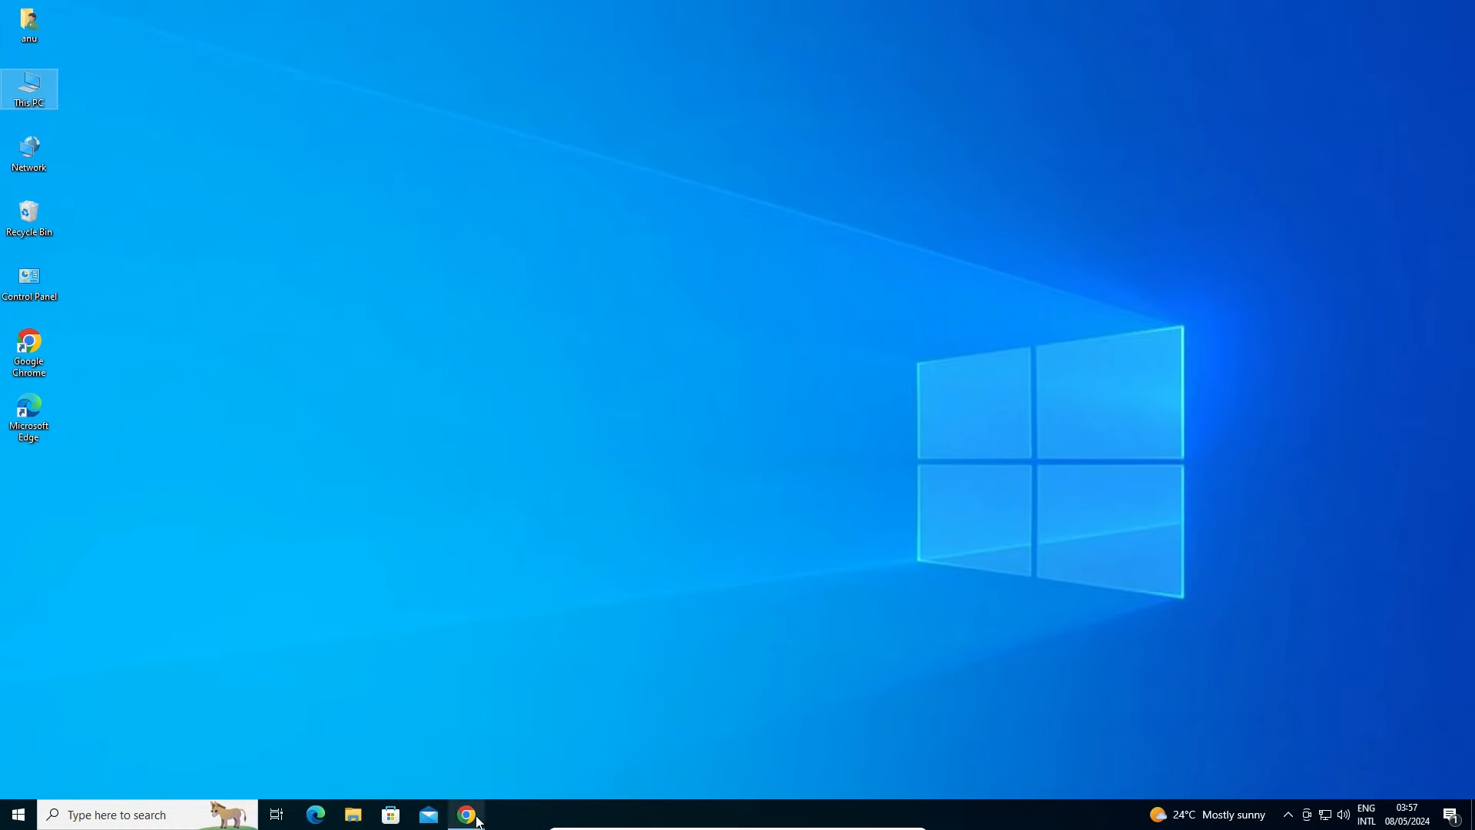
left_click(465, 813)
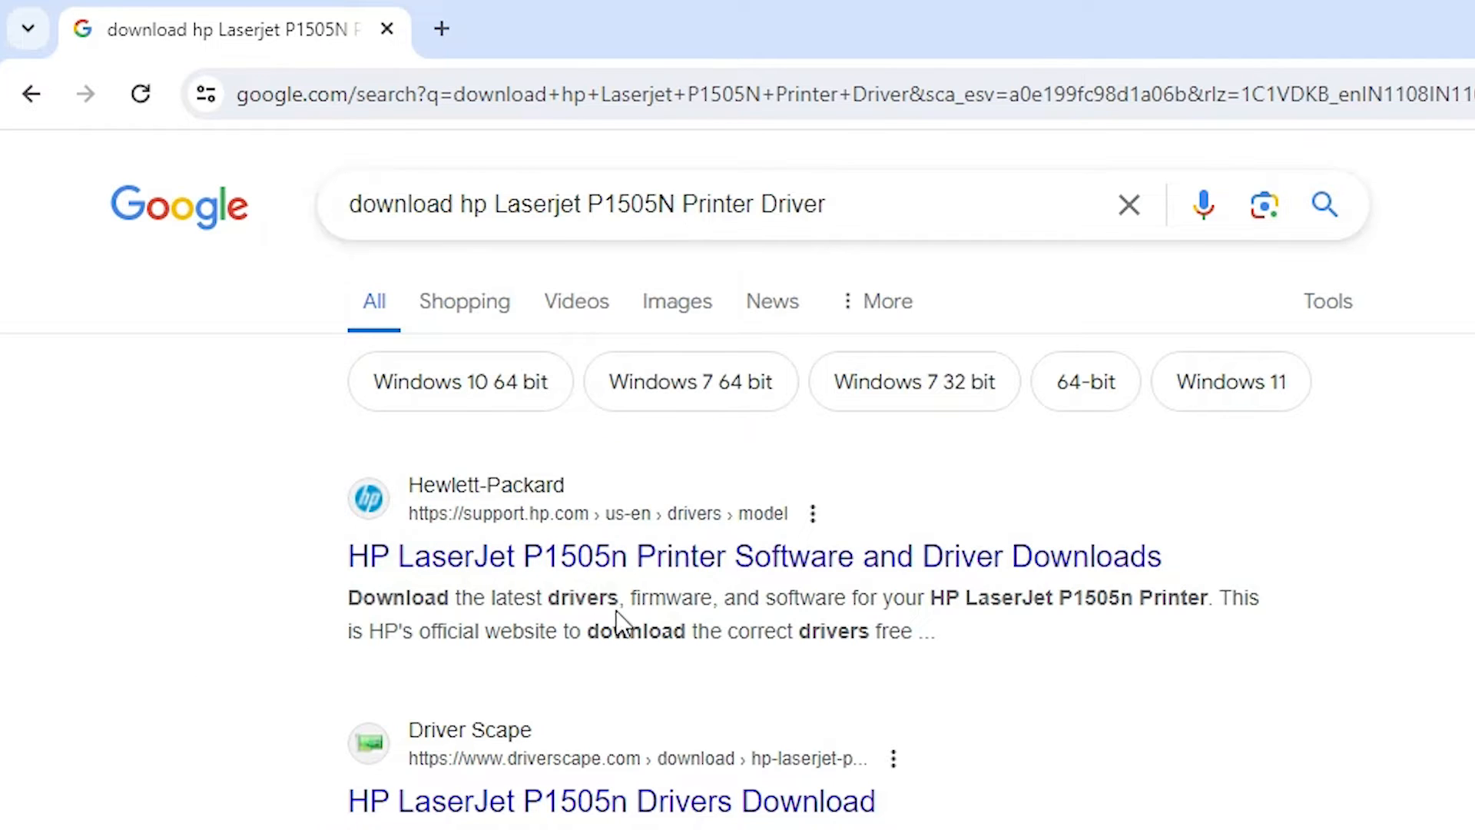
mouse_move(569, 550)
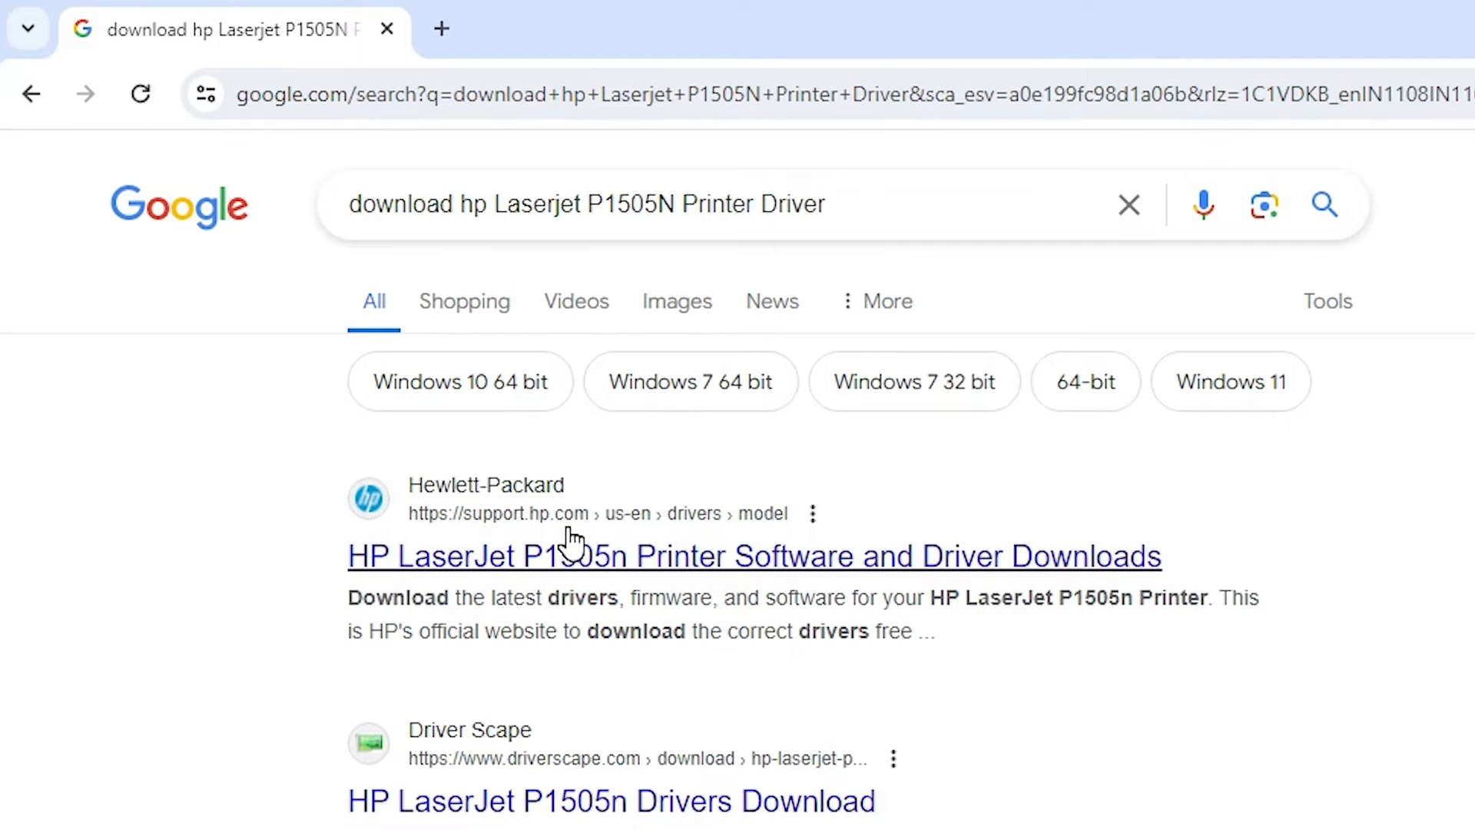
mouse_move(512, 569)
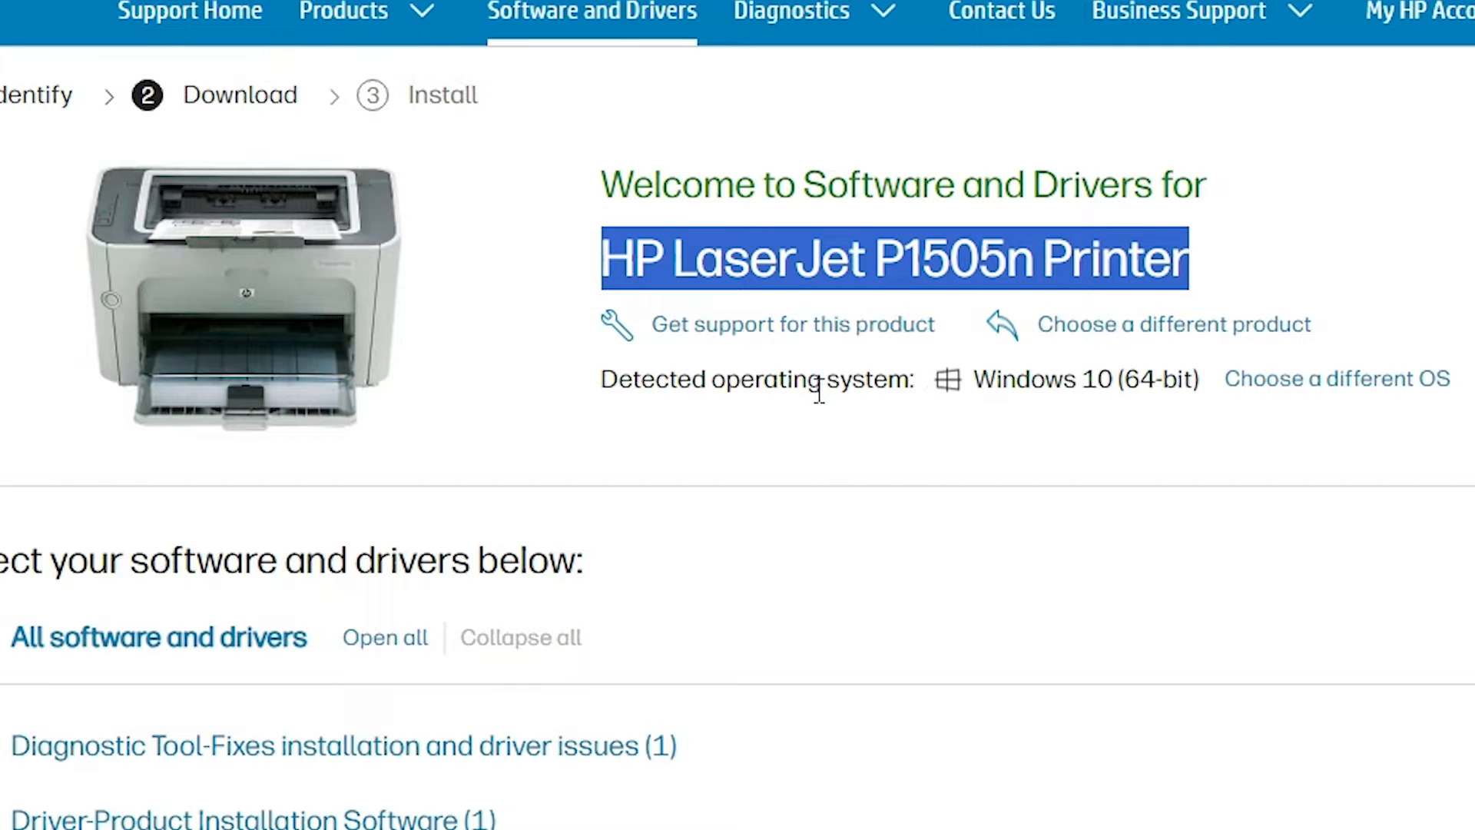
Change the driver page's operating system to Windows, version Windows 10 (64-bit).
scroll("right", 3)
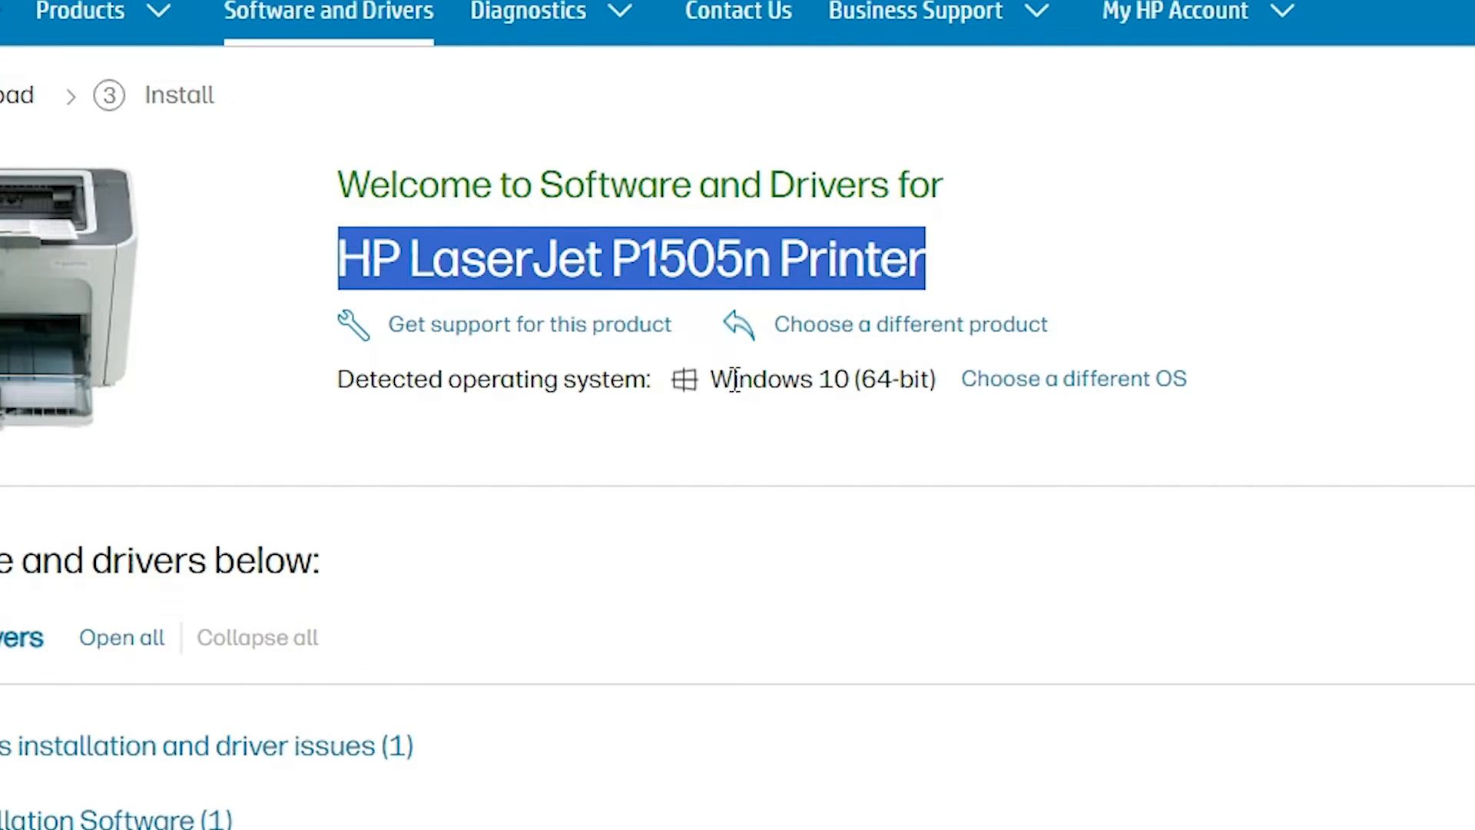
mouse_move(725, 313)
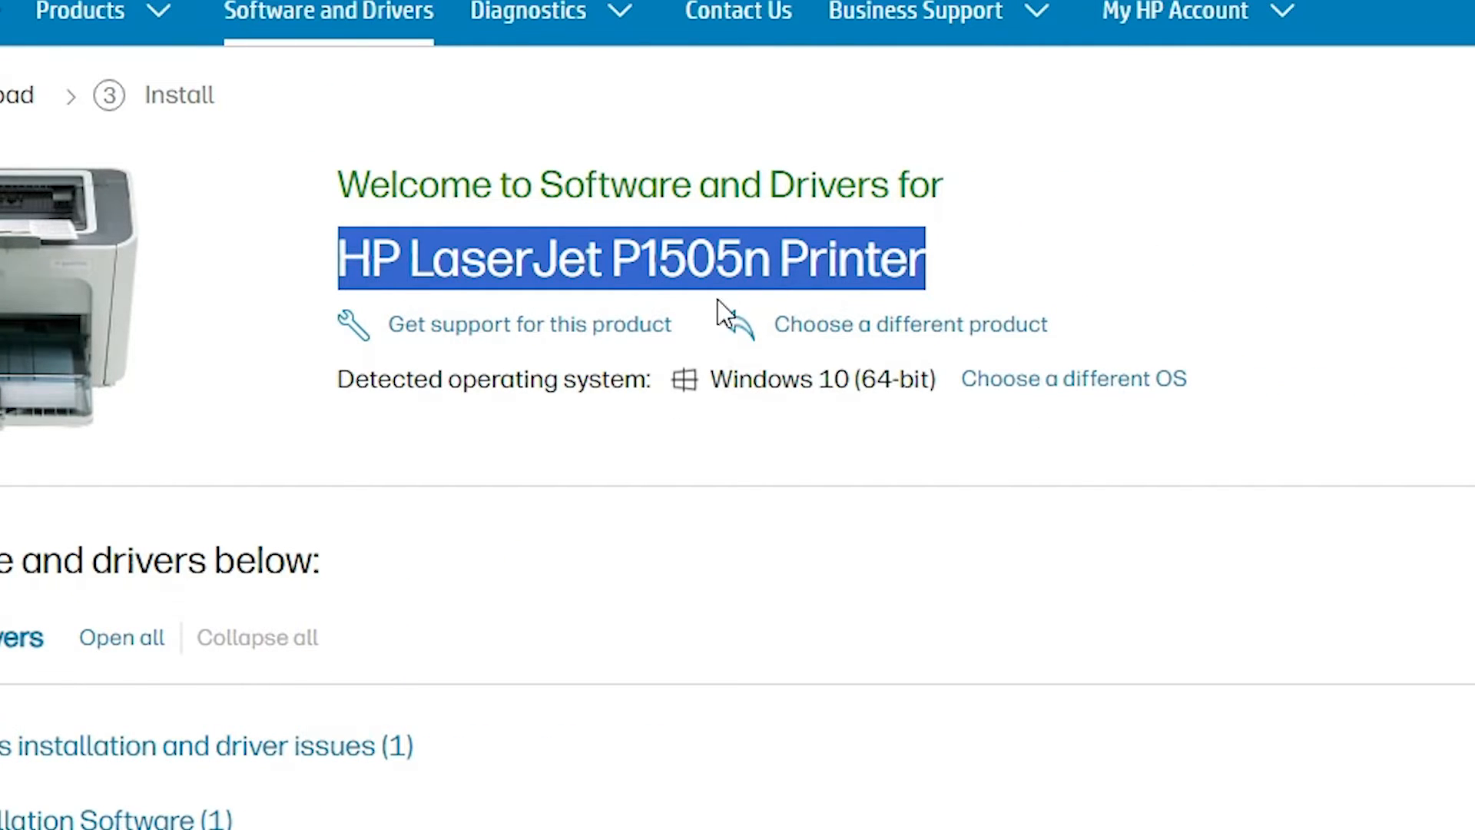
mouse_move(1073, 378)
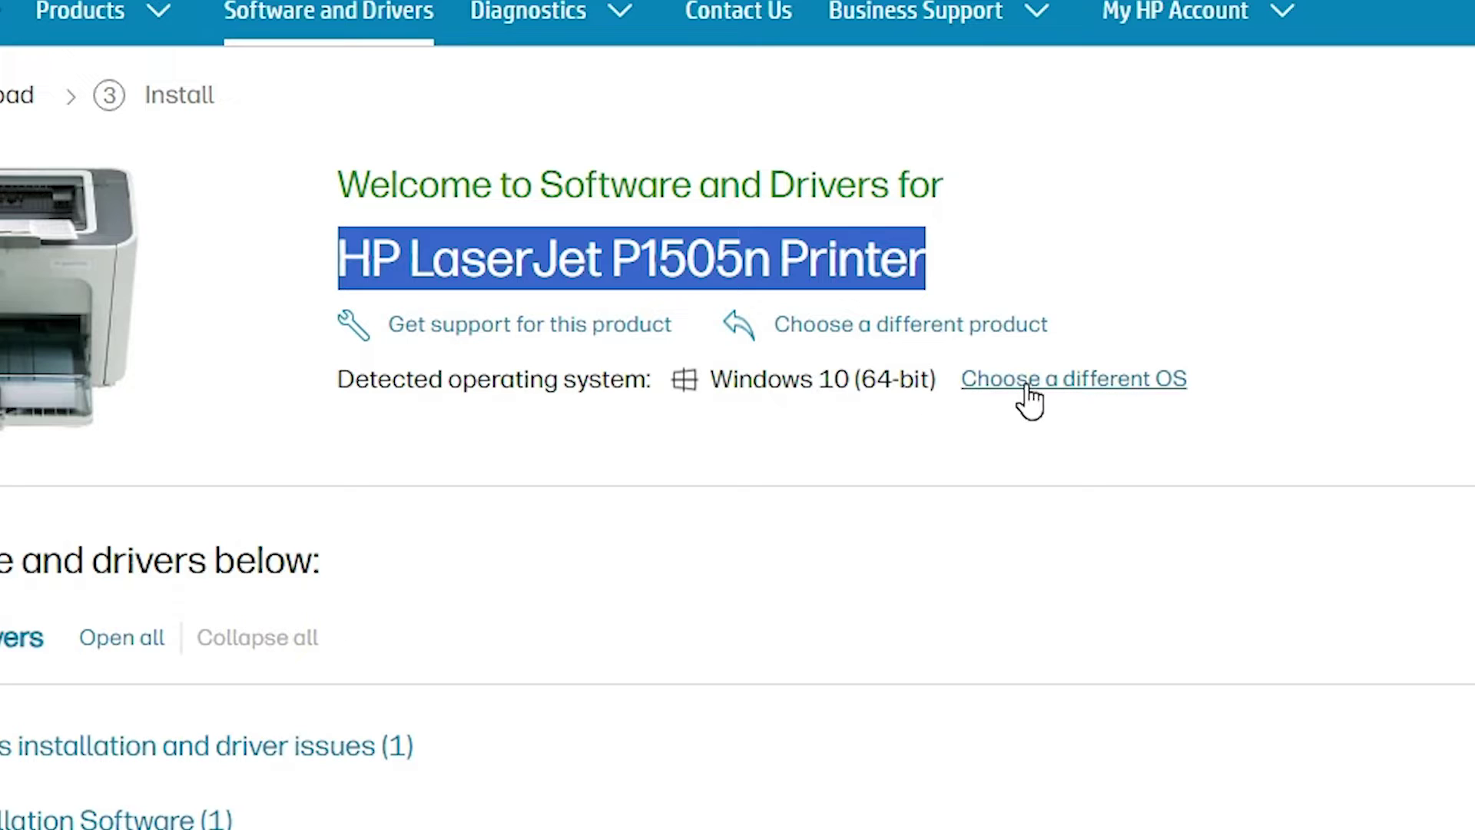
left_click(1071, 378)
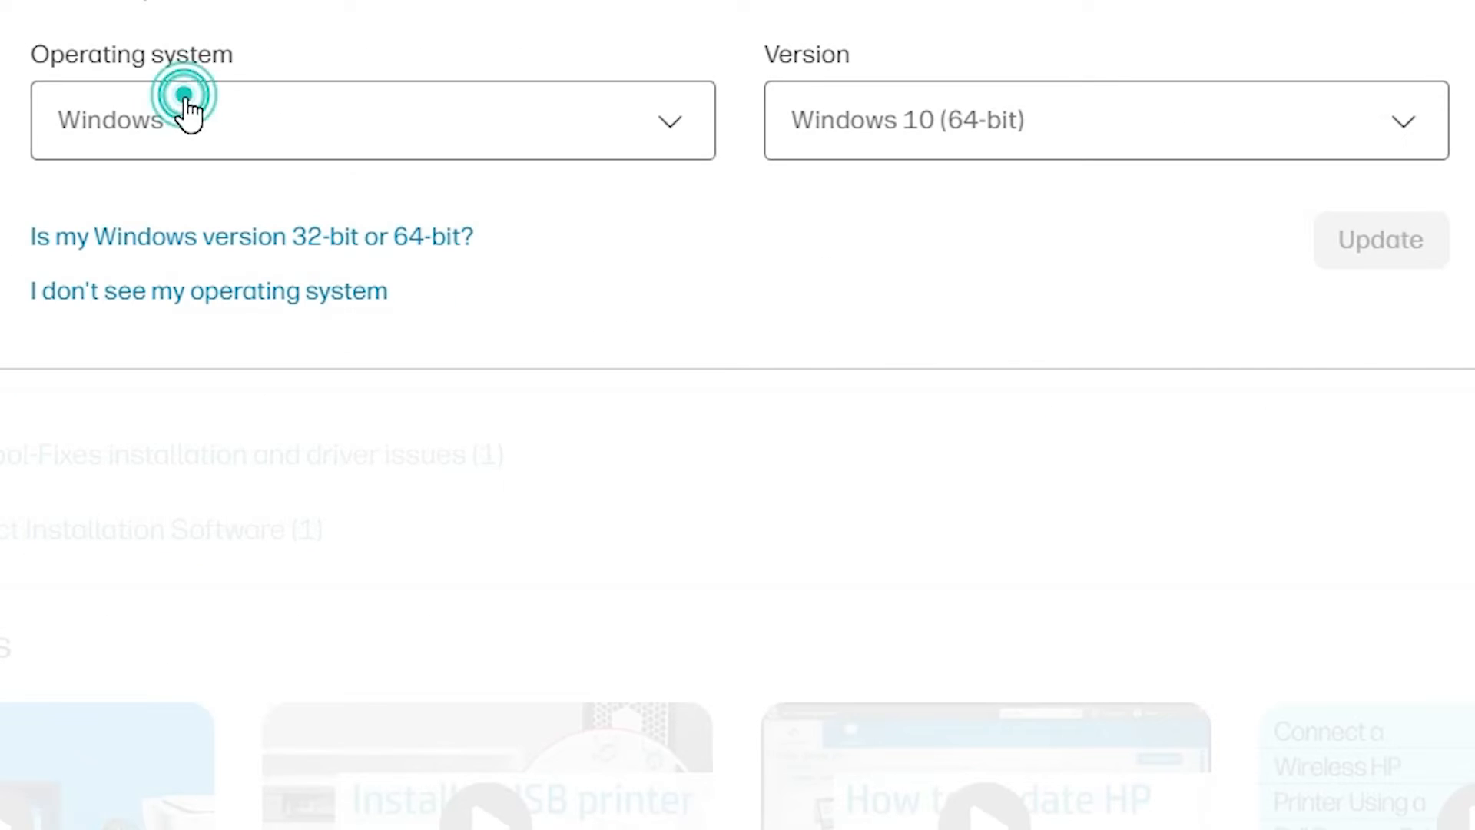
left_click(184, 121)
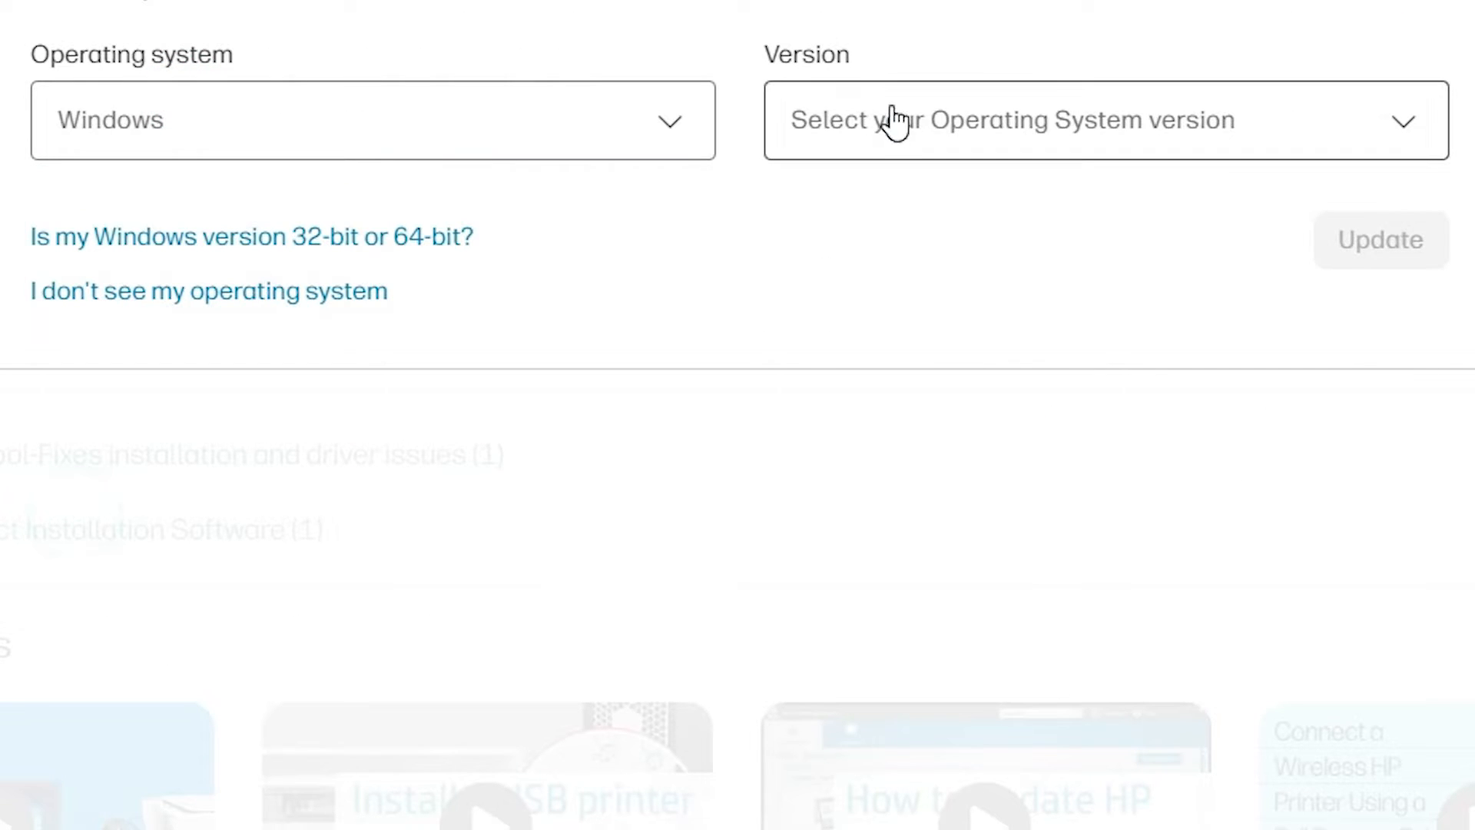
left_click(1011, 120)
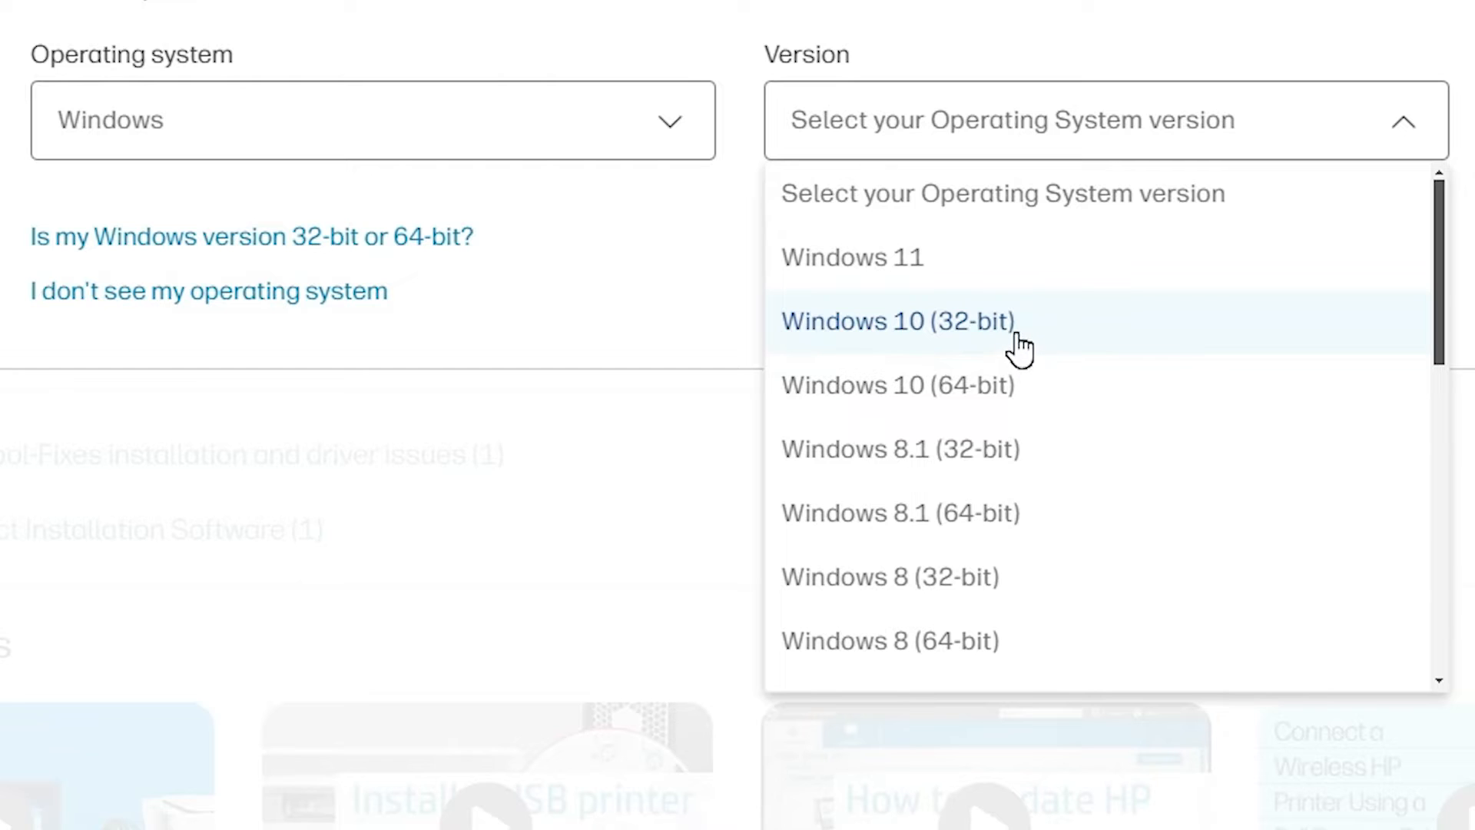
mouse_move(967, 395)
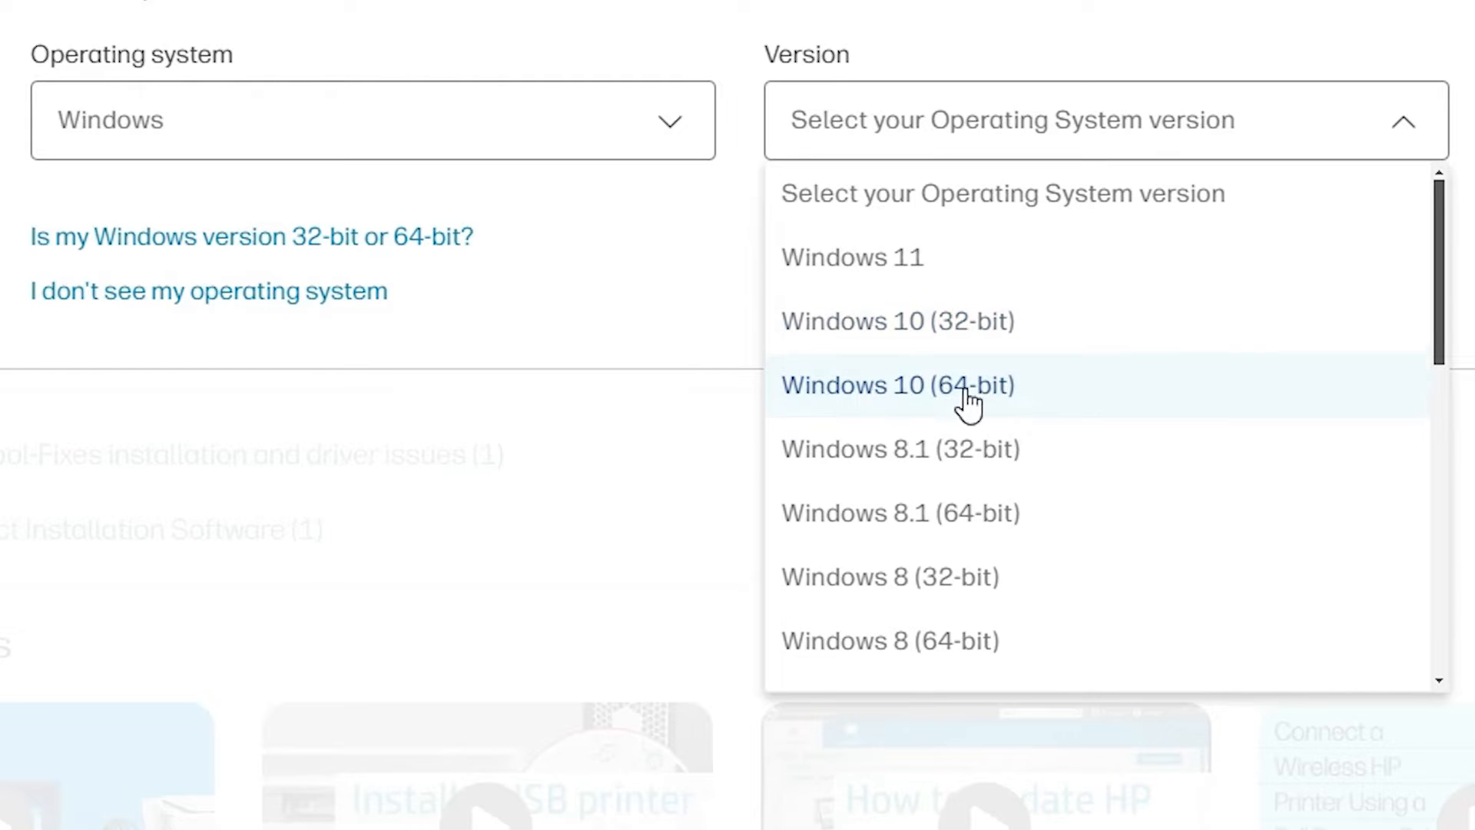
left_click(898, 384)
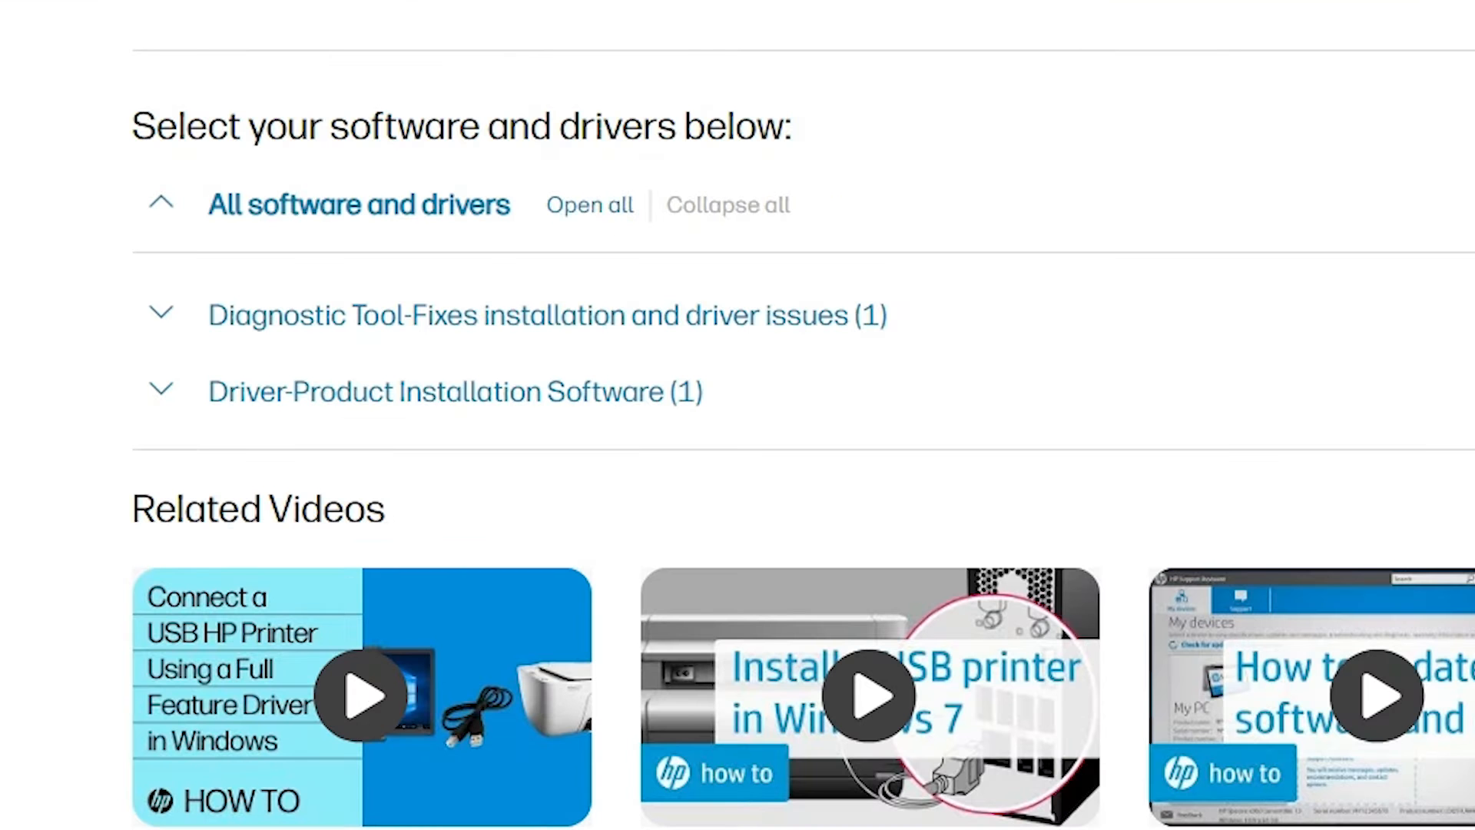
mouse_move(970, 194)
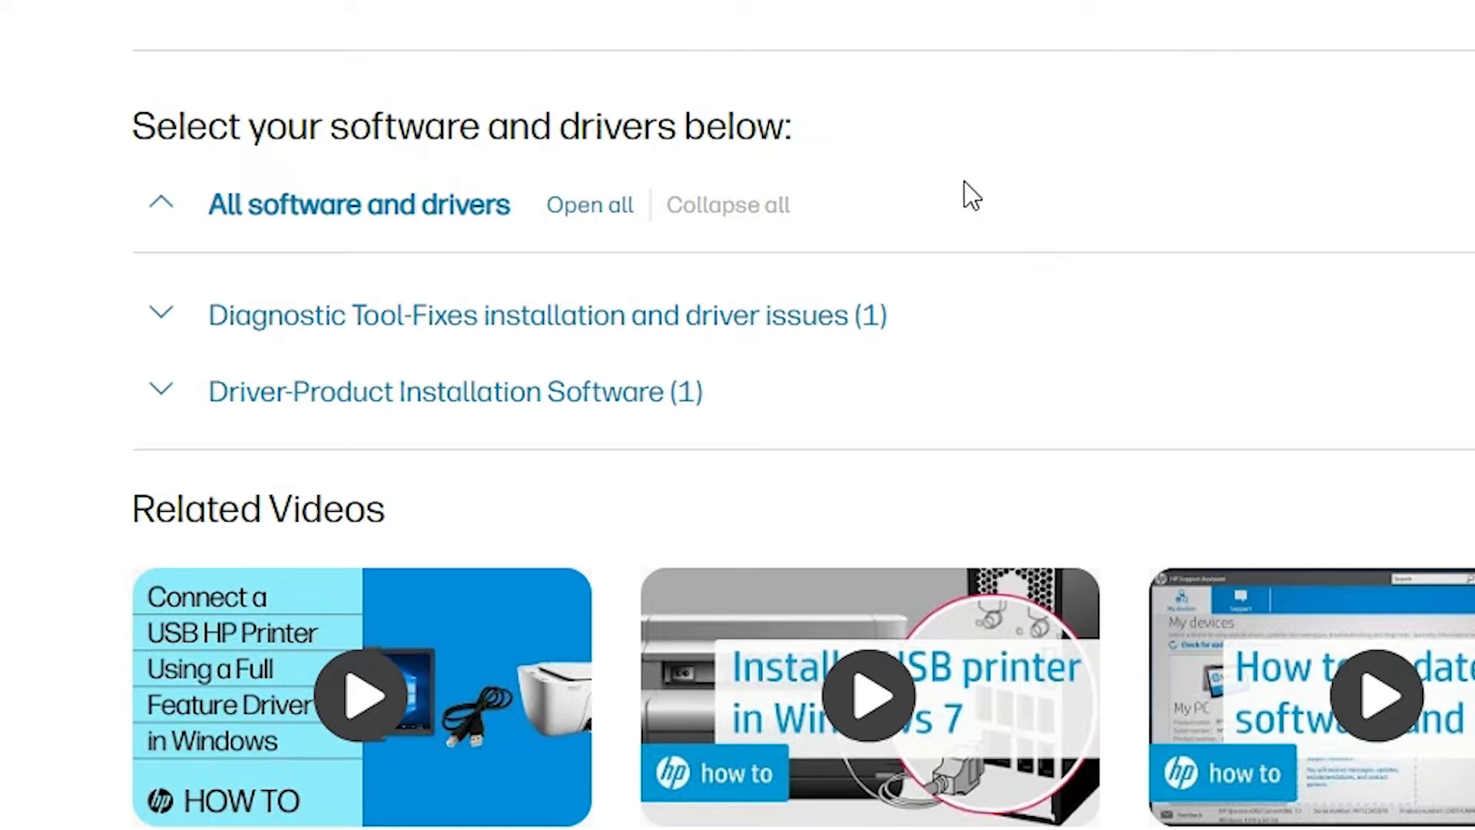
mouse_move(348, 33)
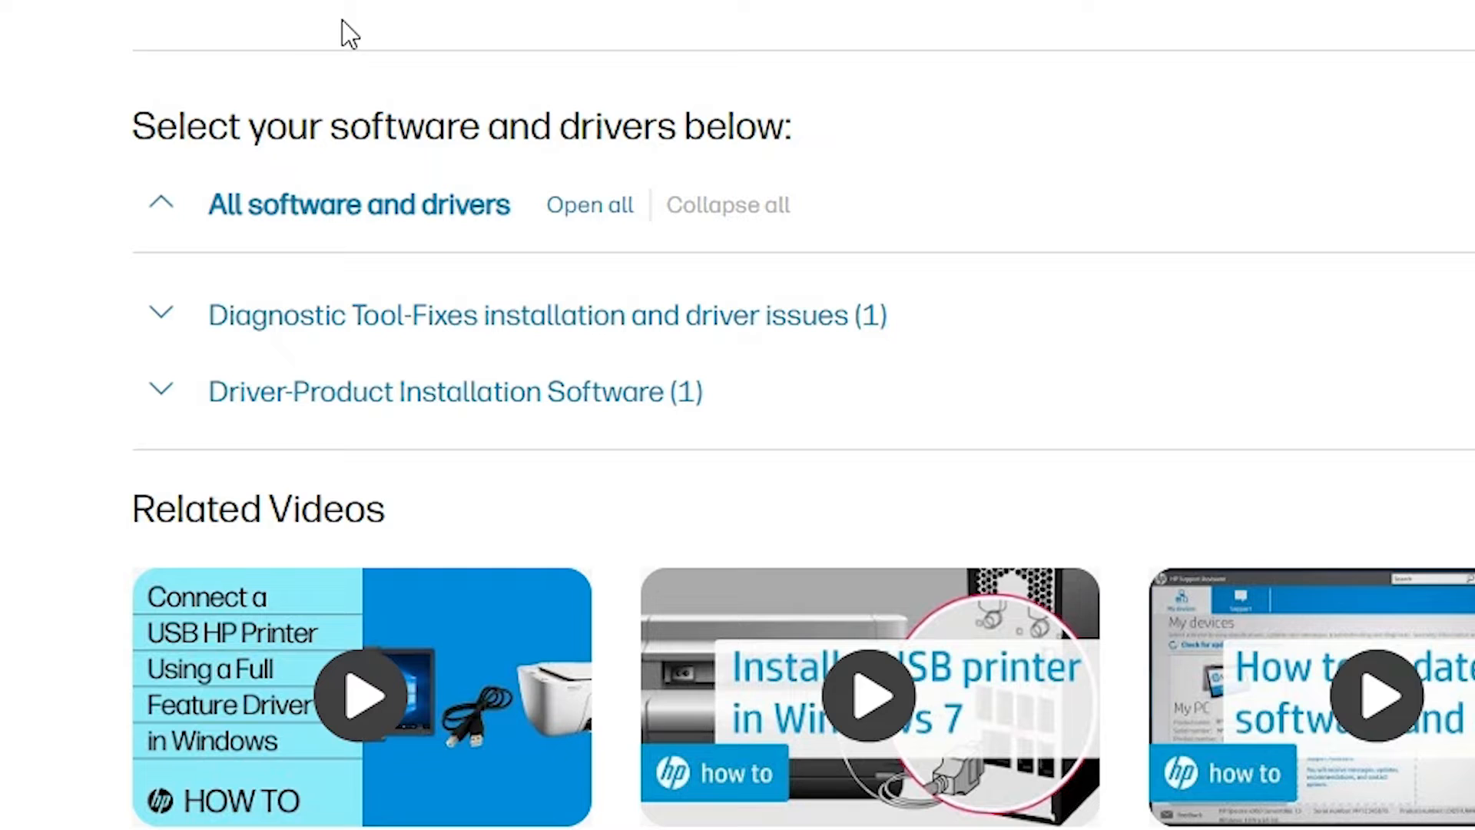
mouse_move(59, 229)
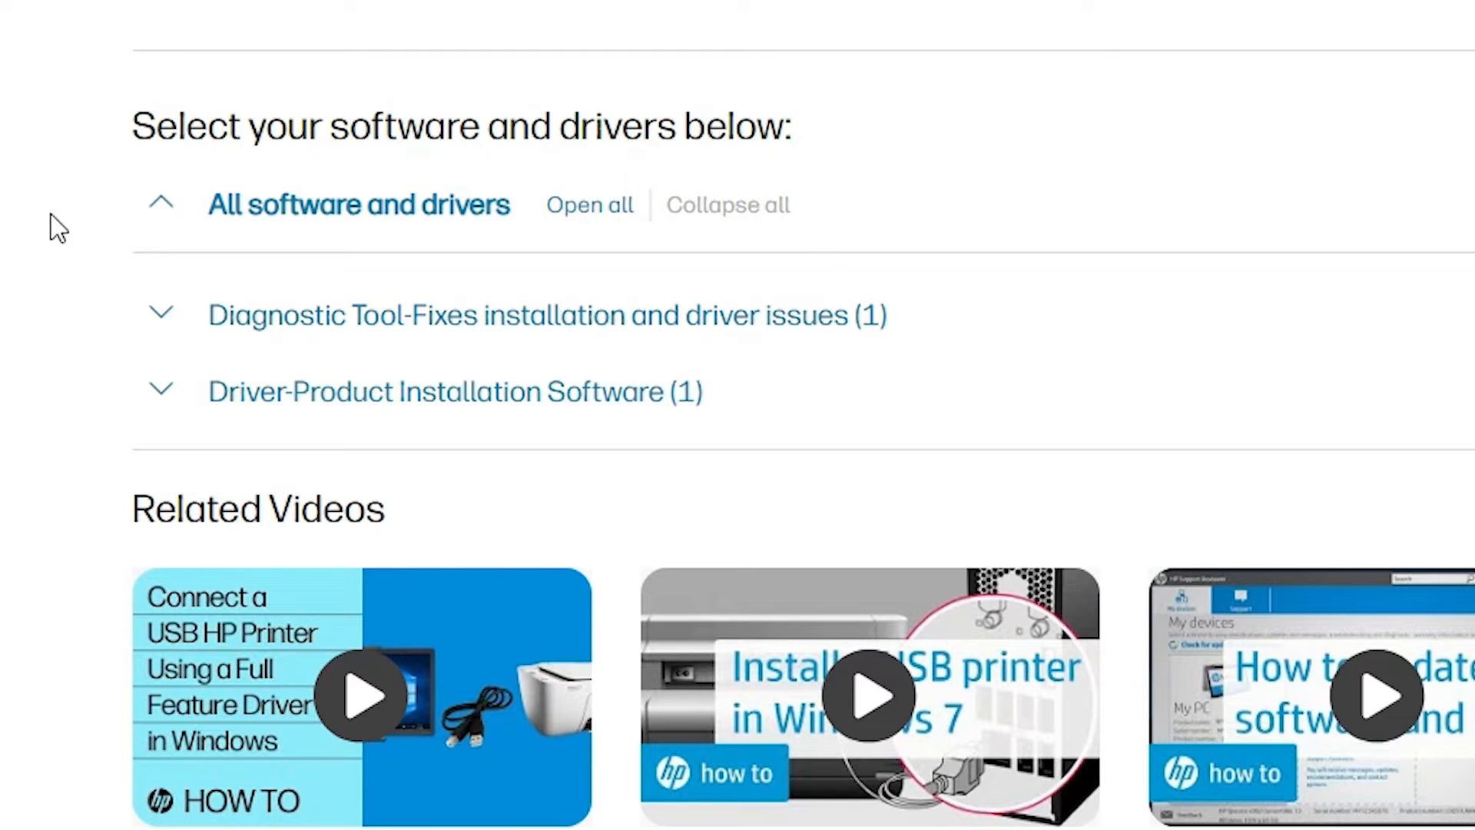
mouse_move(169, 399)
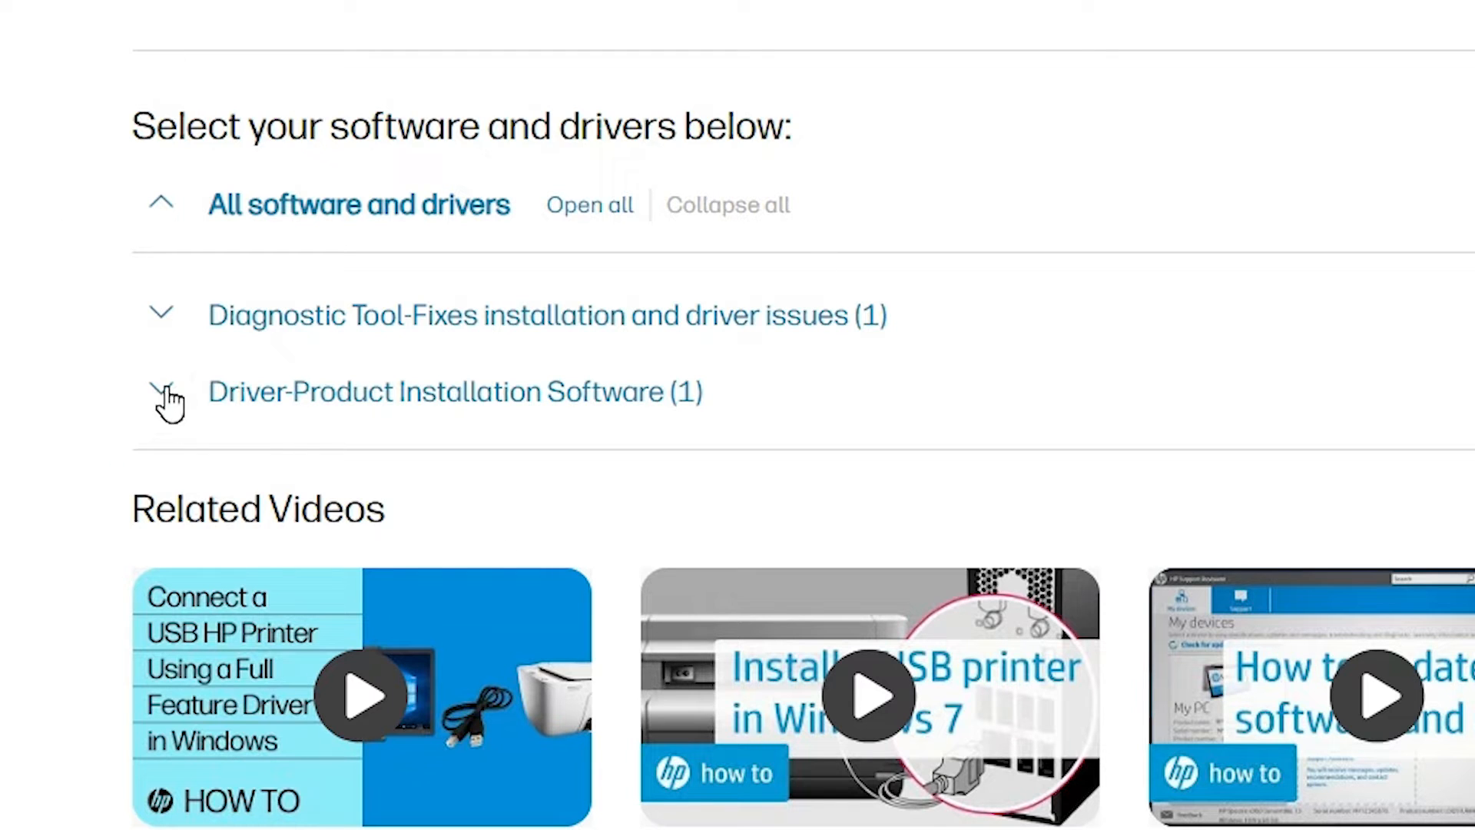
mouse_move(653, 433)
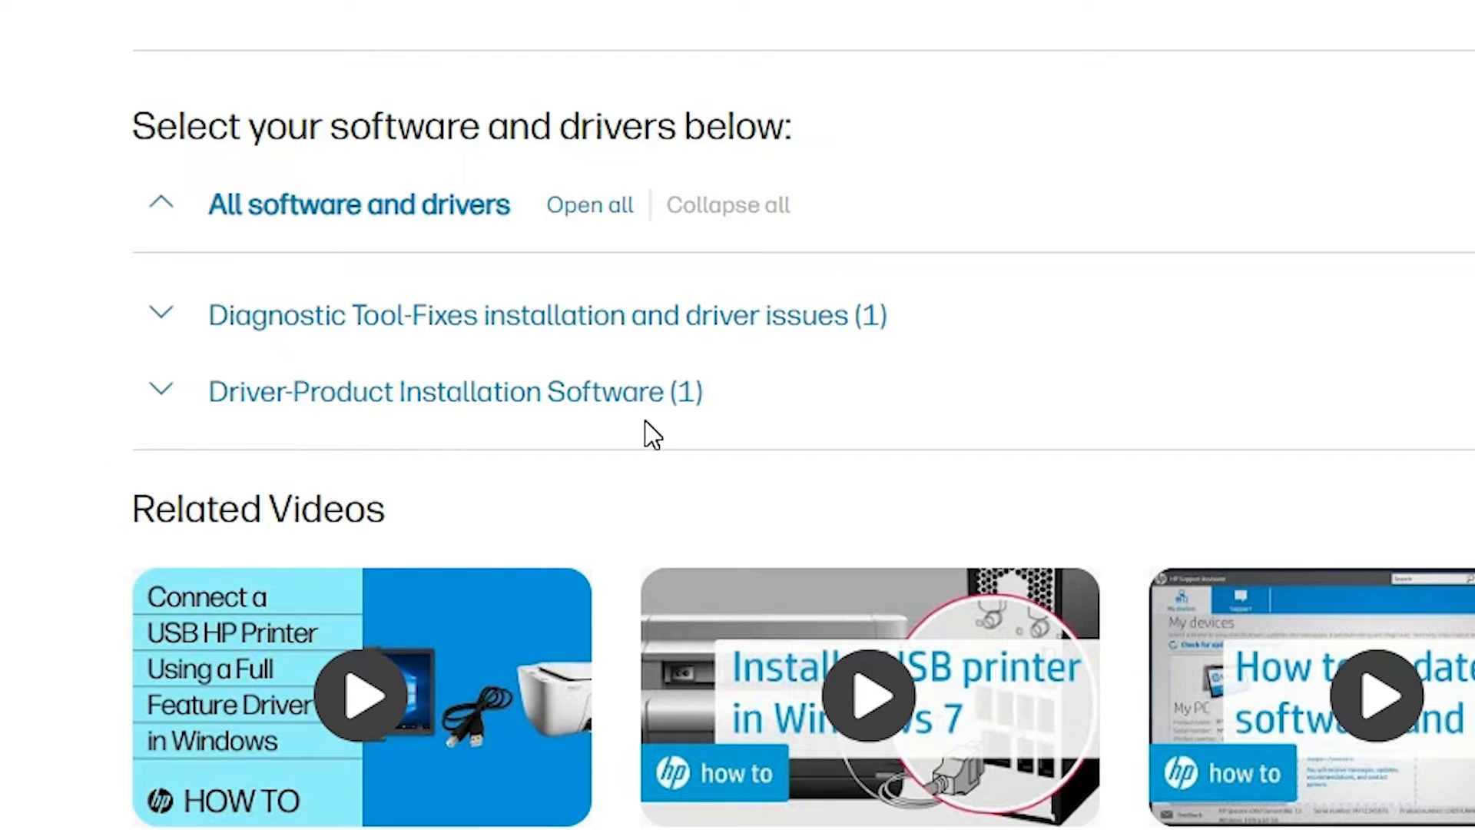
Expand Driver-Product Installation Software and Basic Drivers to reveal the 3.8 MB basic driver.
left_click(160, 391)
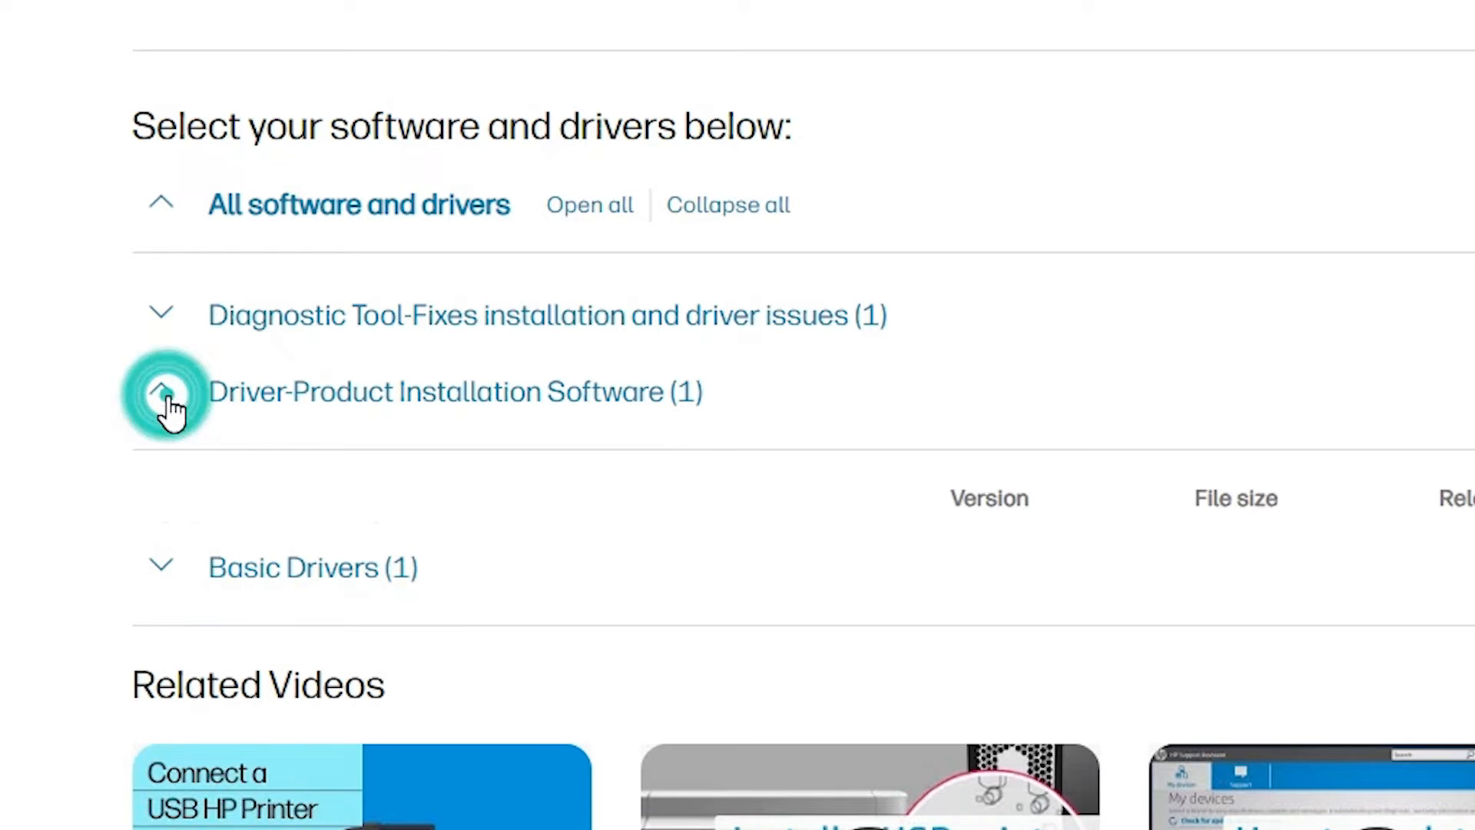
scroll("down", 3)
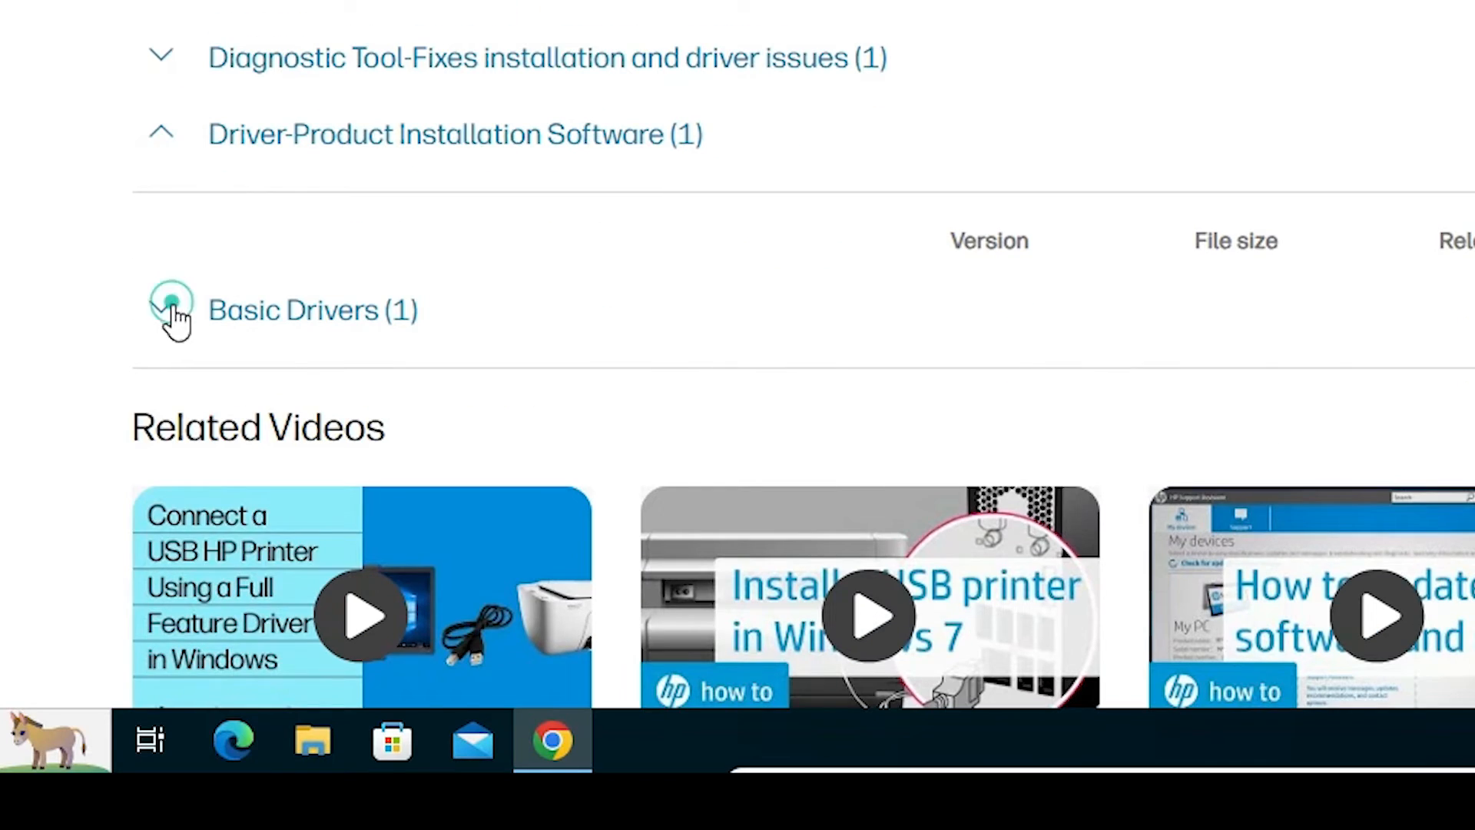
left_click(173, 310)
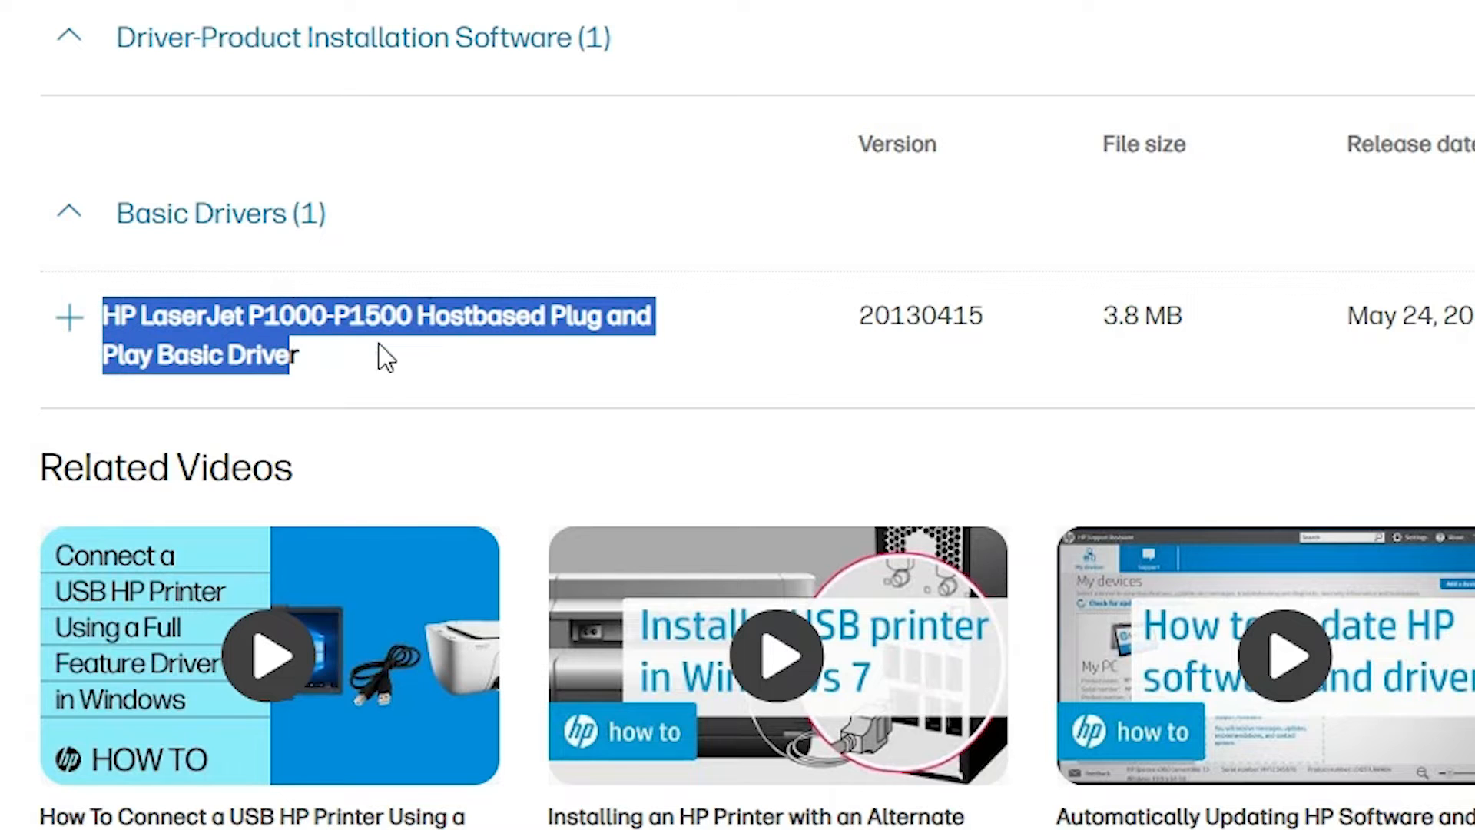
mouse_move(1124, 315)
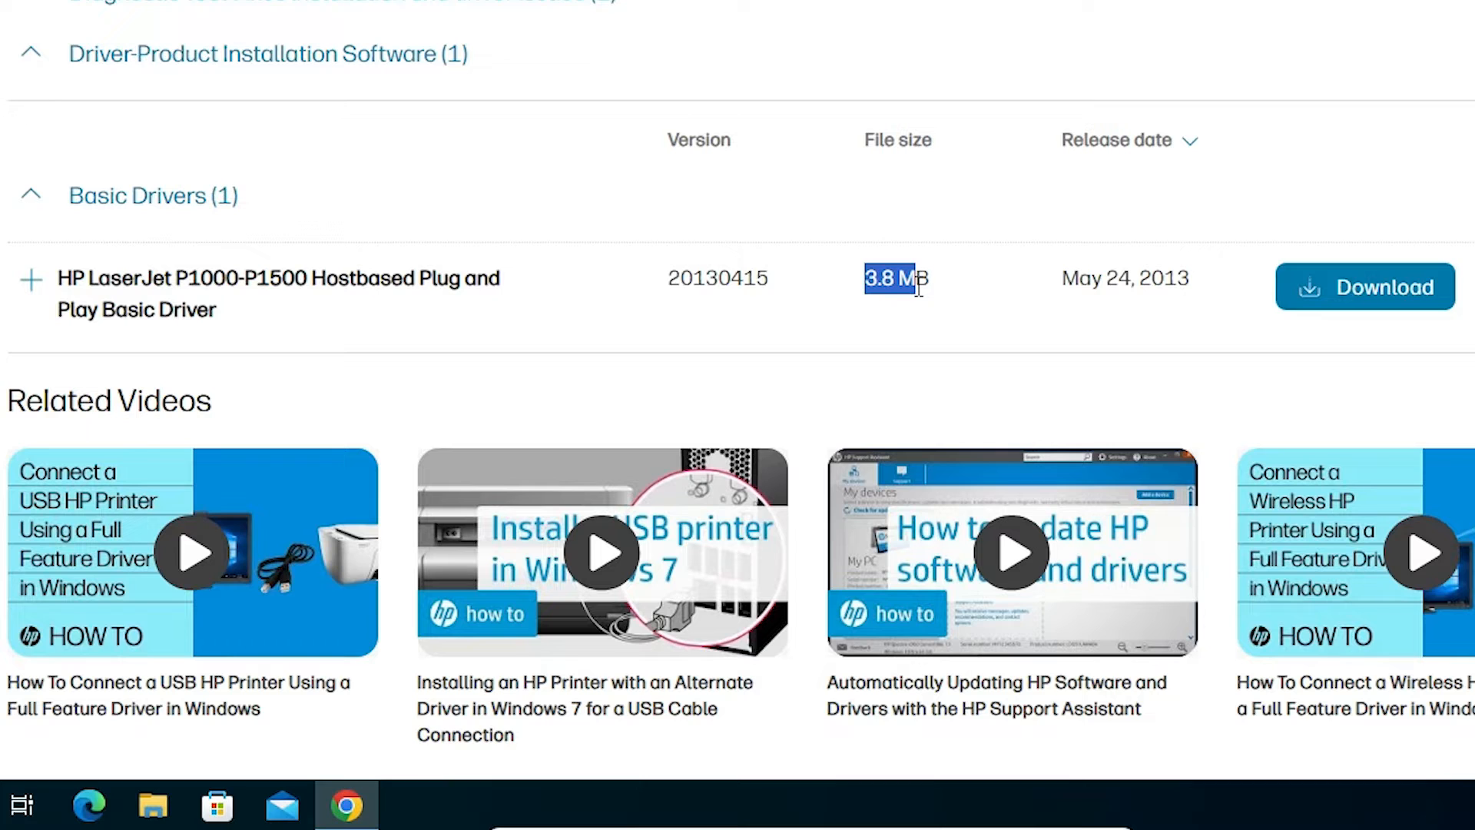
mouse_move(1392, 320)
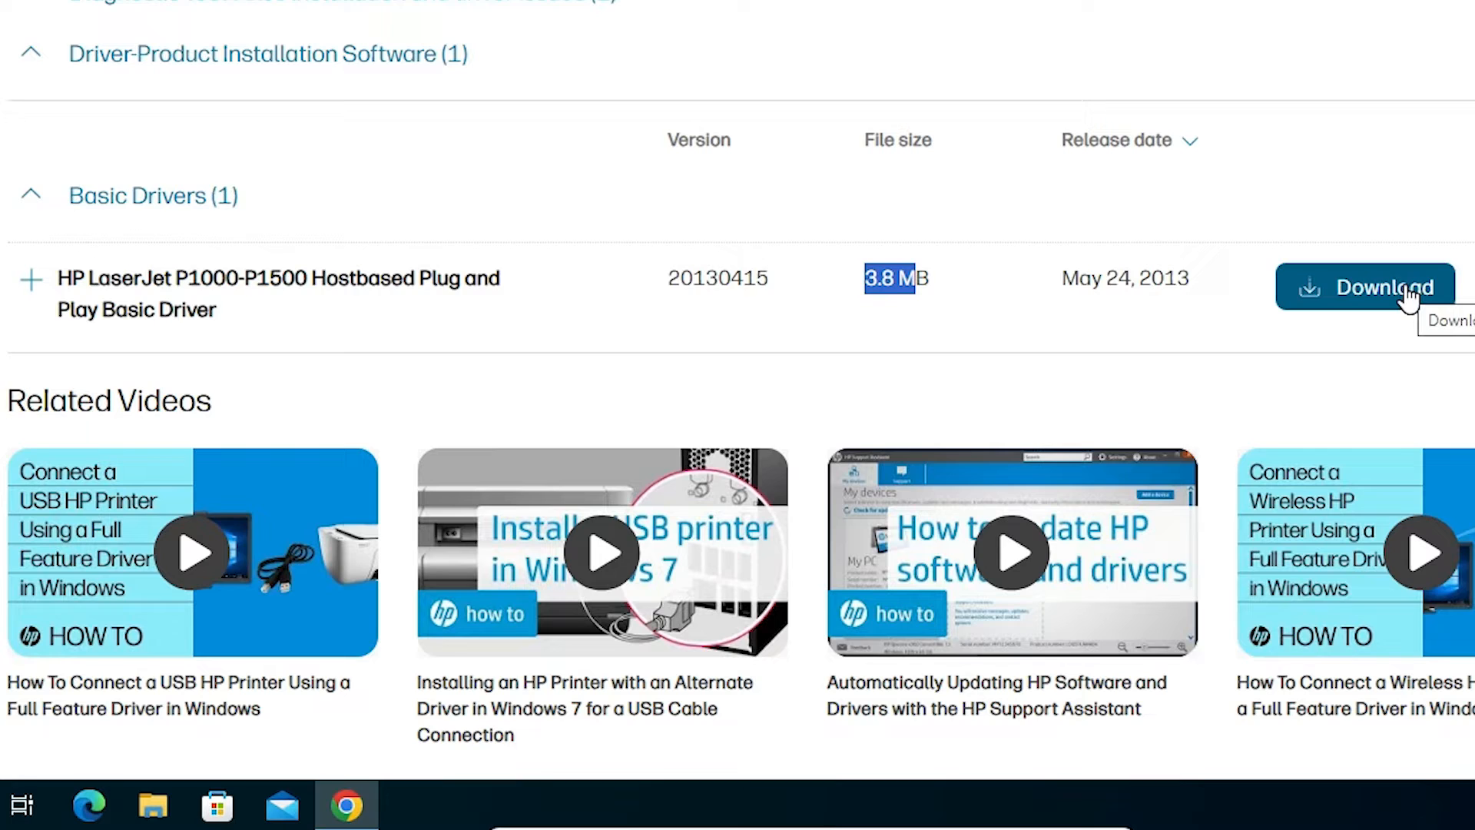
Download the 3.8 MB LJP1000_P1500-HB-pnp-win64-en driver onto the desktop.
left_click(1382, 287)
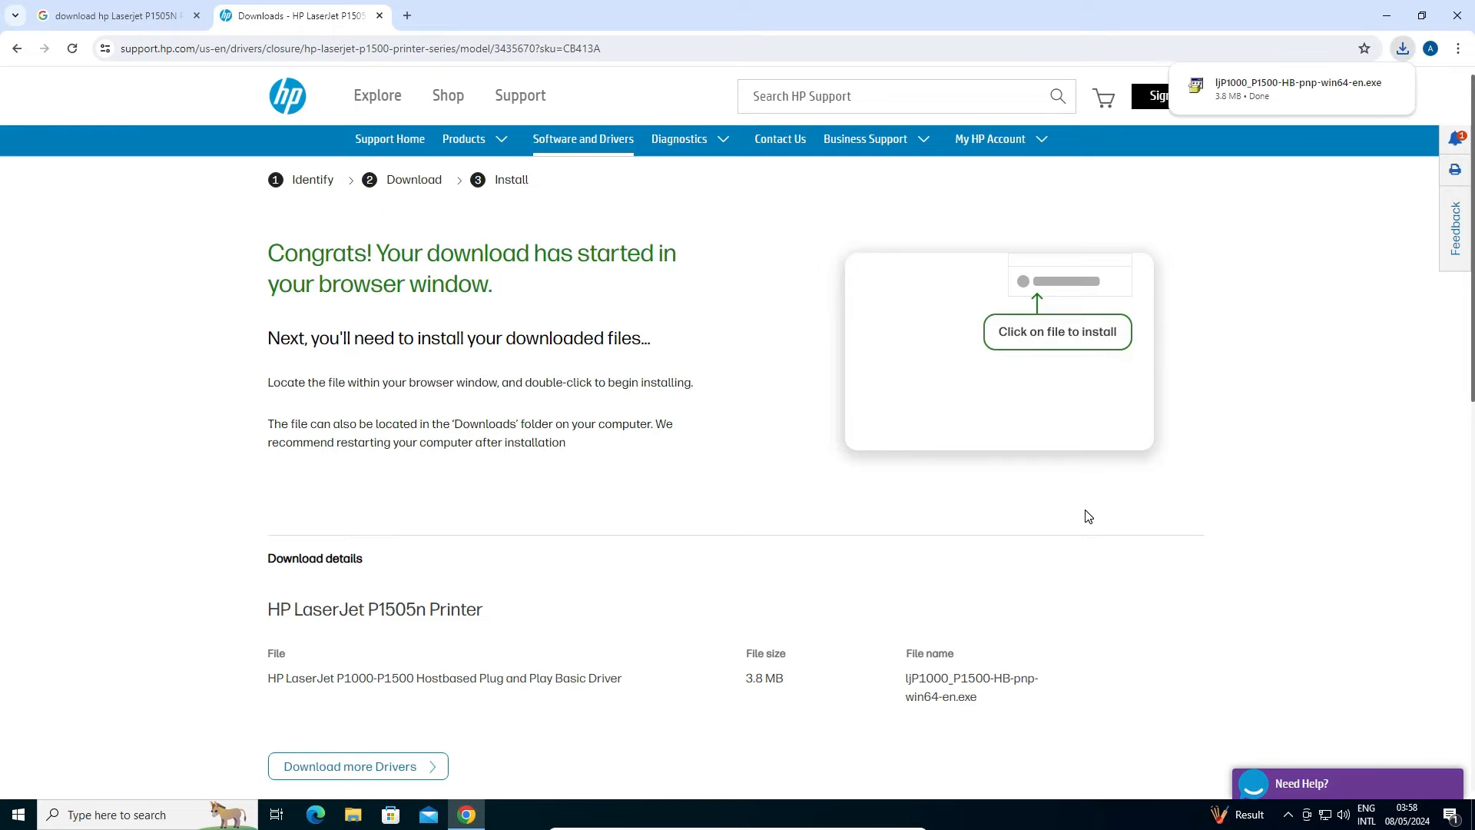
left_click(1403, 48)
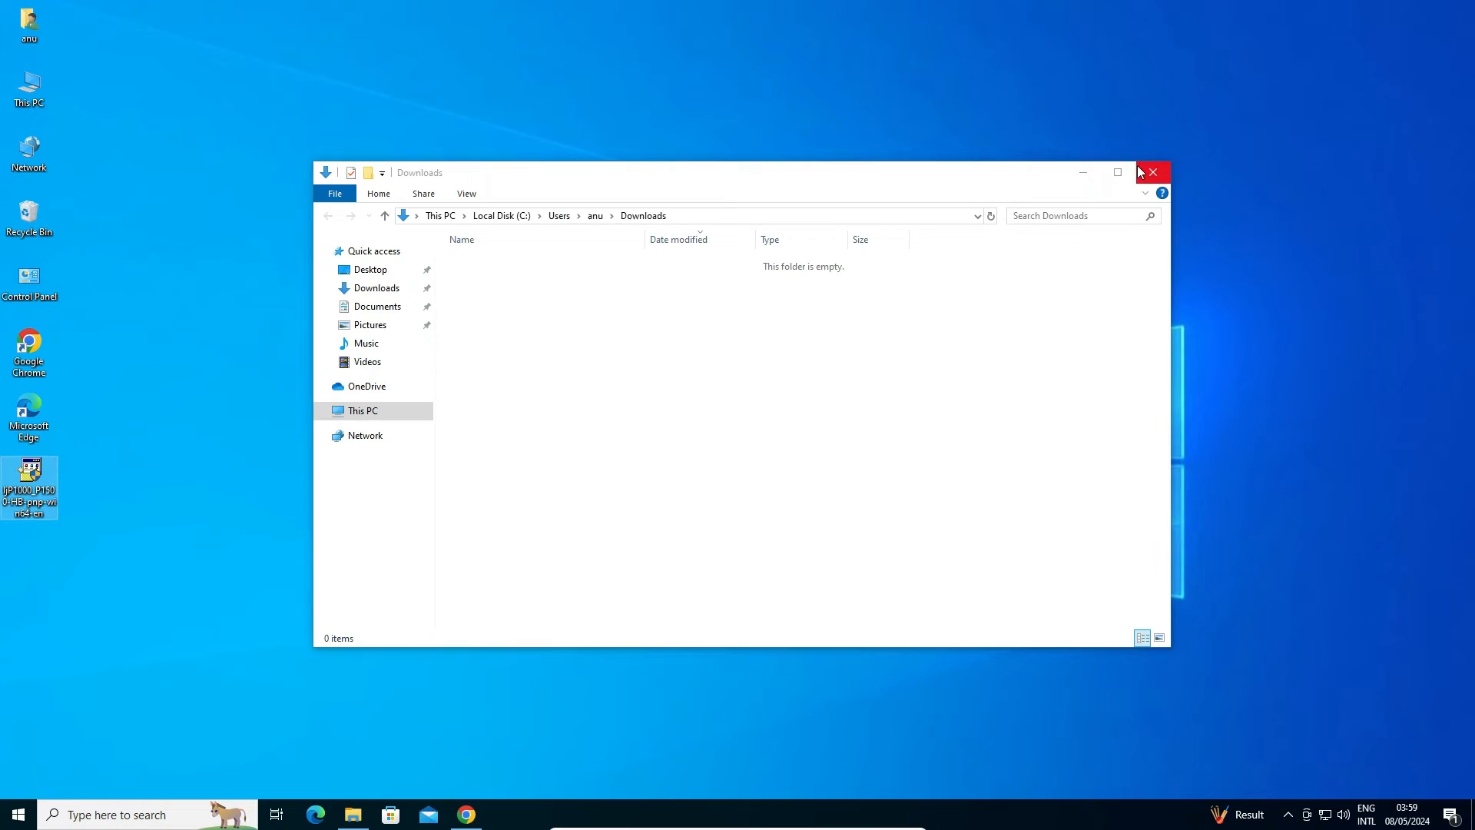
left_click(1152, 172)
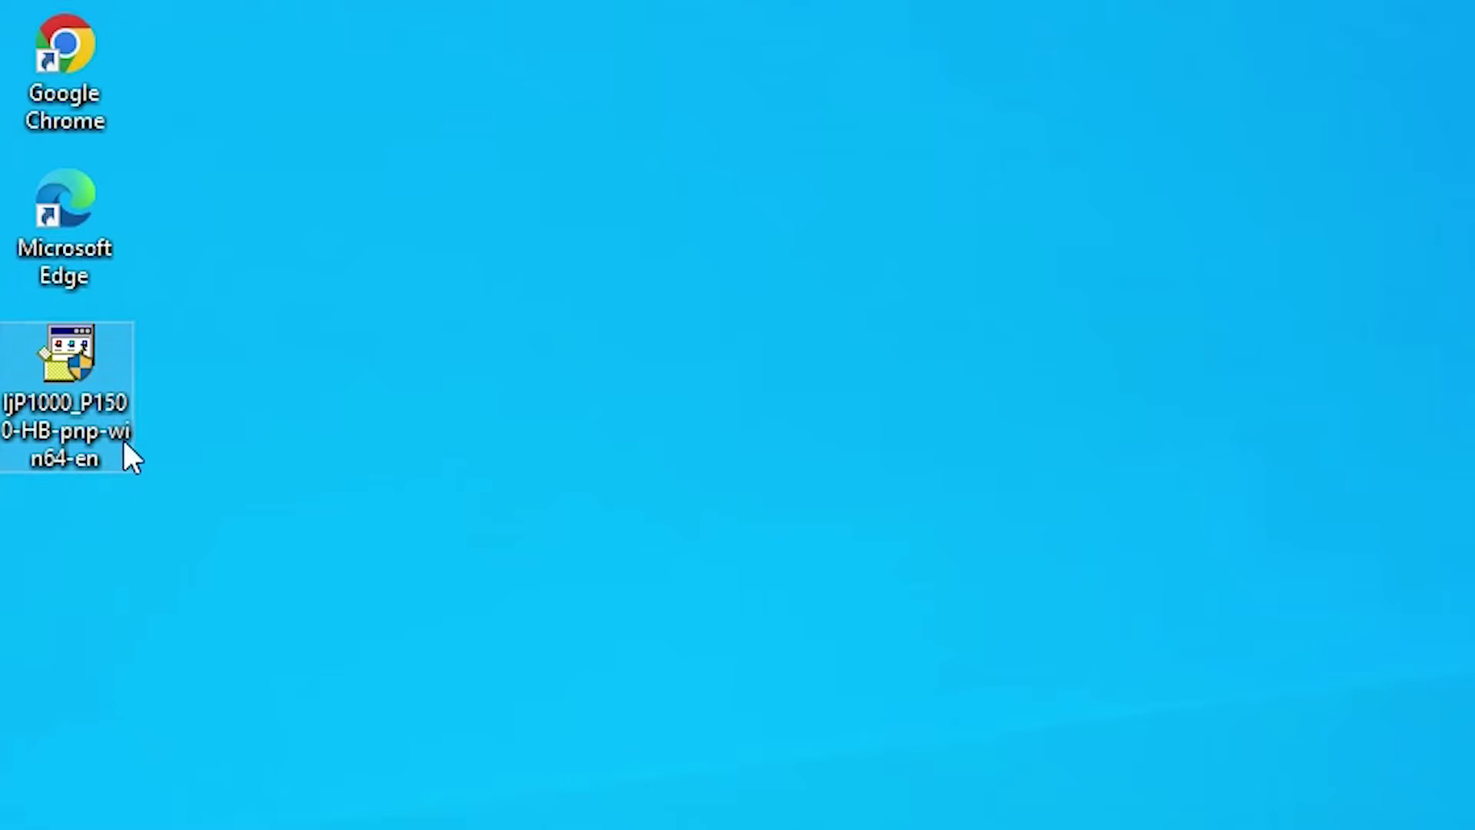
mouse_move(181, 455)
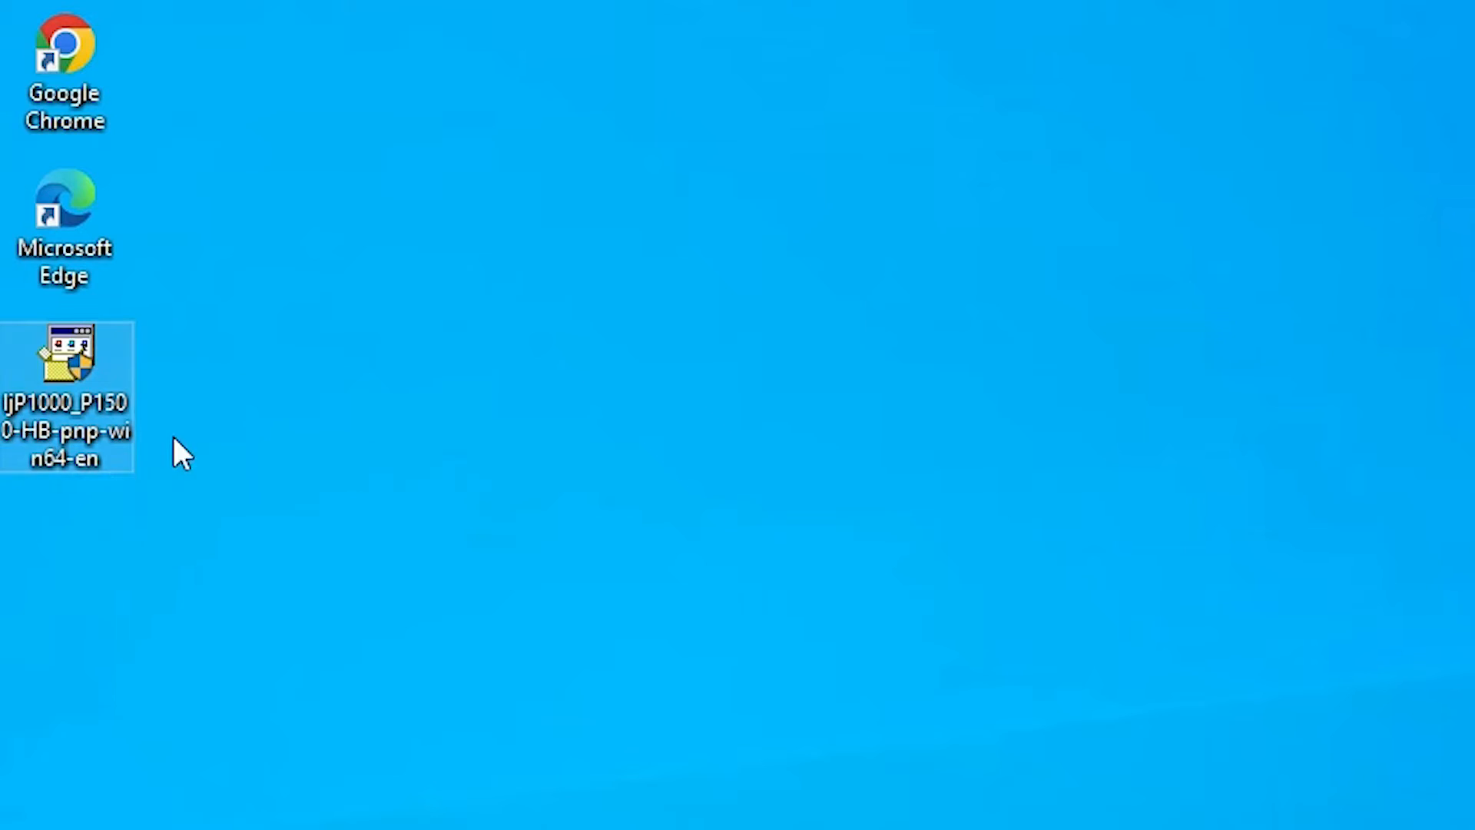
mouse_move(51, 409)
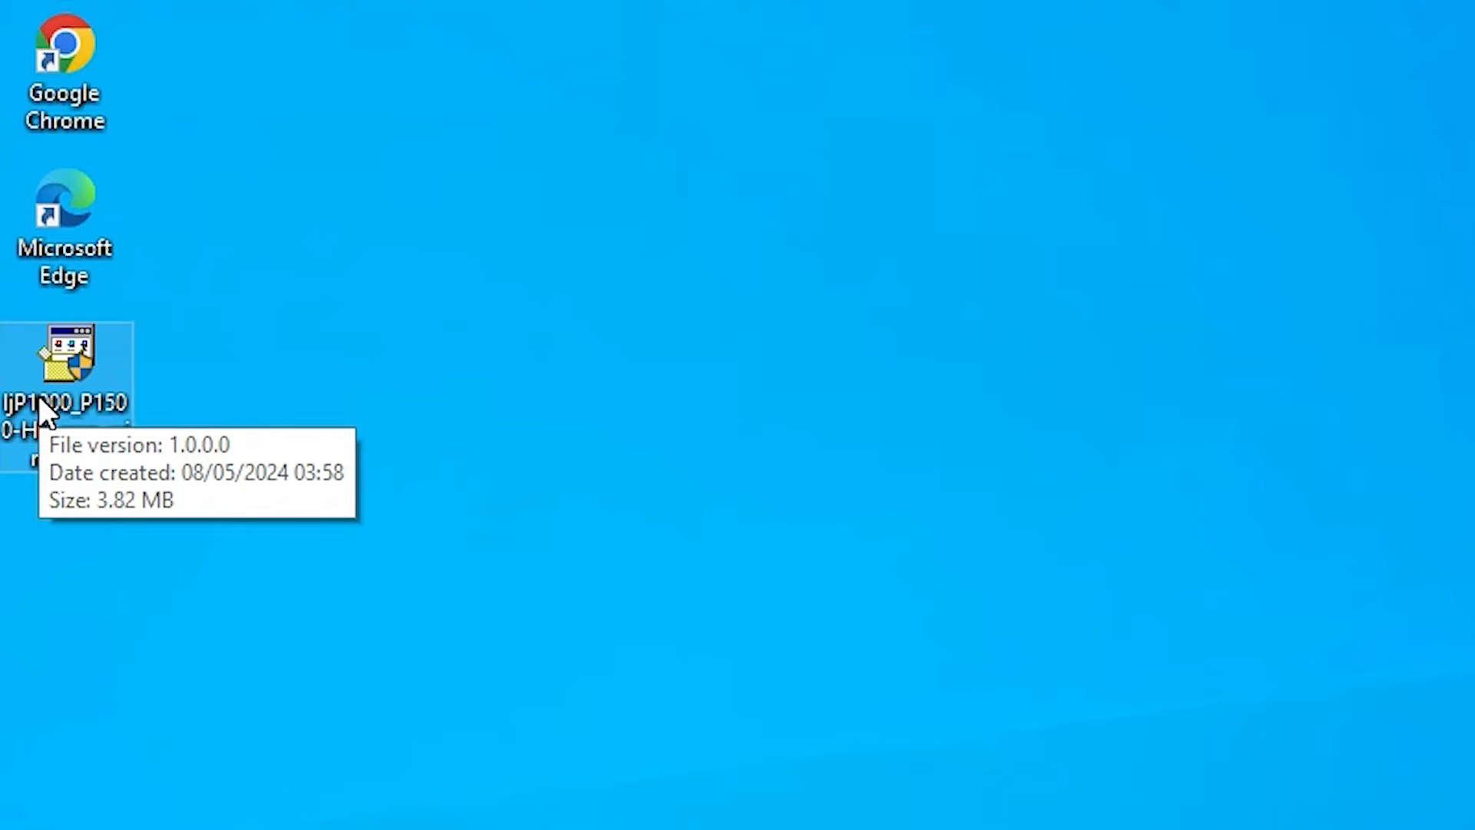
Extract the desktop driver installer into its own folder and close the Explorer windows.
right_click(64, 368)
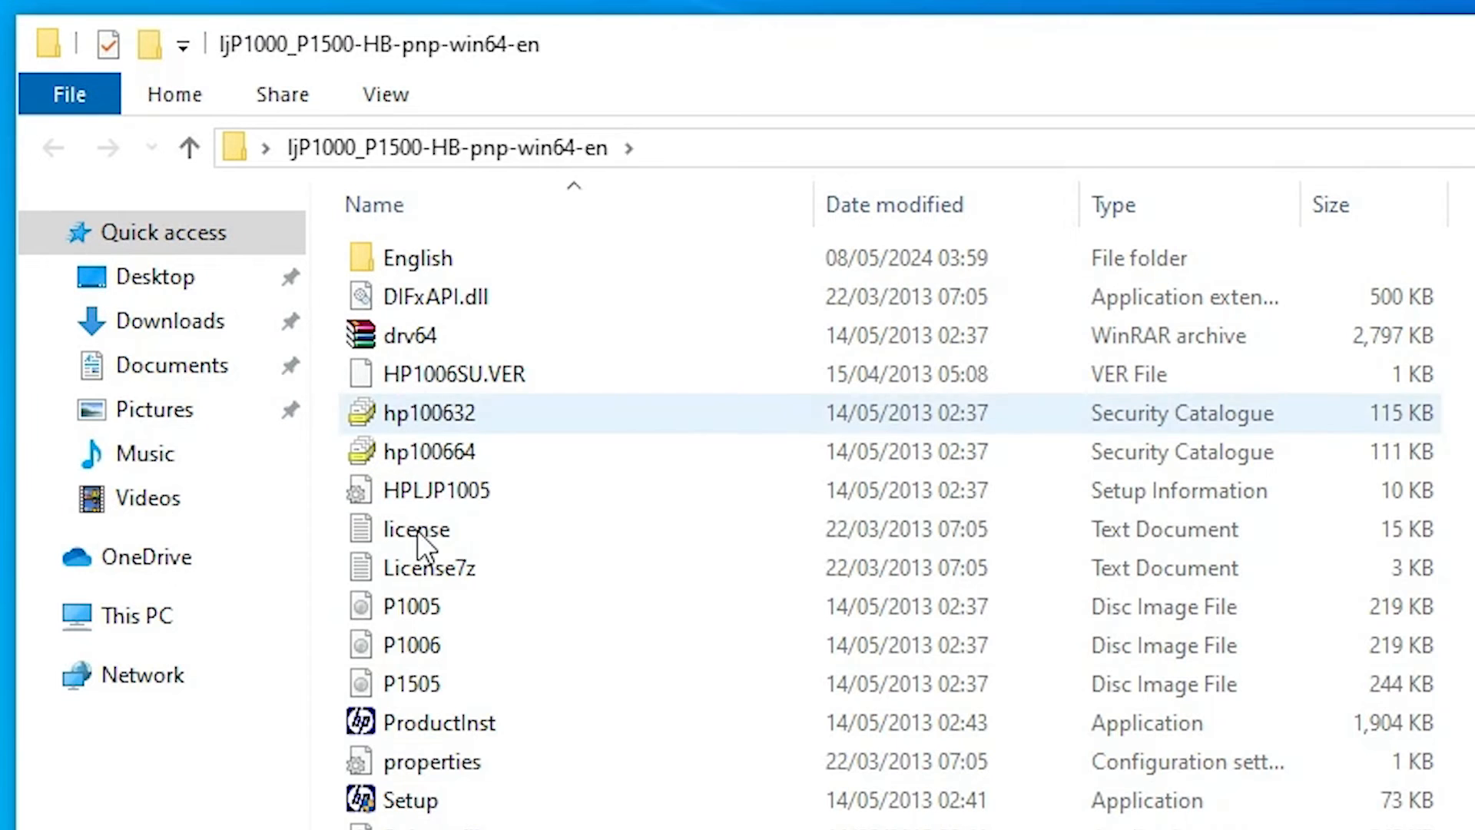
left_click(1151, 179)
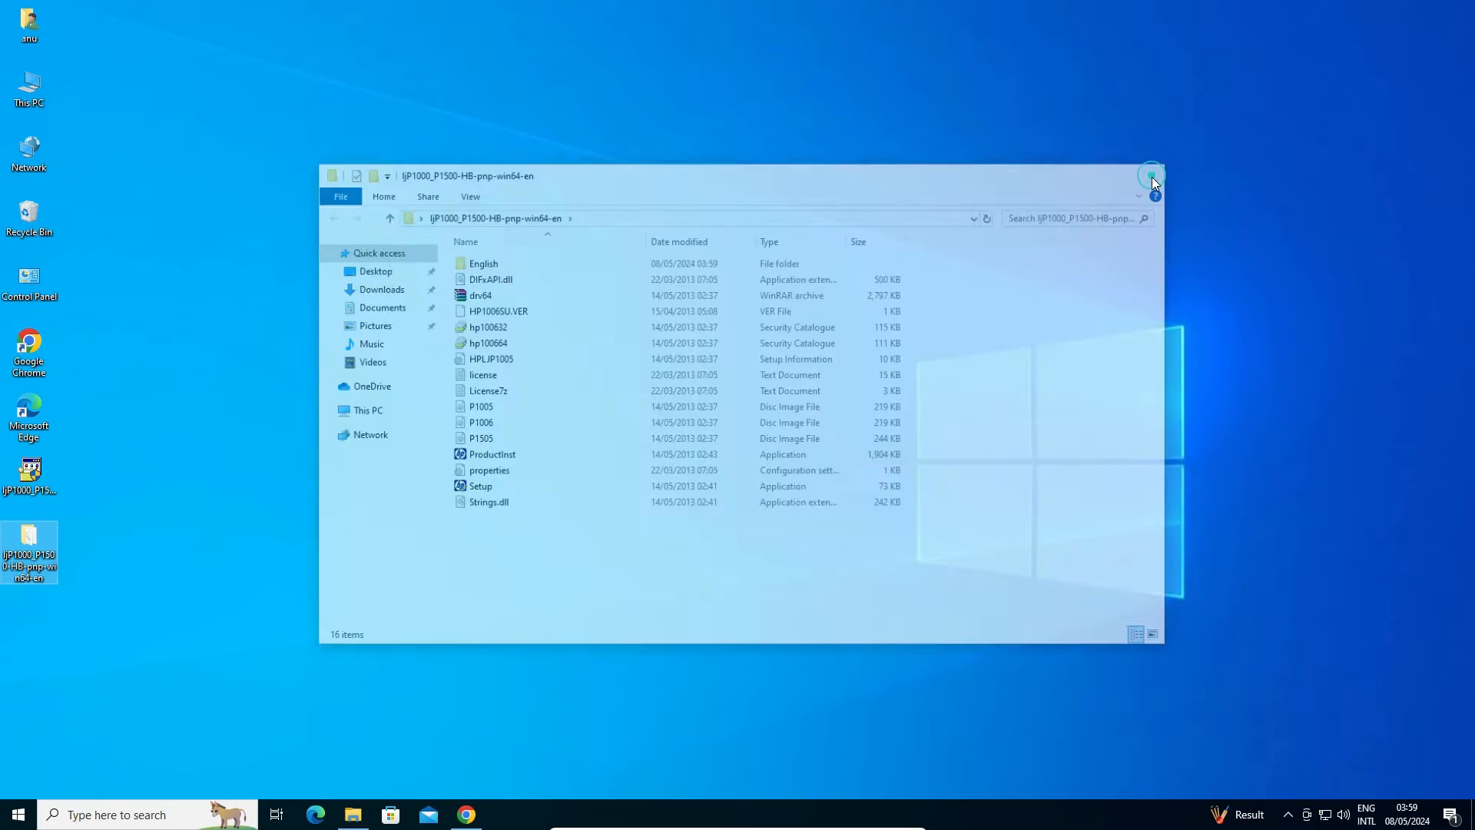
left_click(1151, 176)
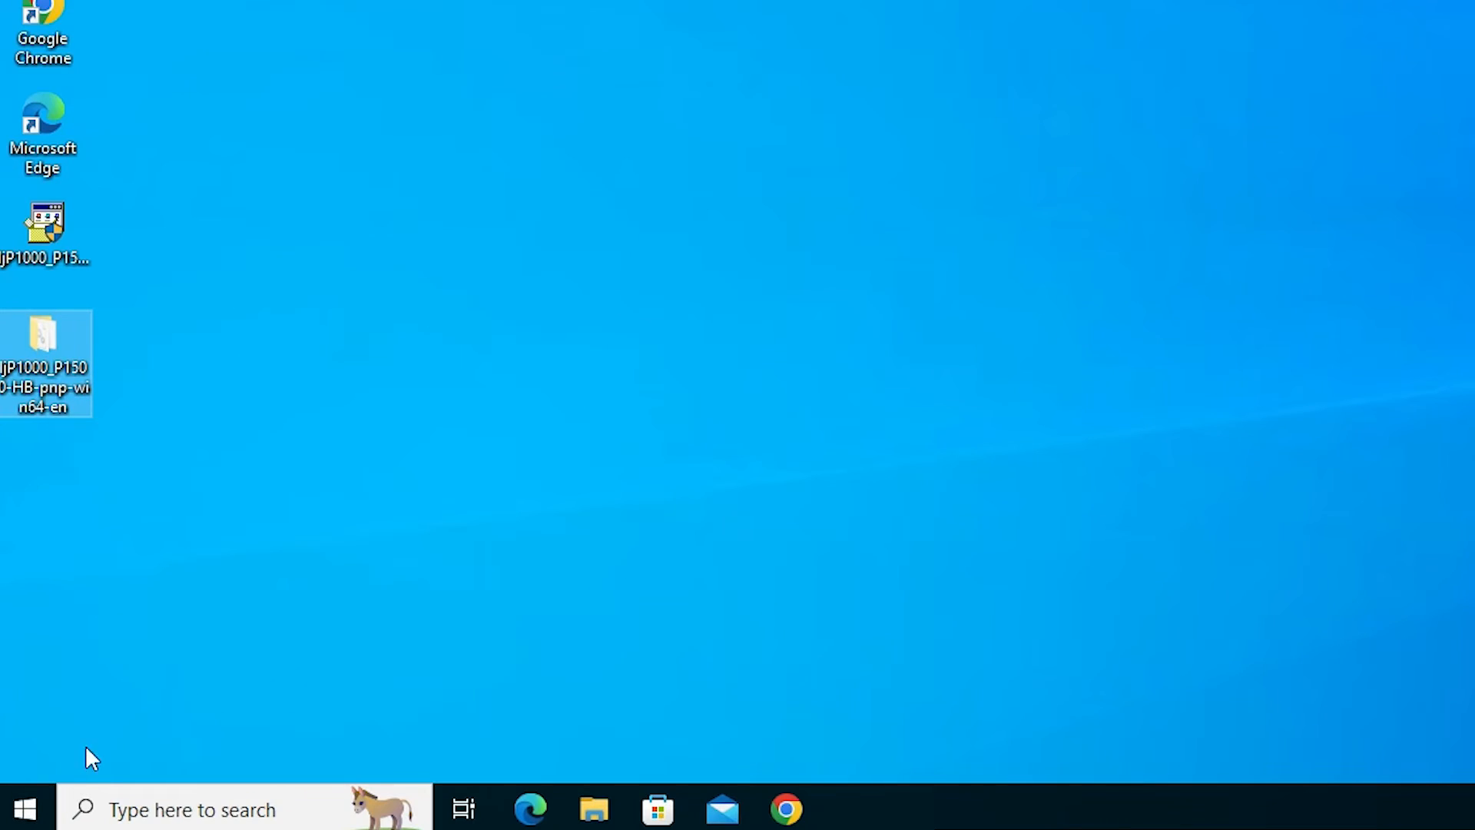
Open Printers & scanners from Start and choose adding a printer that isn't listed.
left_click(19, 808)
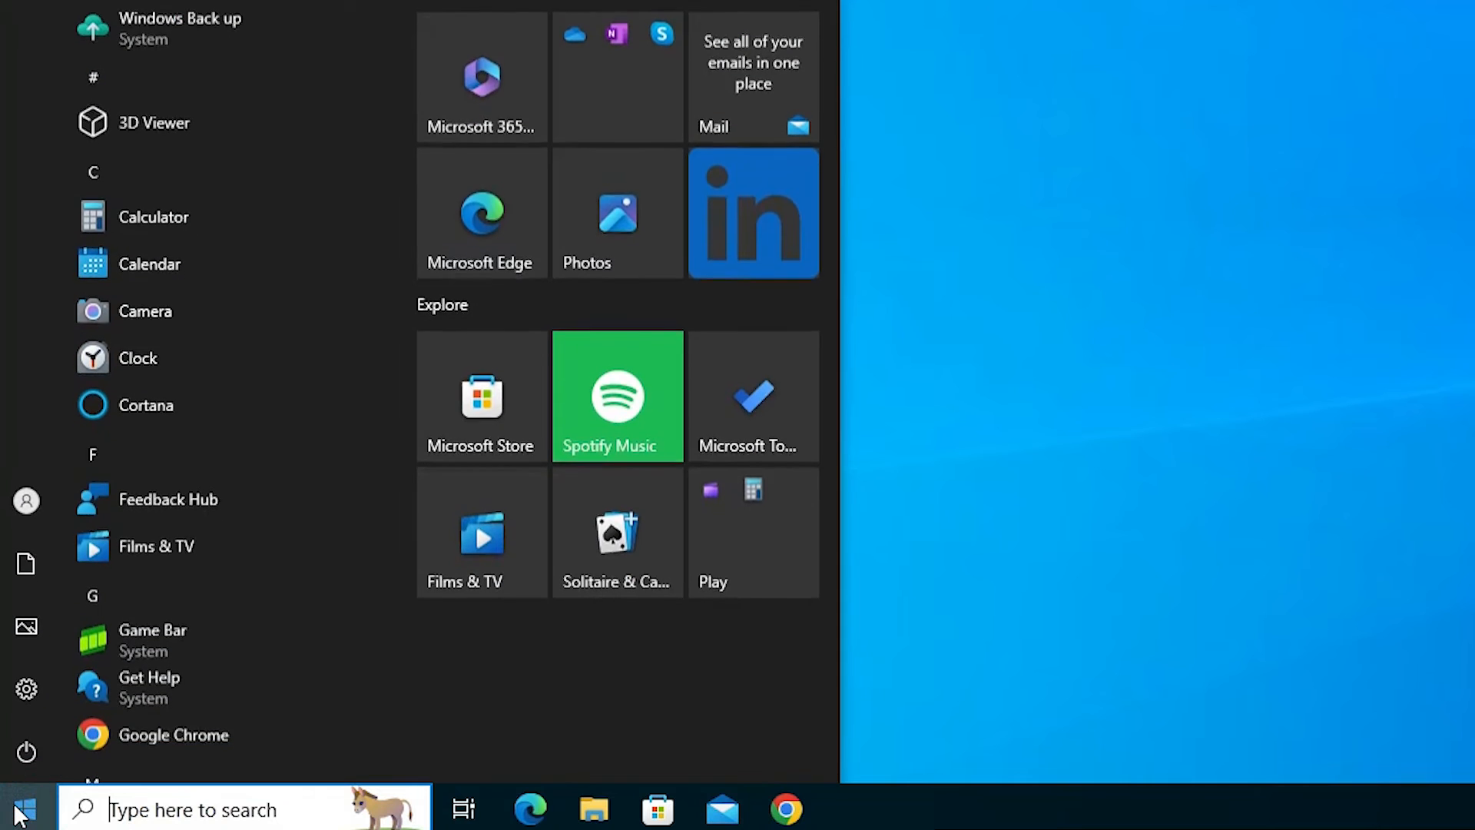
type("printers & scanners")
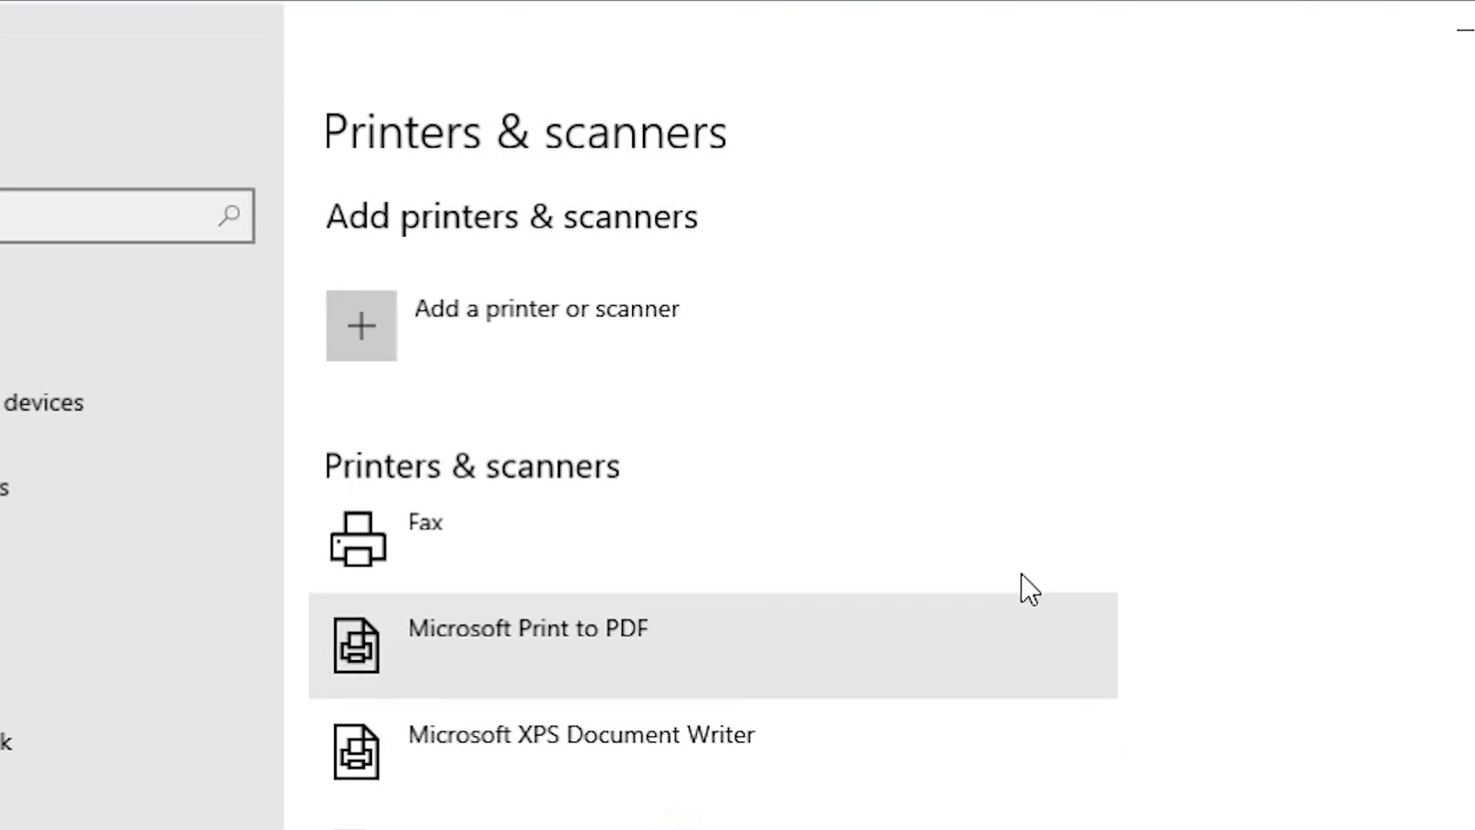
mouse_move(628, 335)
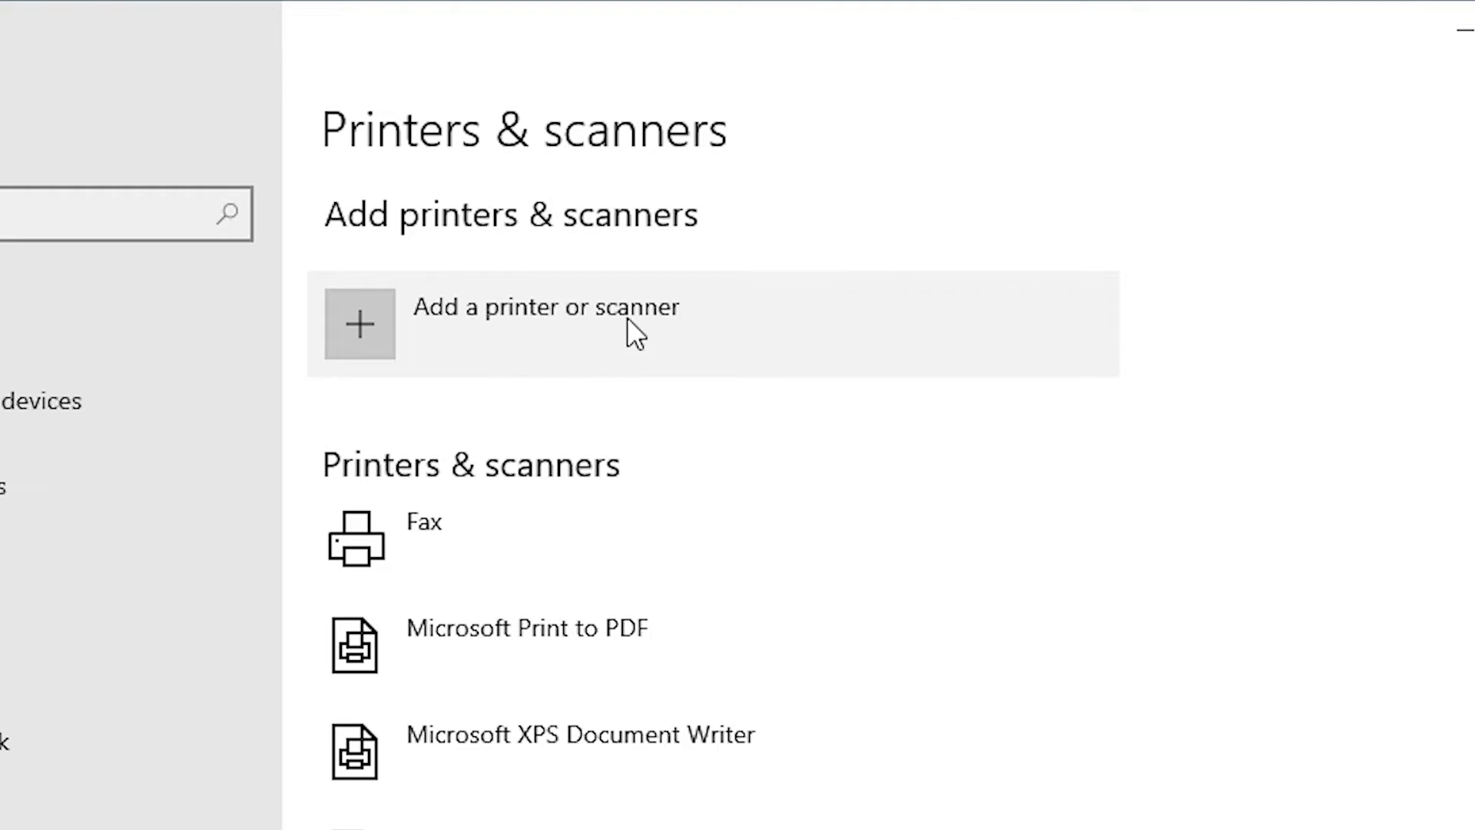
mouse_move(571, 340)
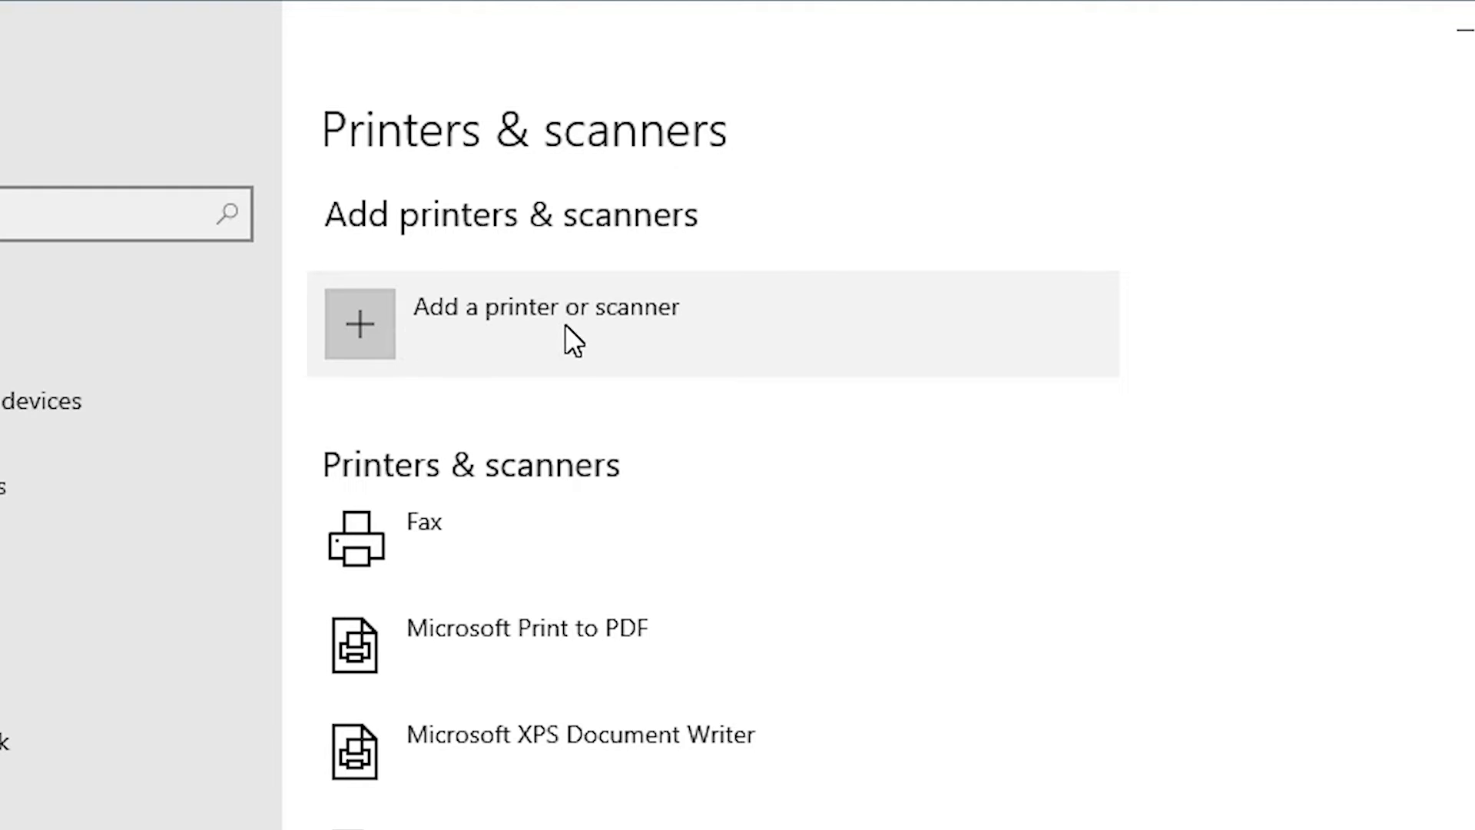
left_click(546, 324)
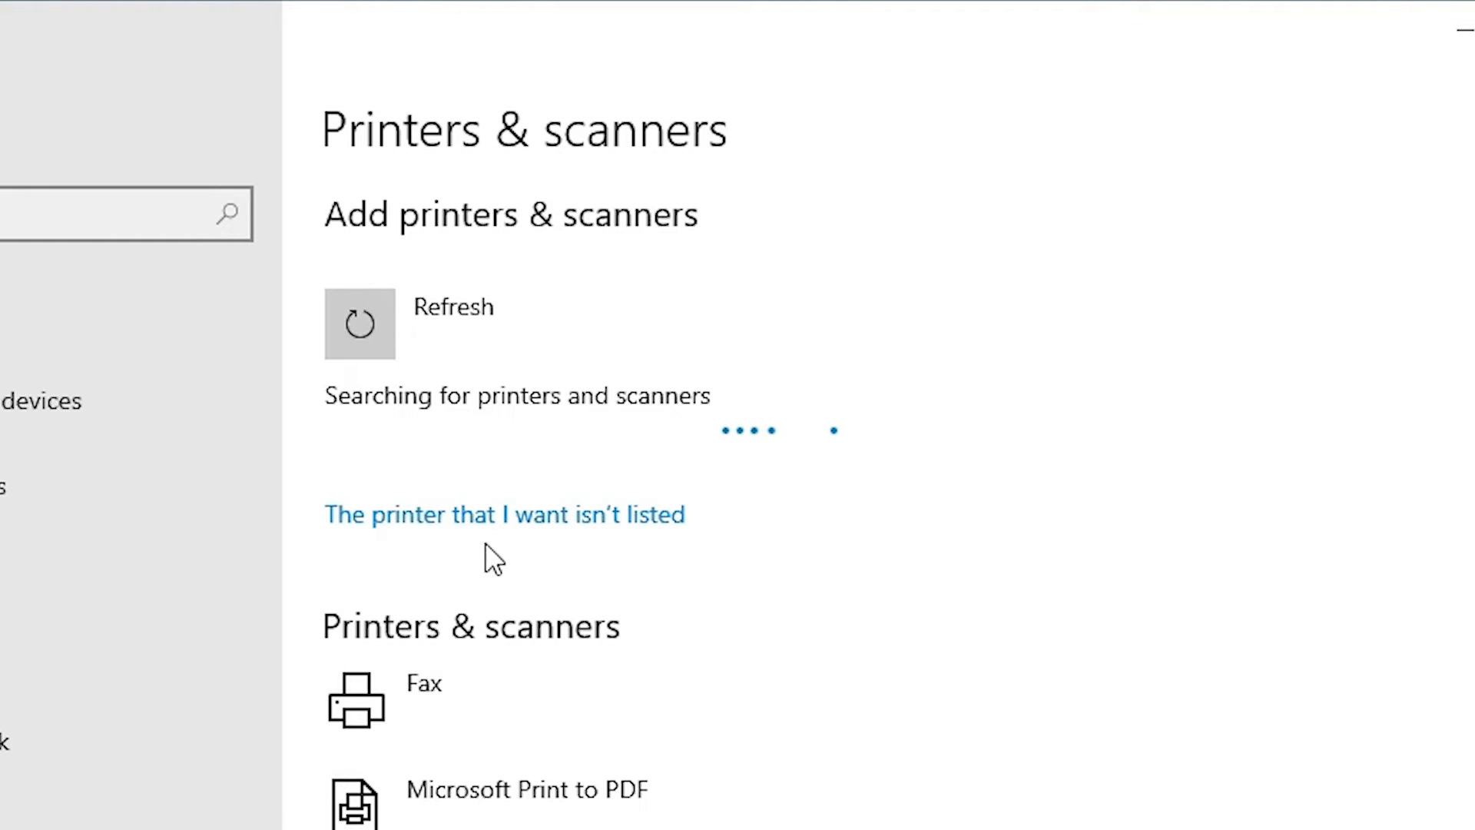
mouse_move(638, 525)
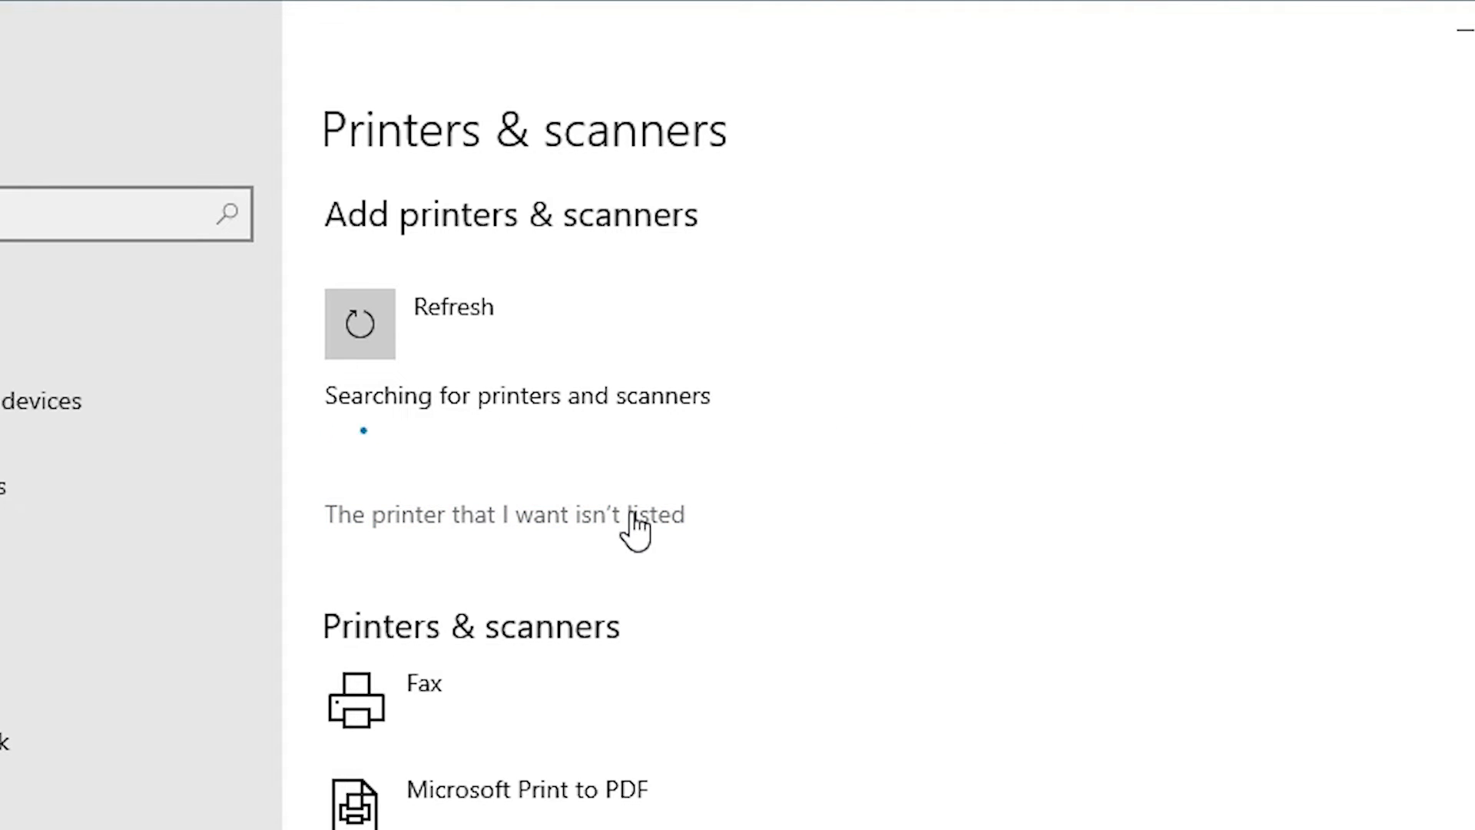
left_click(504, 515)
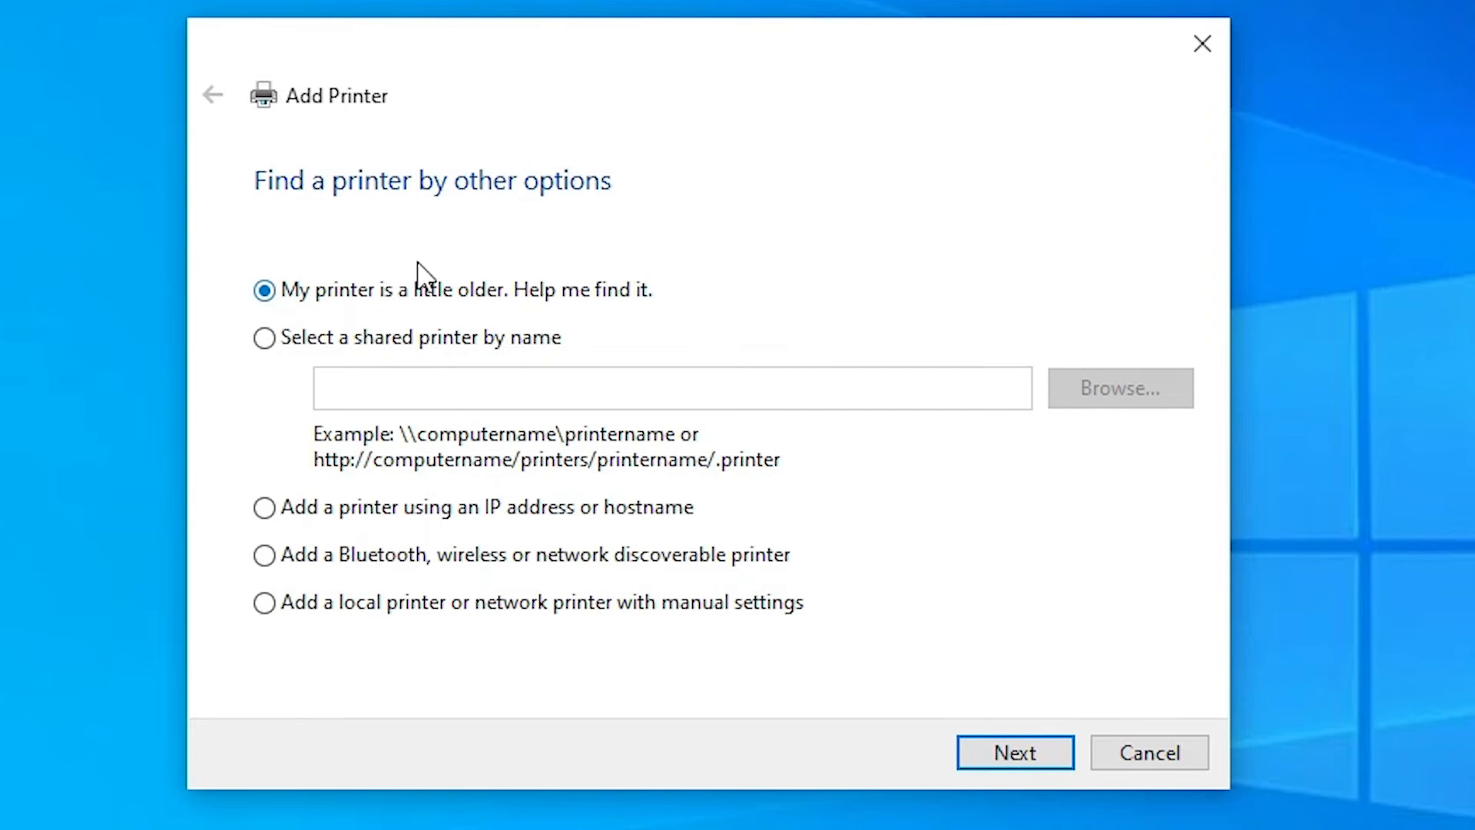
mouse_move(447, 628)
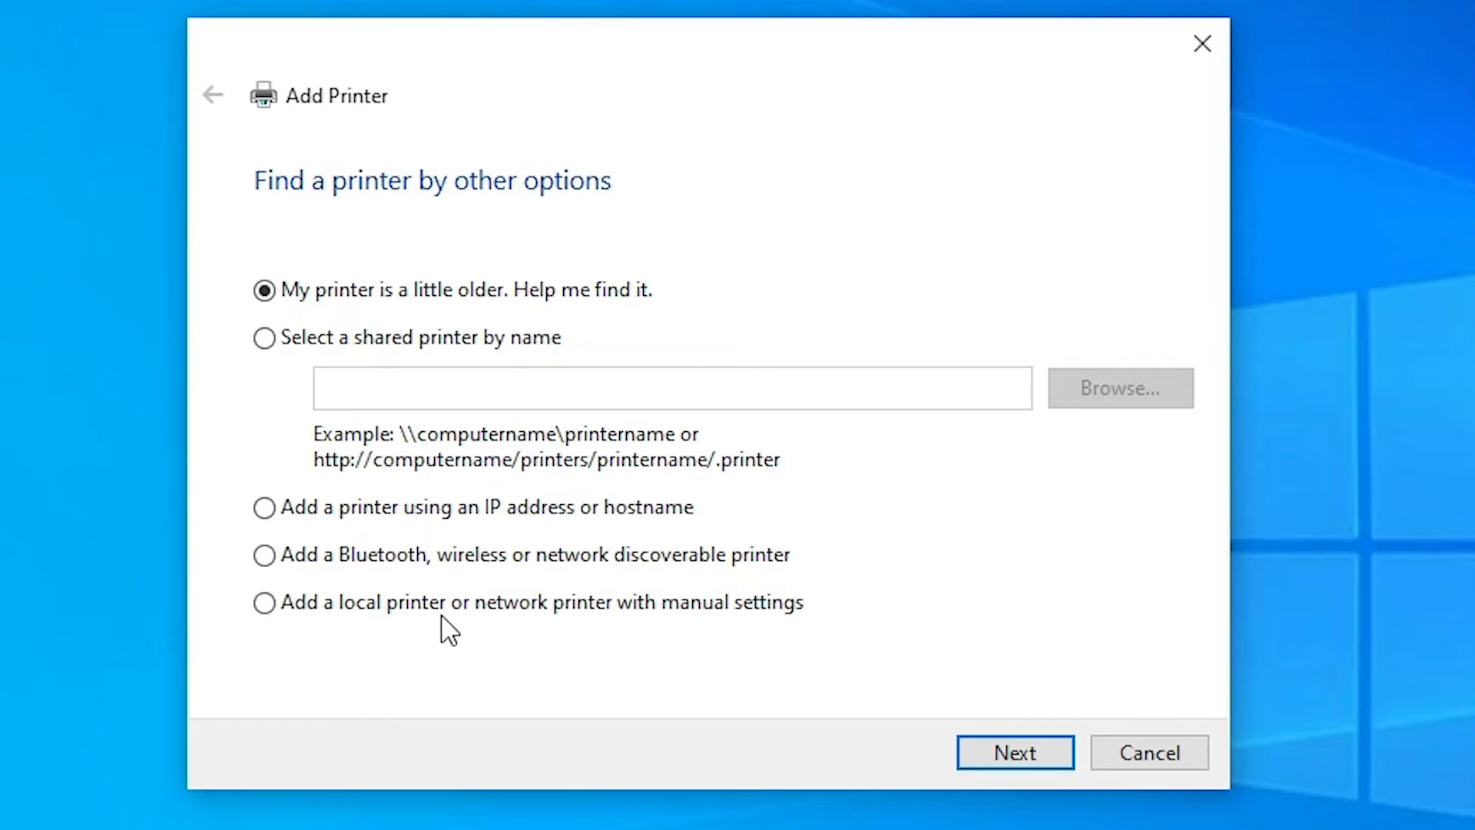
mouse_move(482, 622)
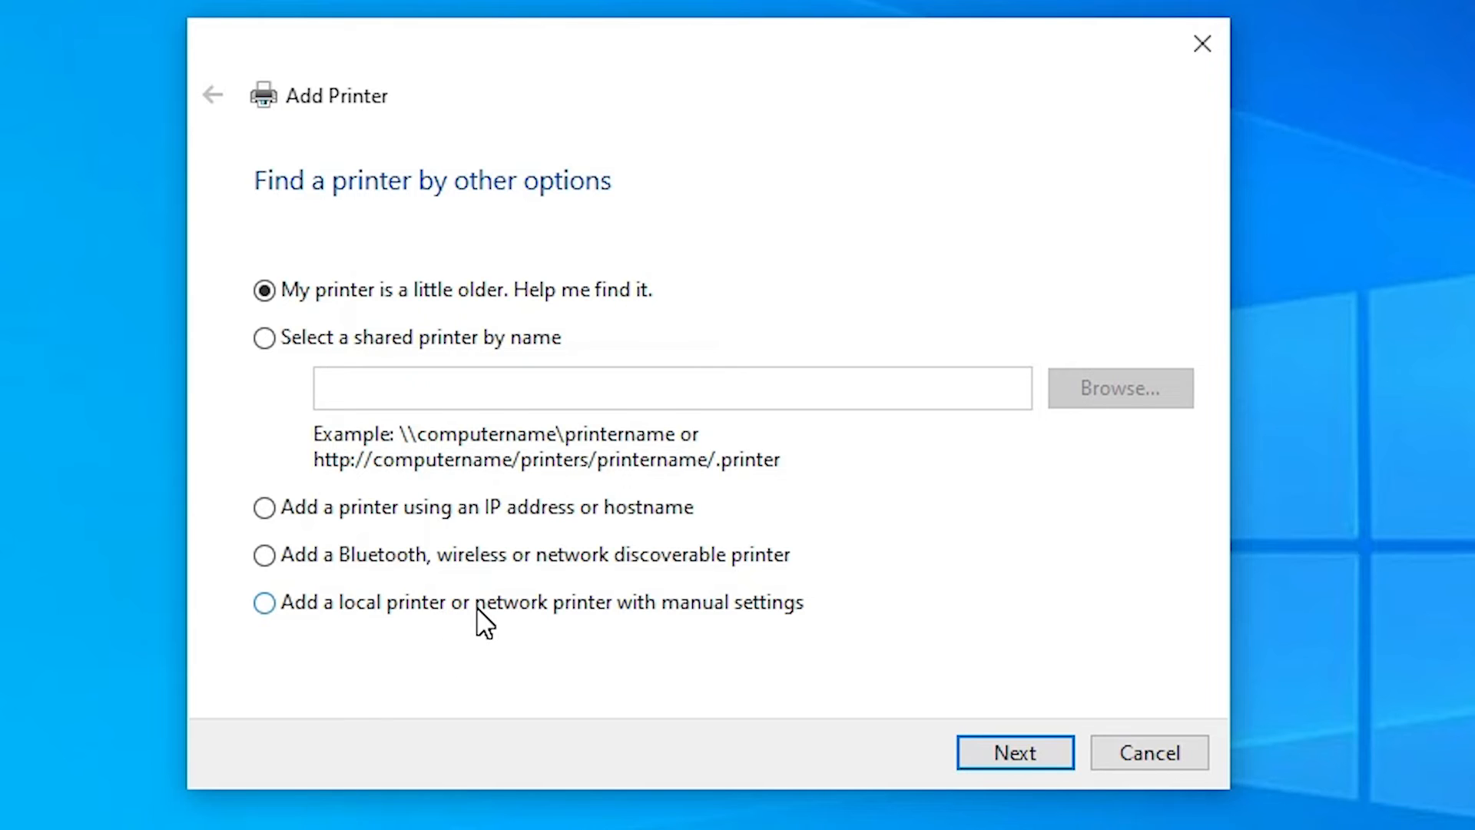
Pick adding a local or network printer with manual settings and continue.
left_click(264, 603)
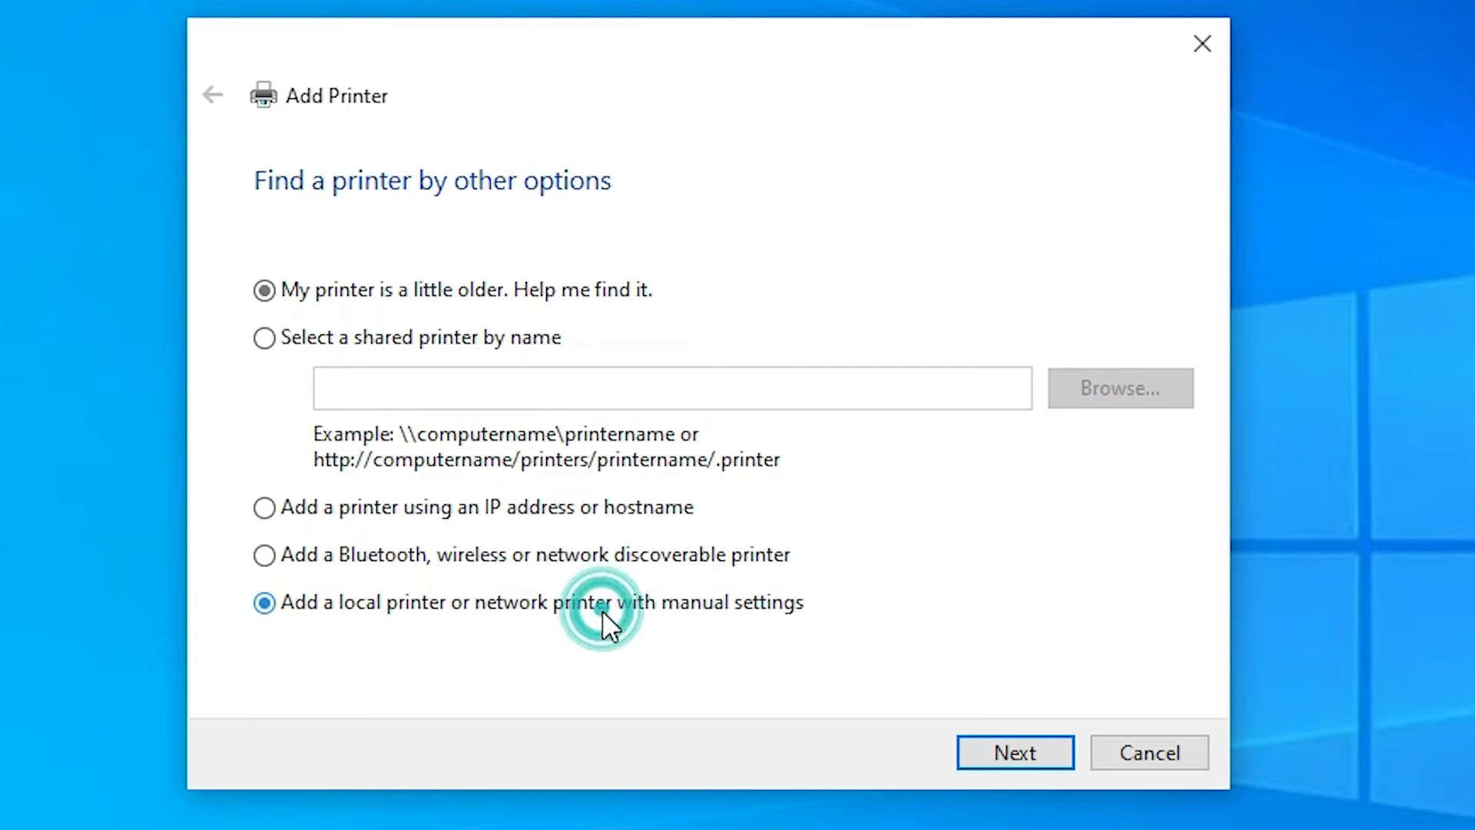
left_click(1014, 751)
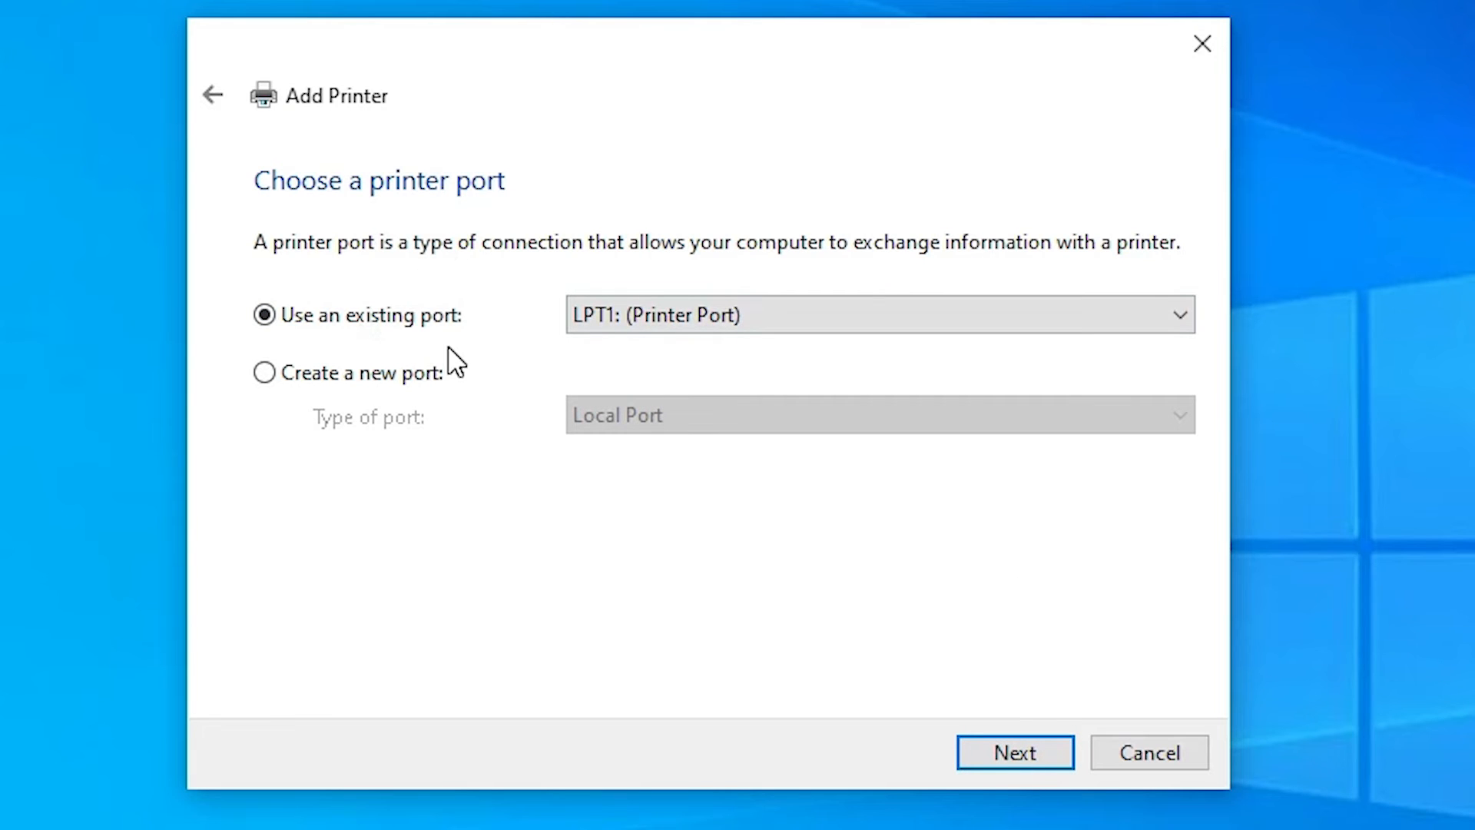
Use the existing USB001 (Local Port) as the printer's port.
left_click(1177, 315)
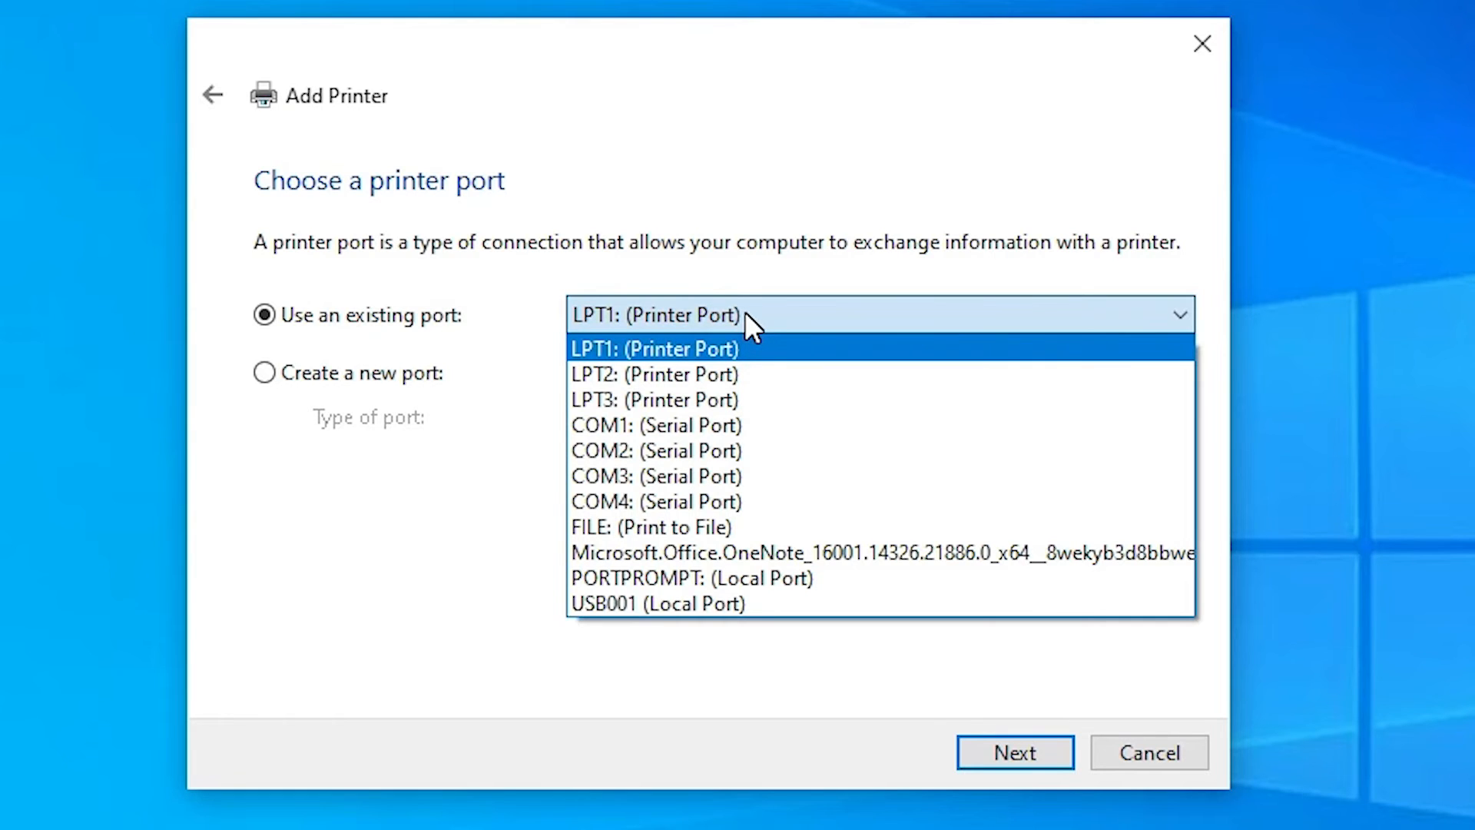
mouse_move(820, 590)
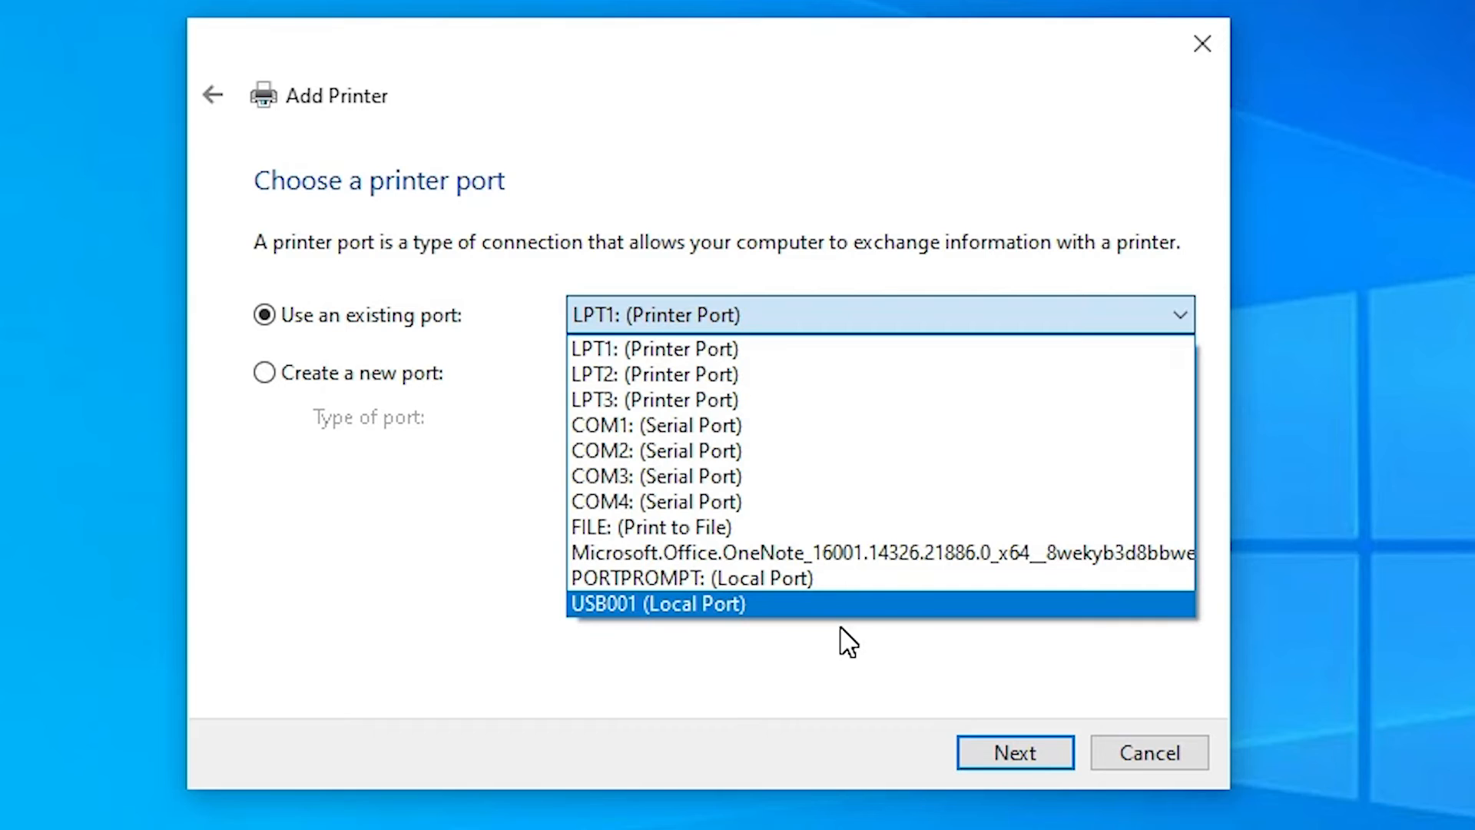
mouse_move(737, 620)
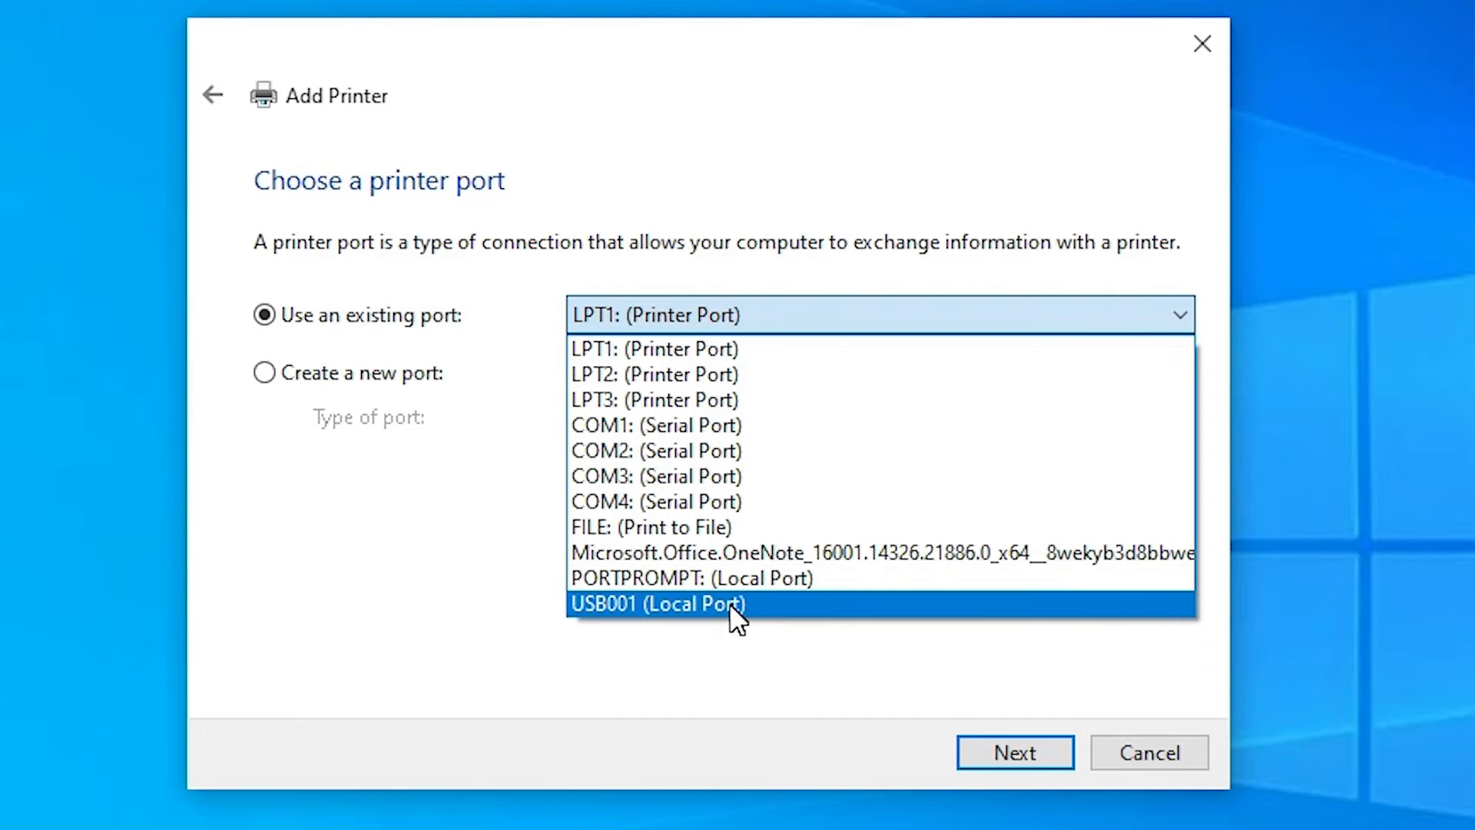
mouse_move(692, 612)
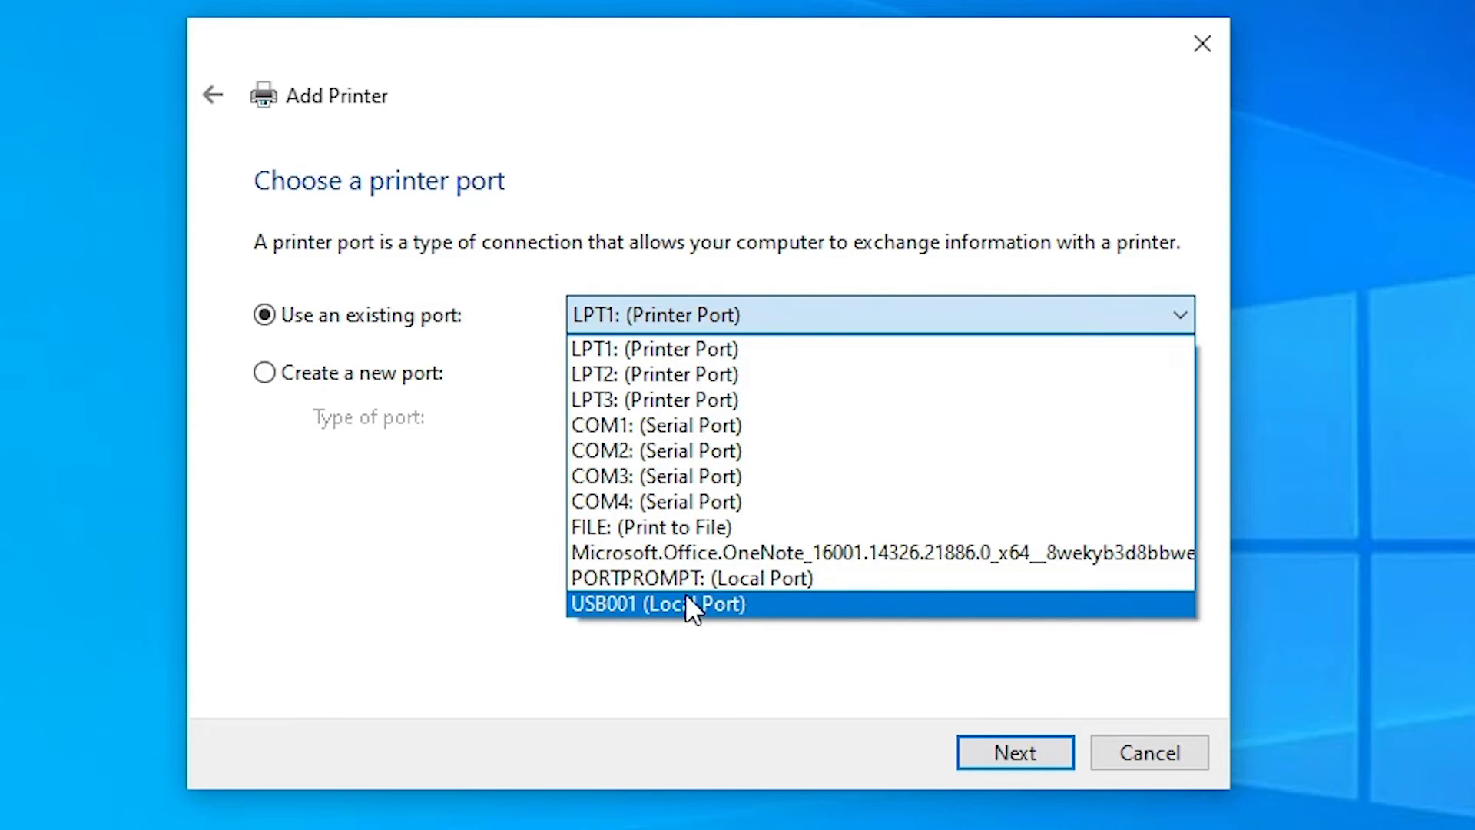
left_click(657, 603)
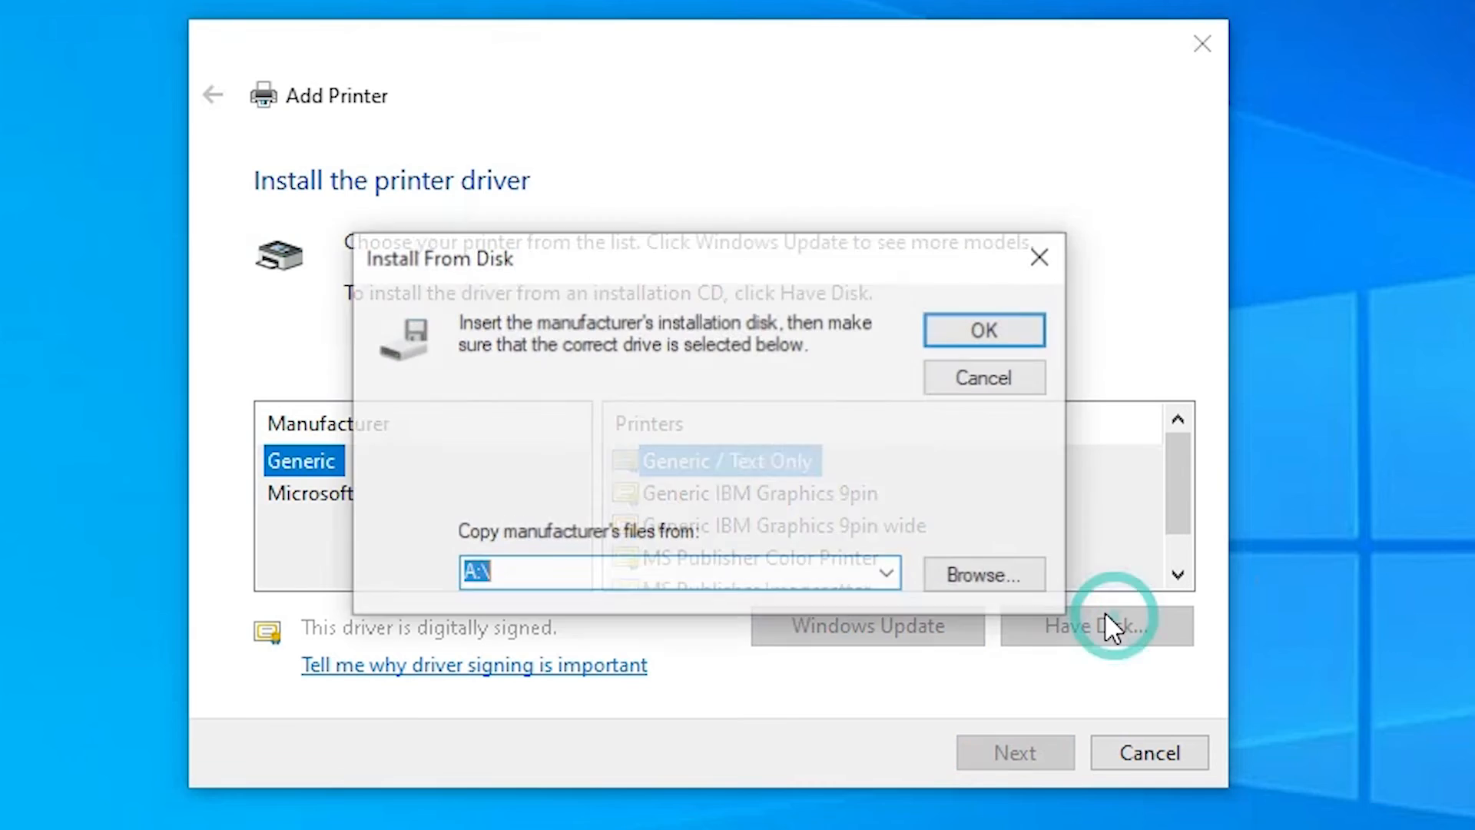
Load drivers from HPLJP1005.inf in the extracted driver folder on the Desktop.
left_click(982, 574)
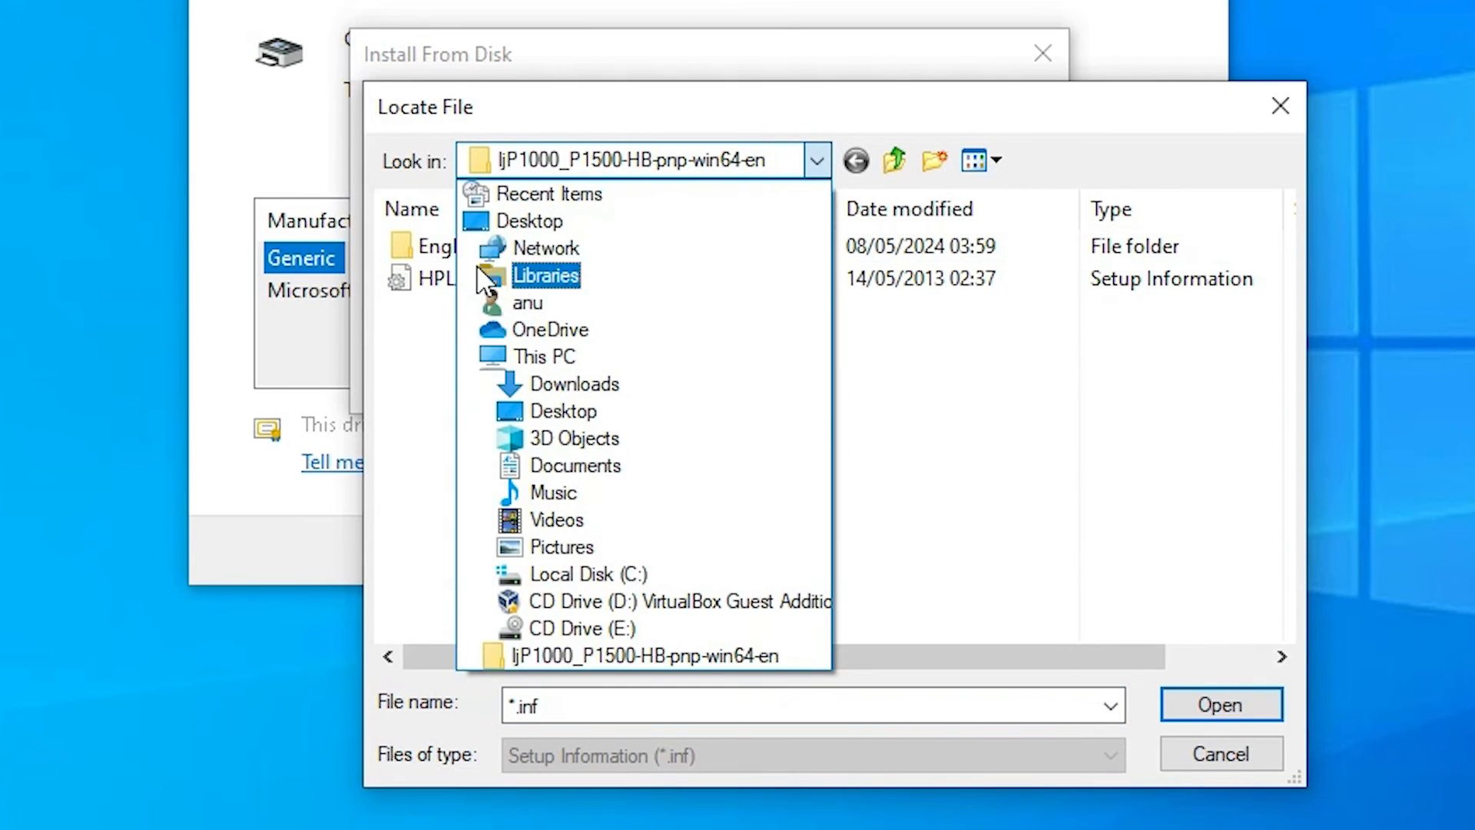
left_click(529, 221)
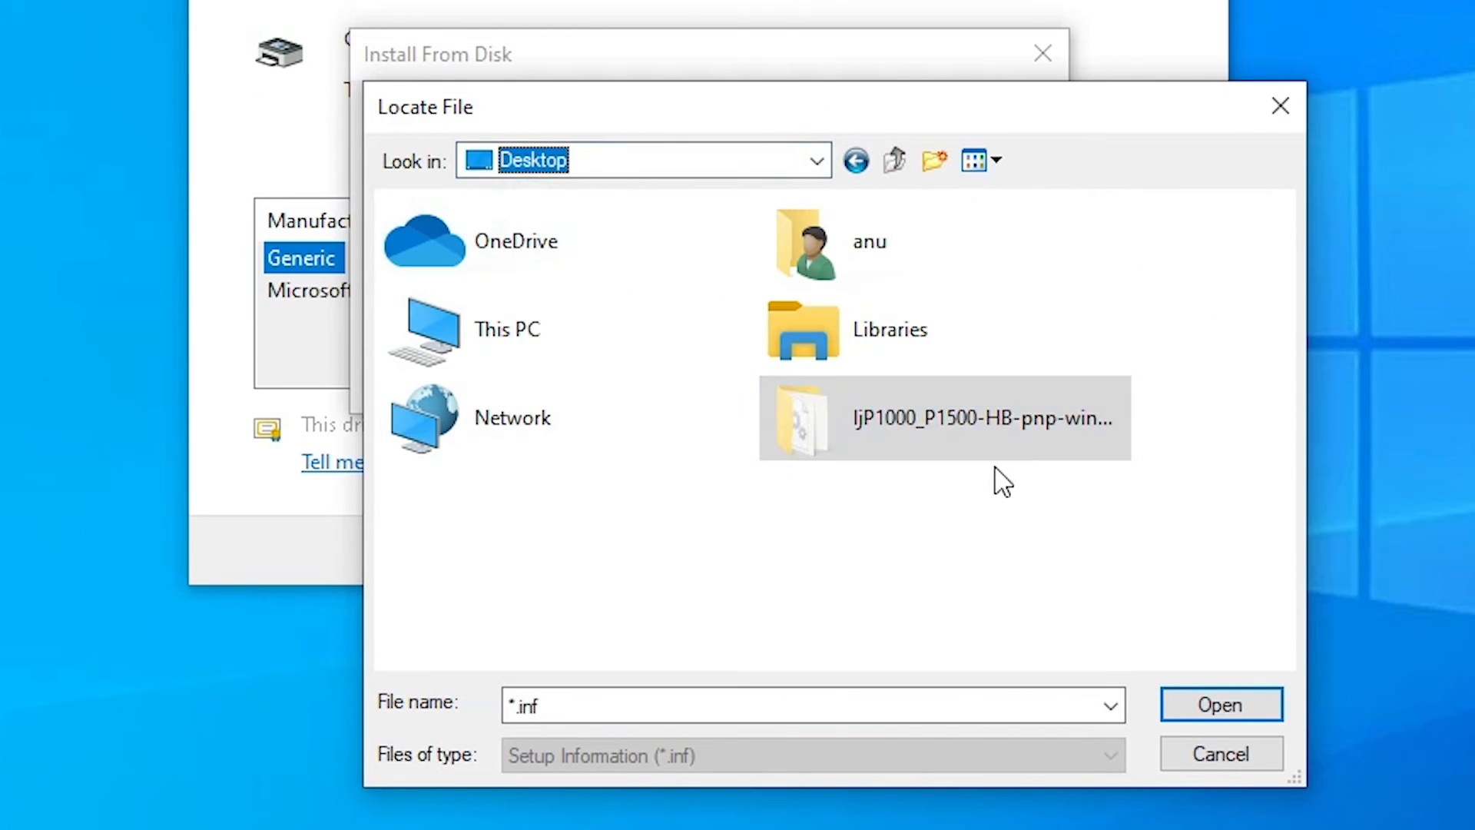
double_click(940, 418)
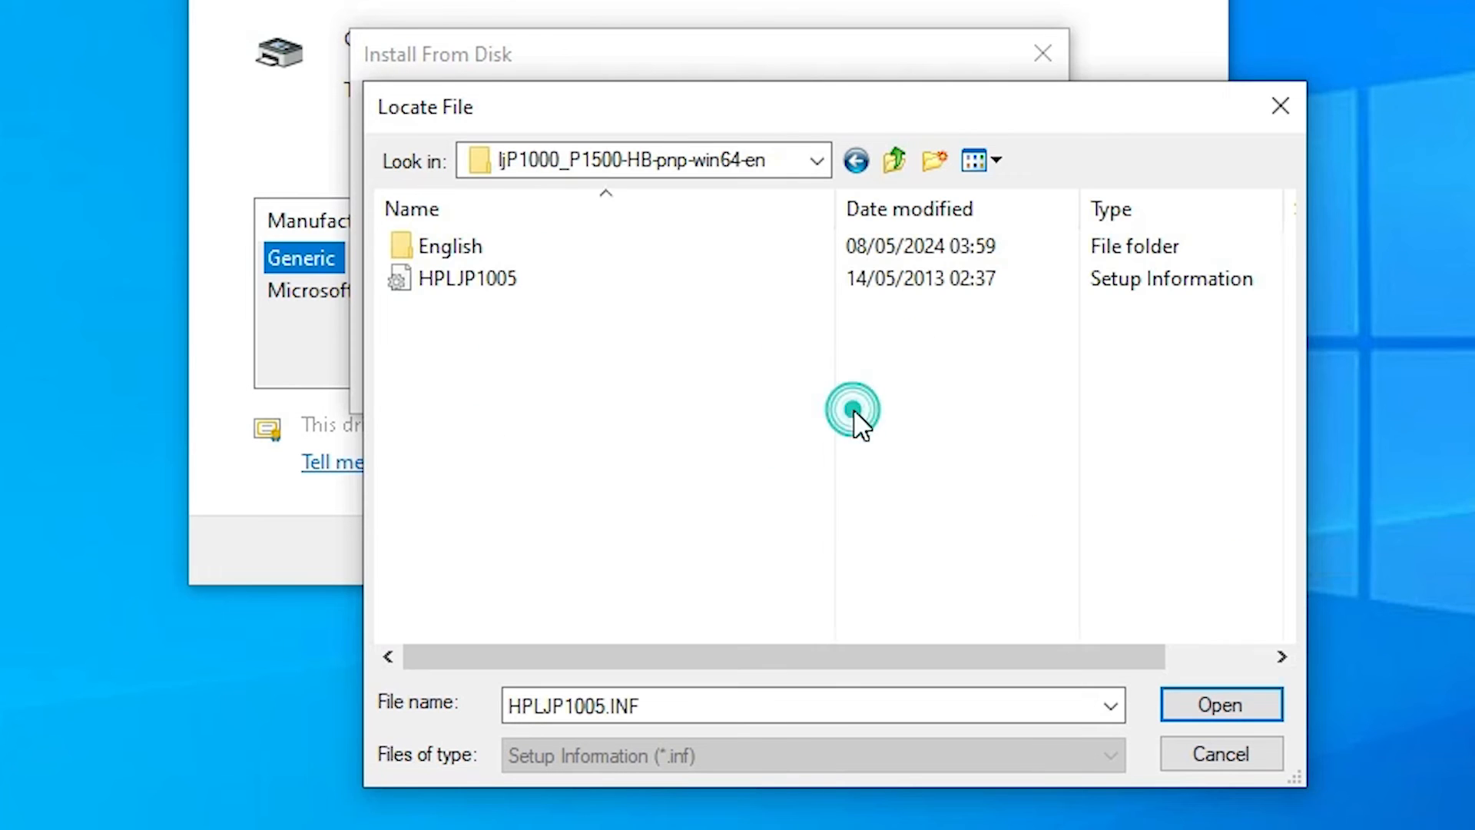
left_click(468, 277)
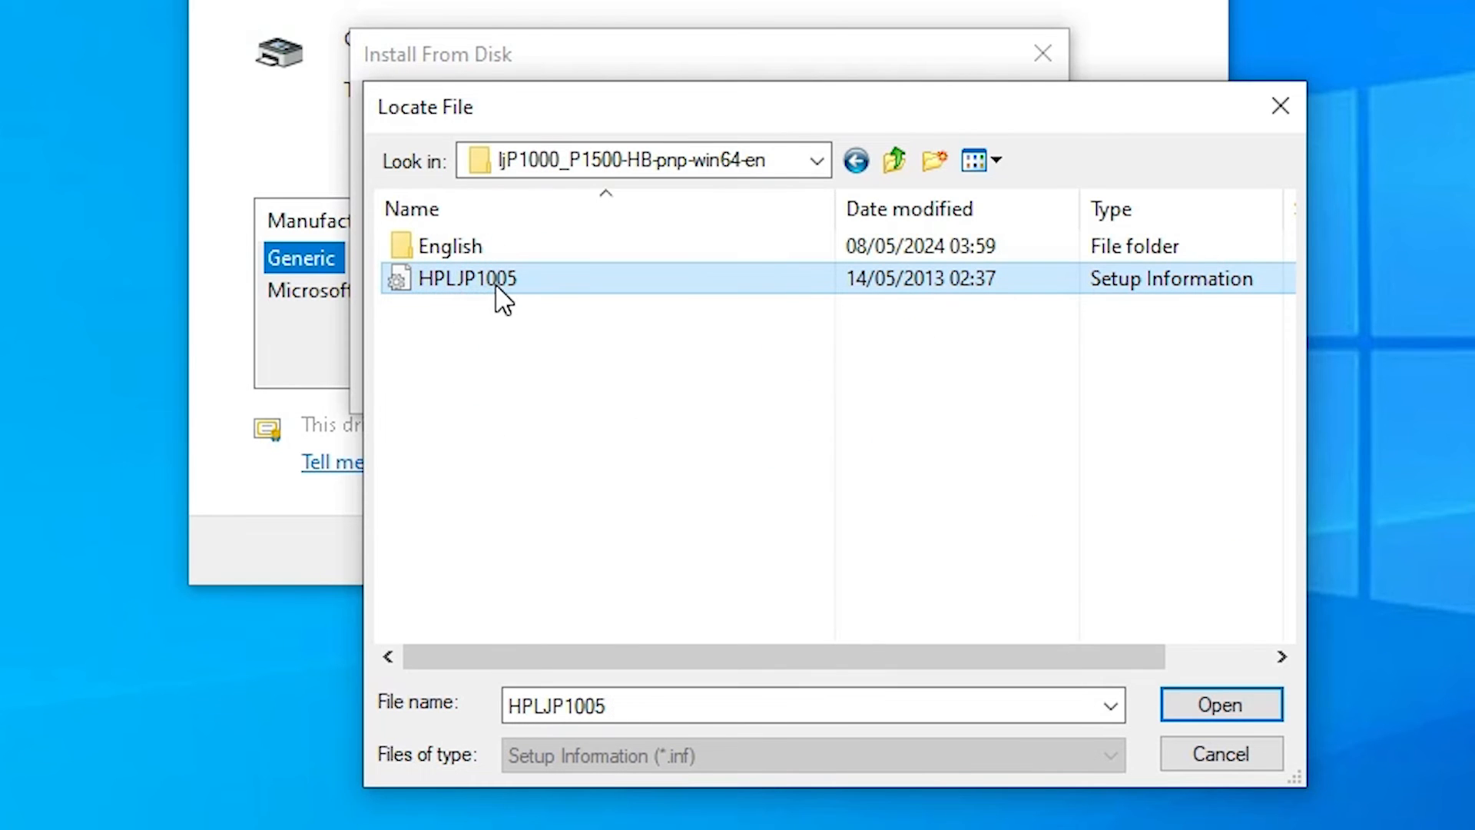
mouse_move(1220, 704)
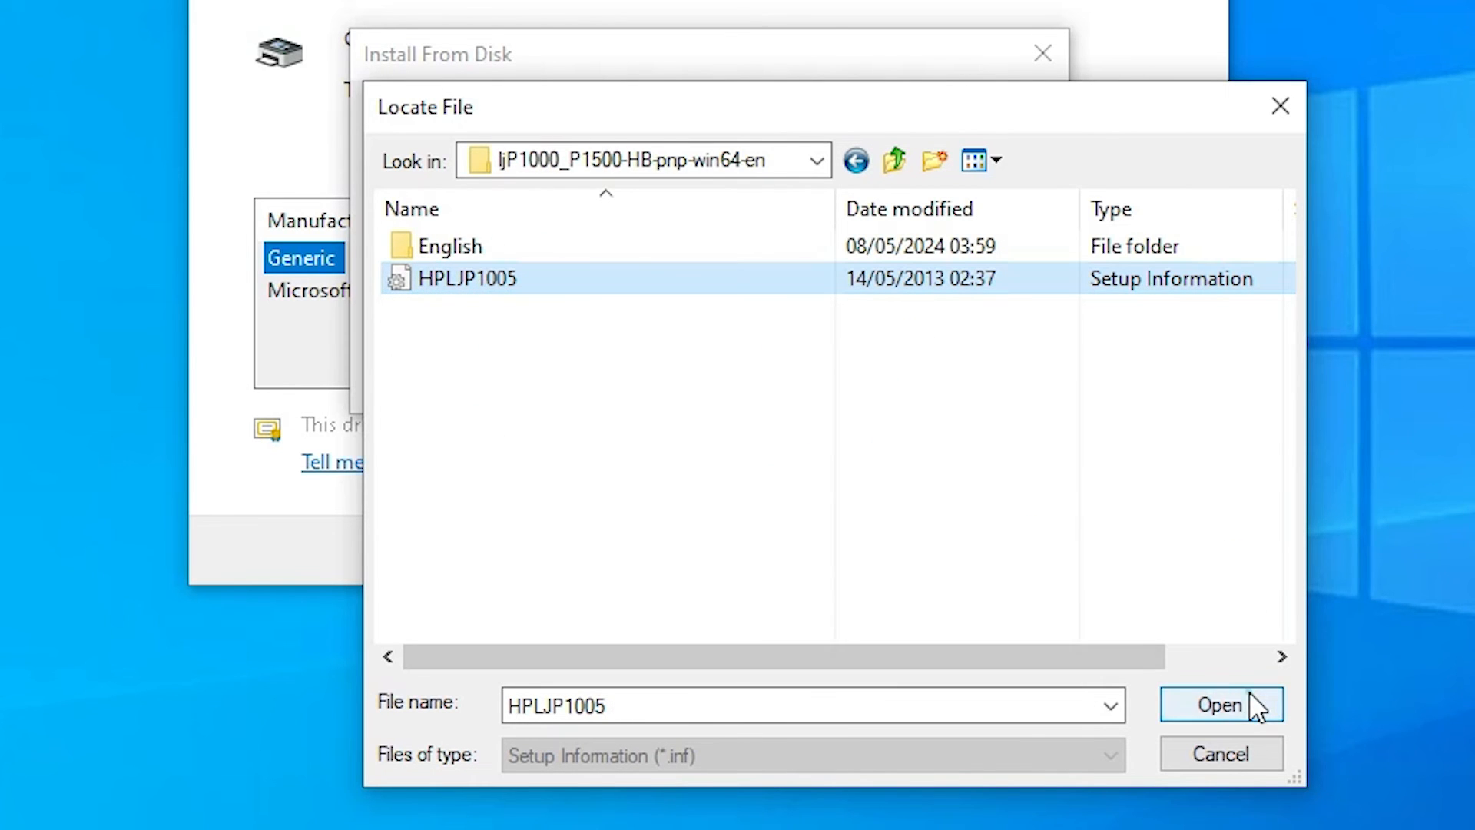
left_click(1220, 704)
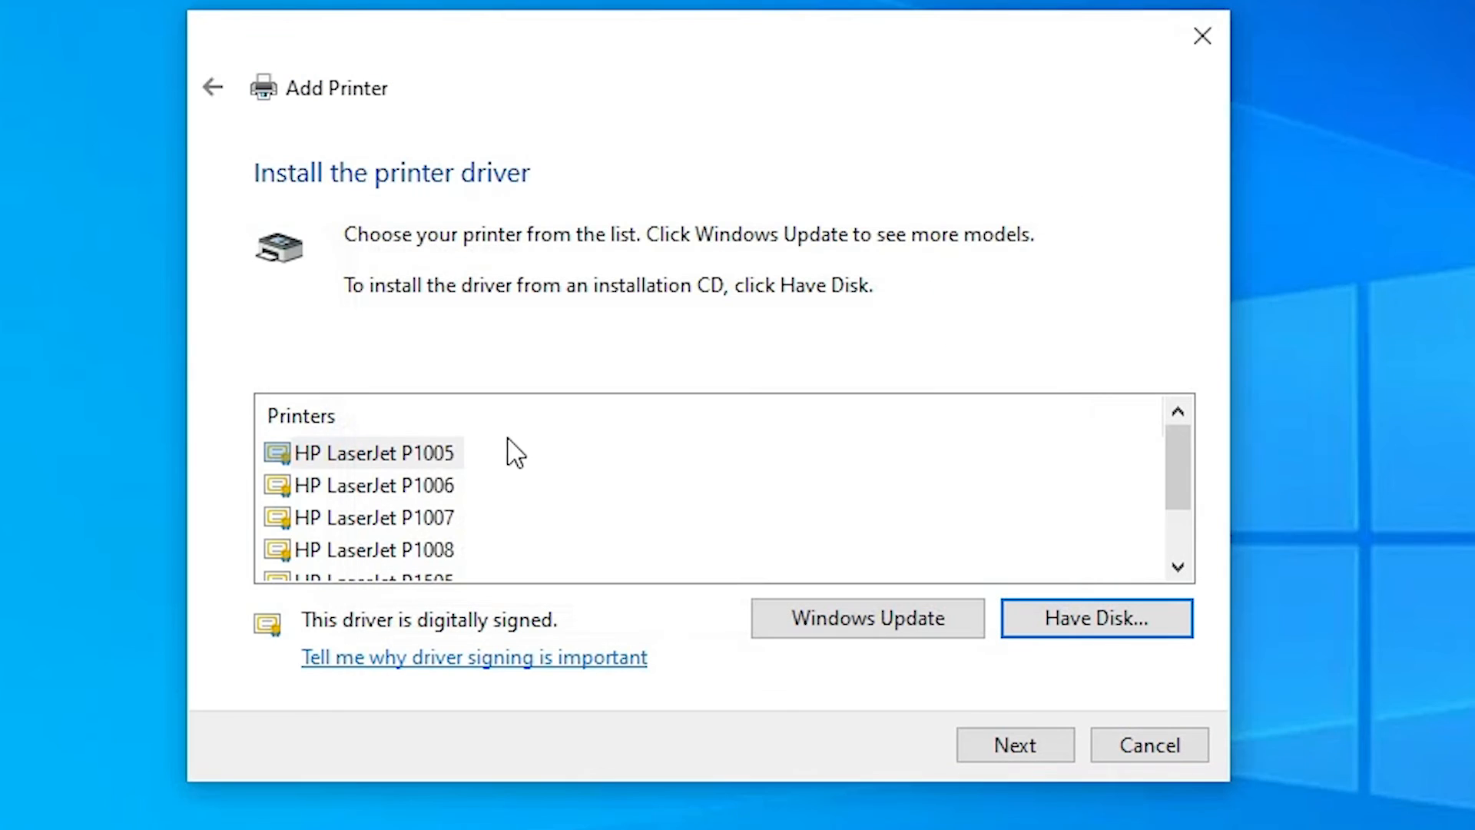
Select the HP LaserJet P1505n driver from the printer list and continue.
scroll("down", 3)
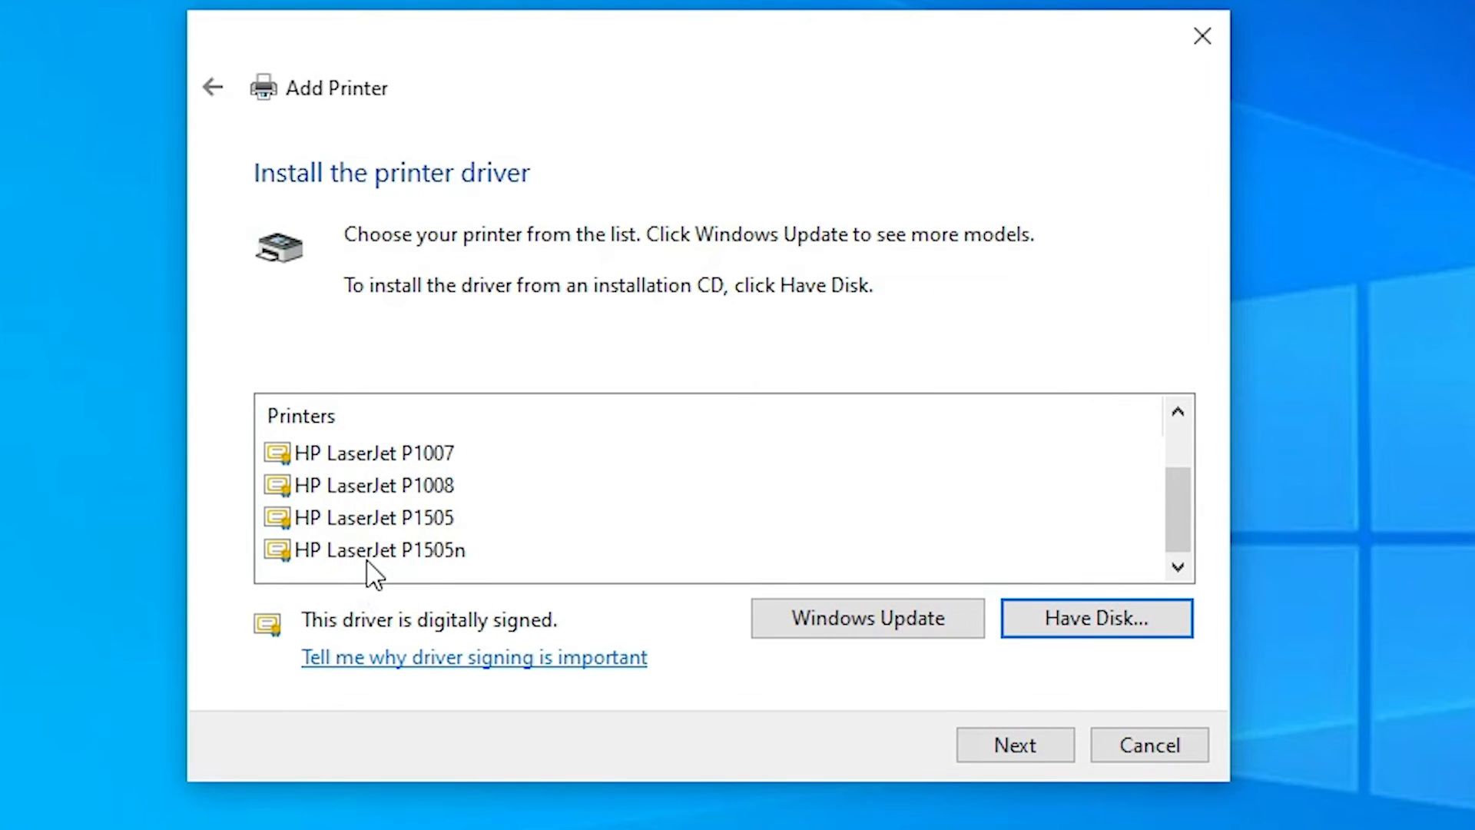
left_click(381, 549)
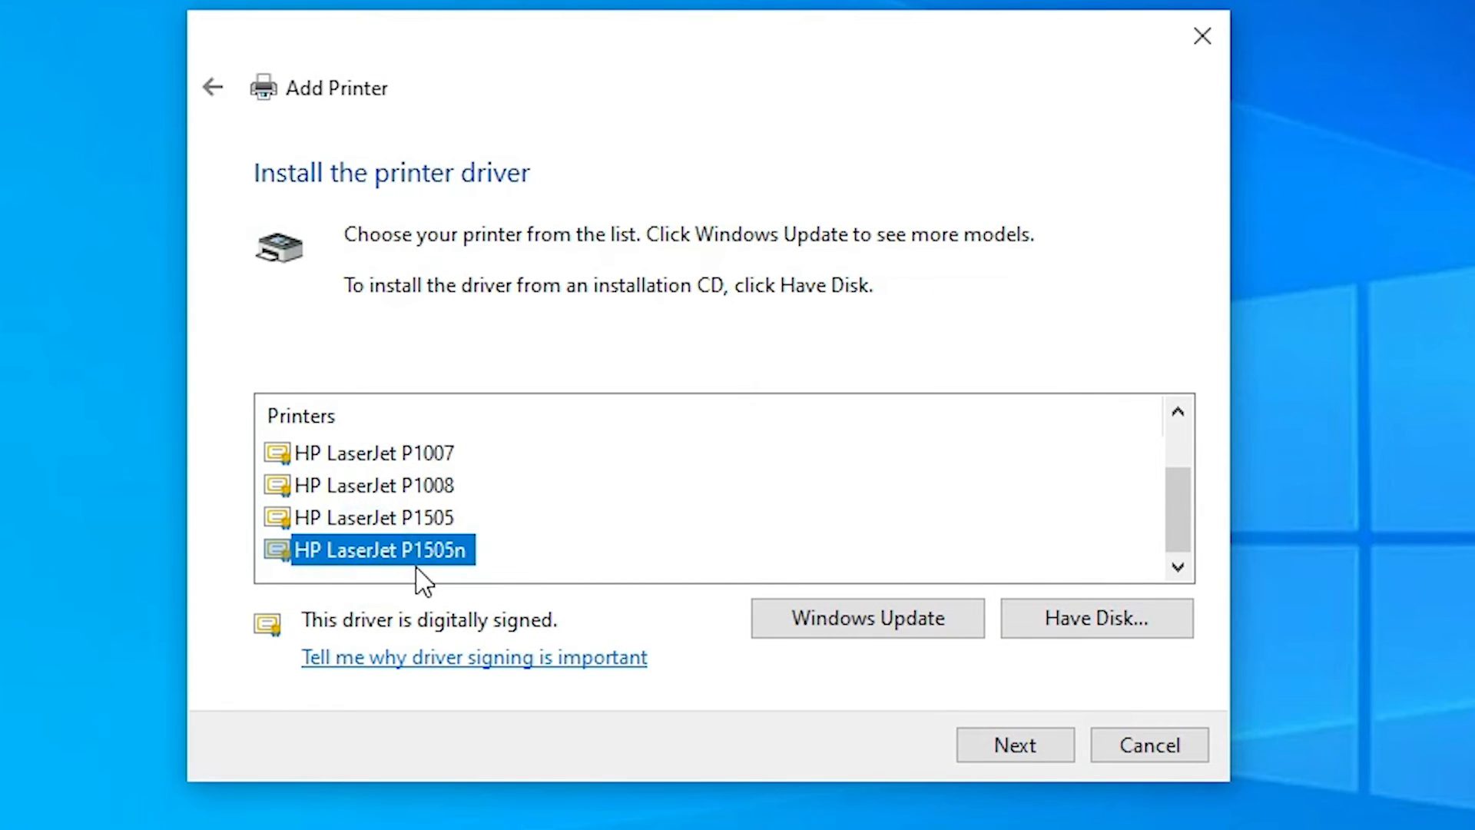
mouse_move(461, 574)
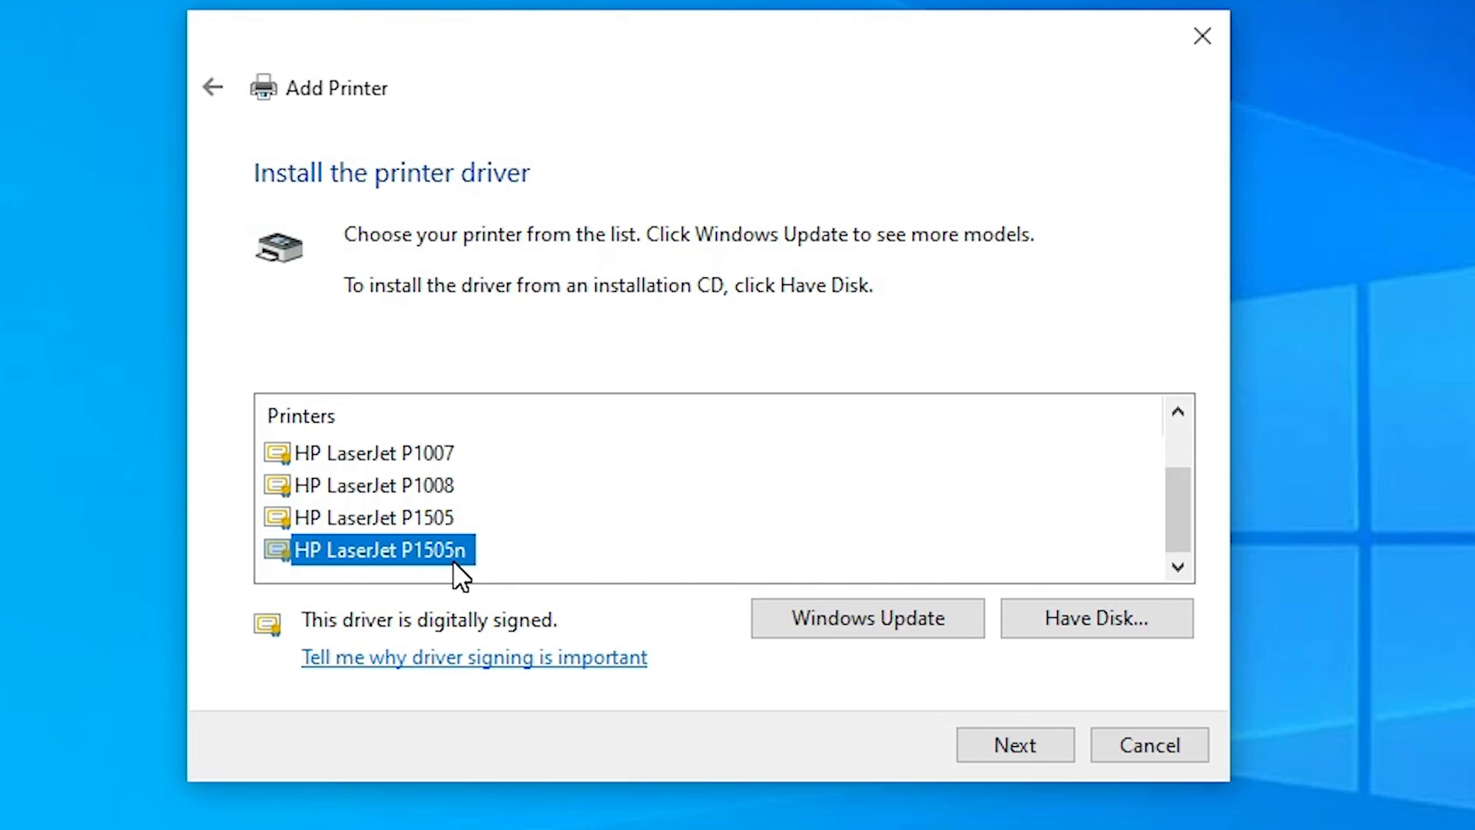
left_click(1014, 745)
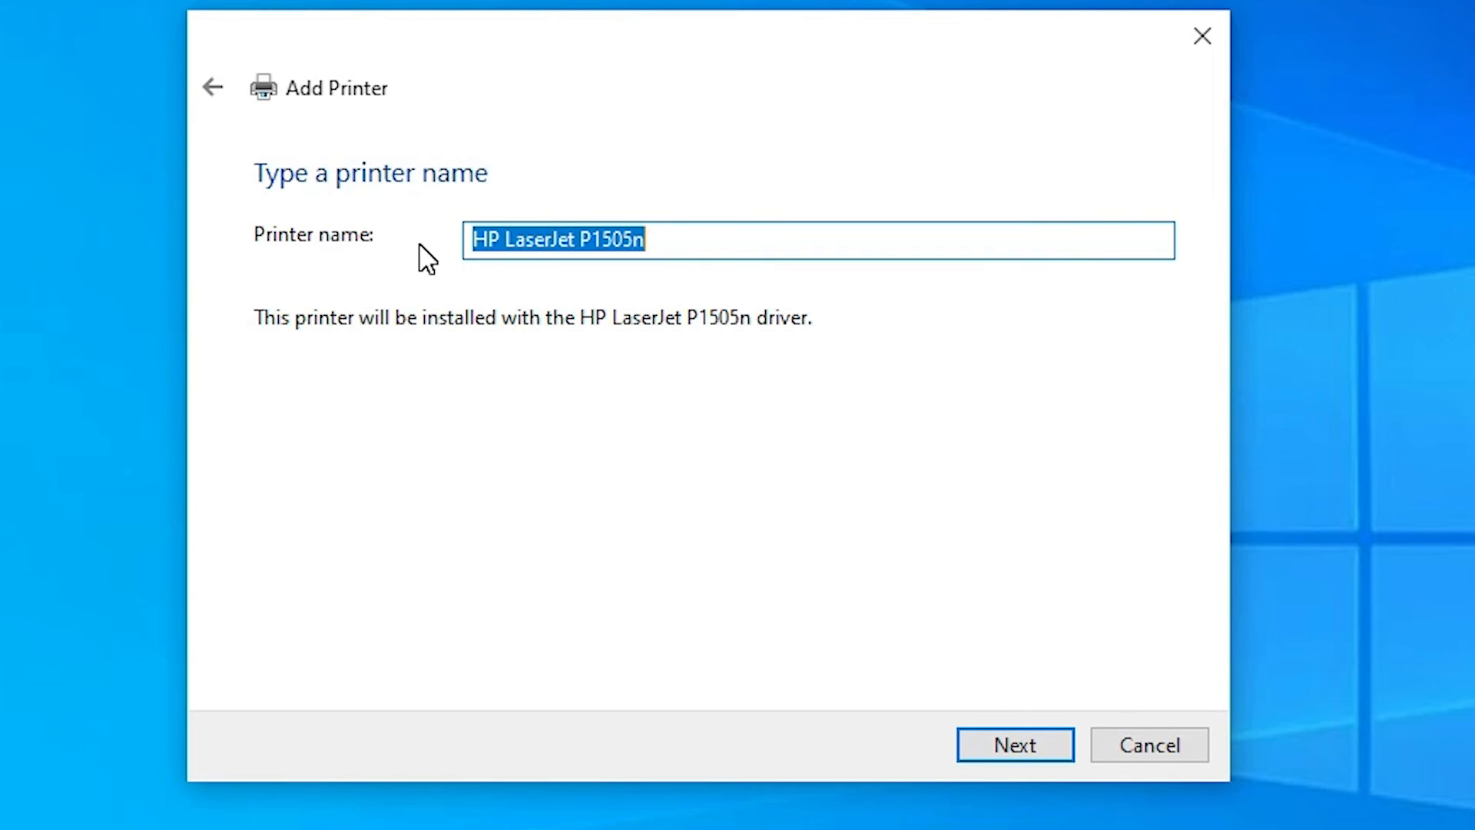
mouse_move(183, 258)
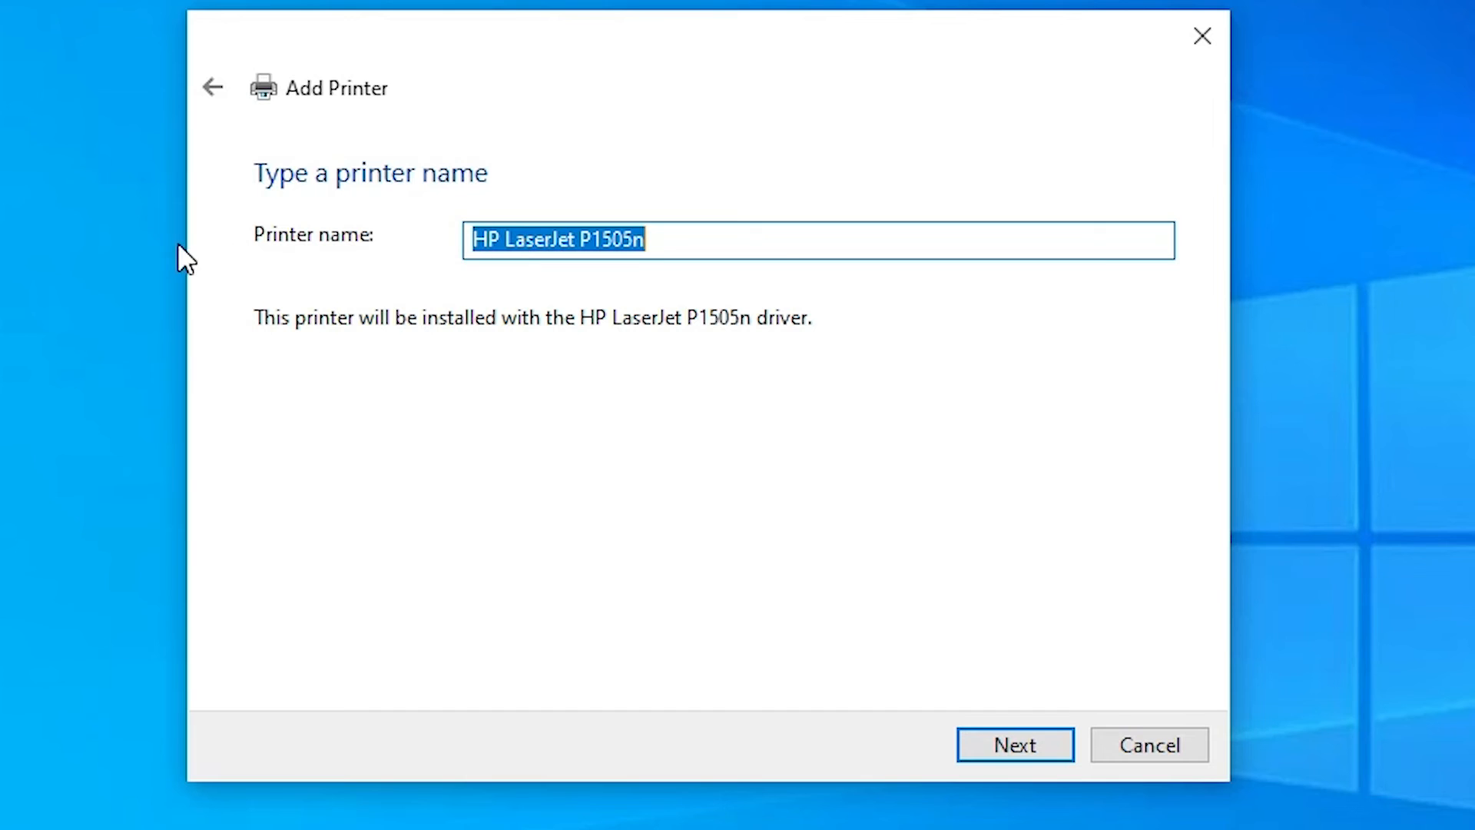
mouse_move(1014, 744)
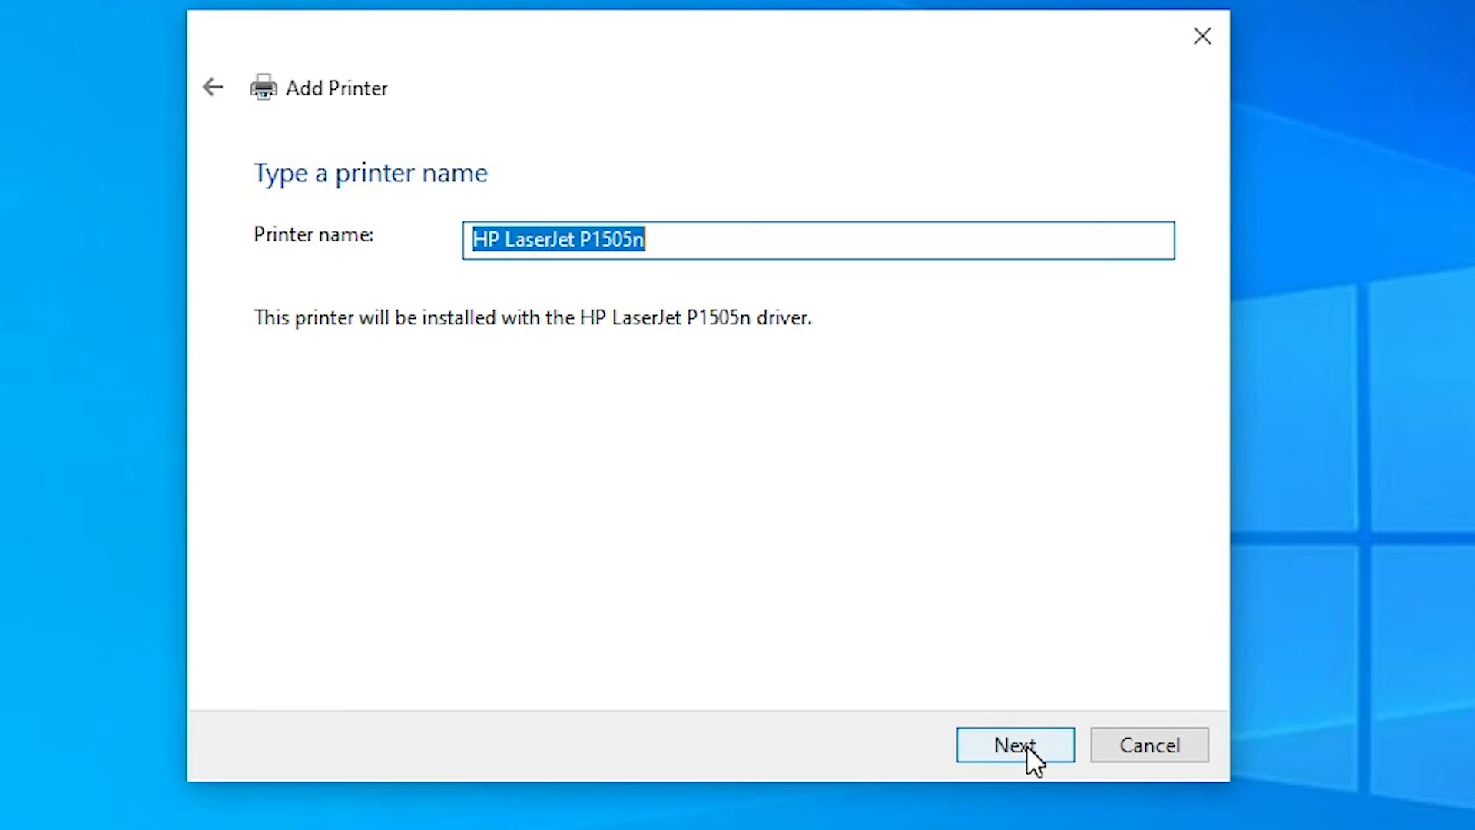
Accept the suggested printer name HP LaserJet P1505n and move on to sharing options.
left_click(1014, 744)
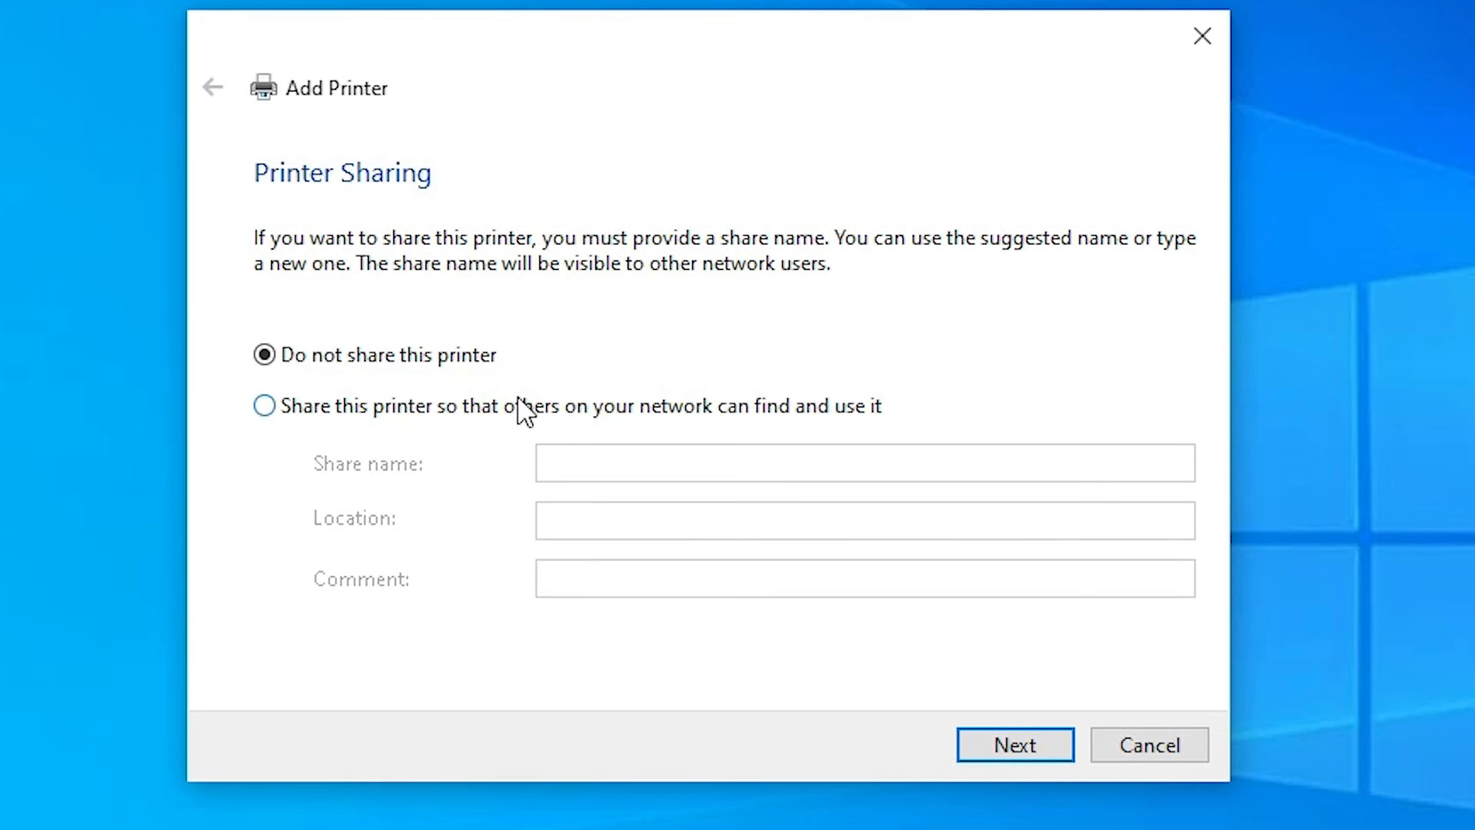
mouse_move(490, 407)
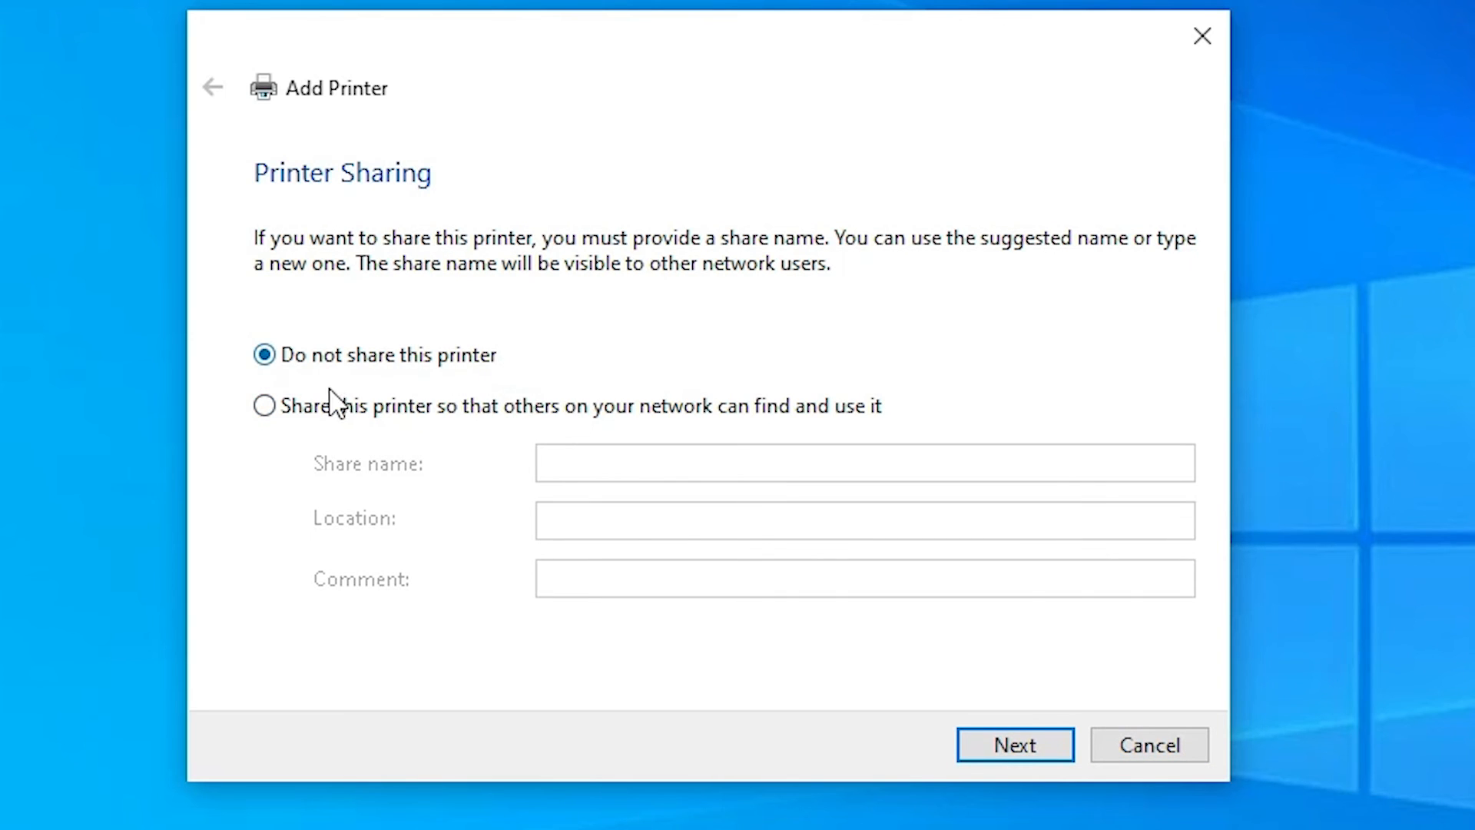
mouse_move(693, 429)
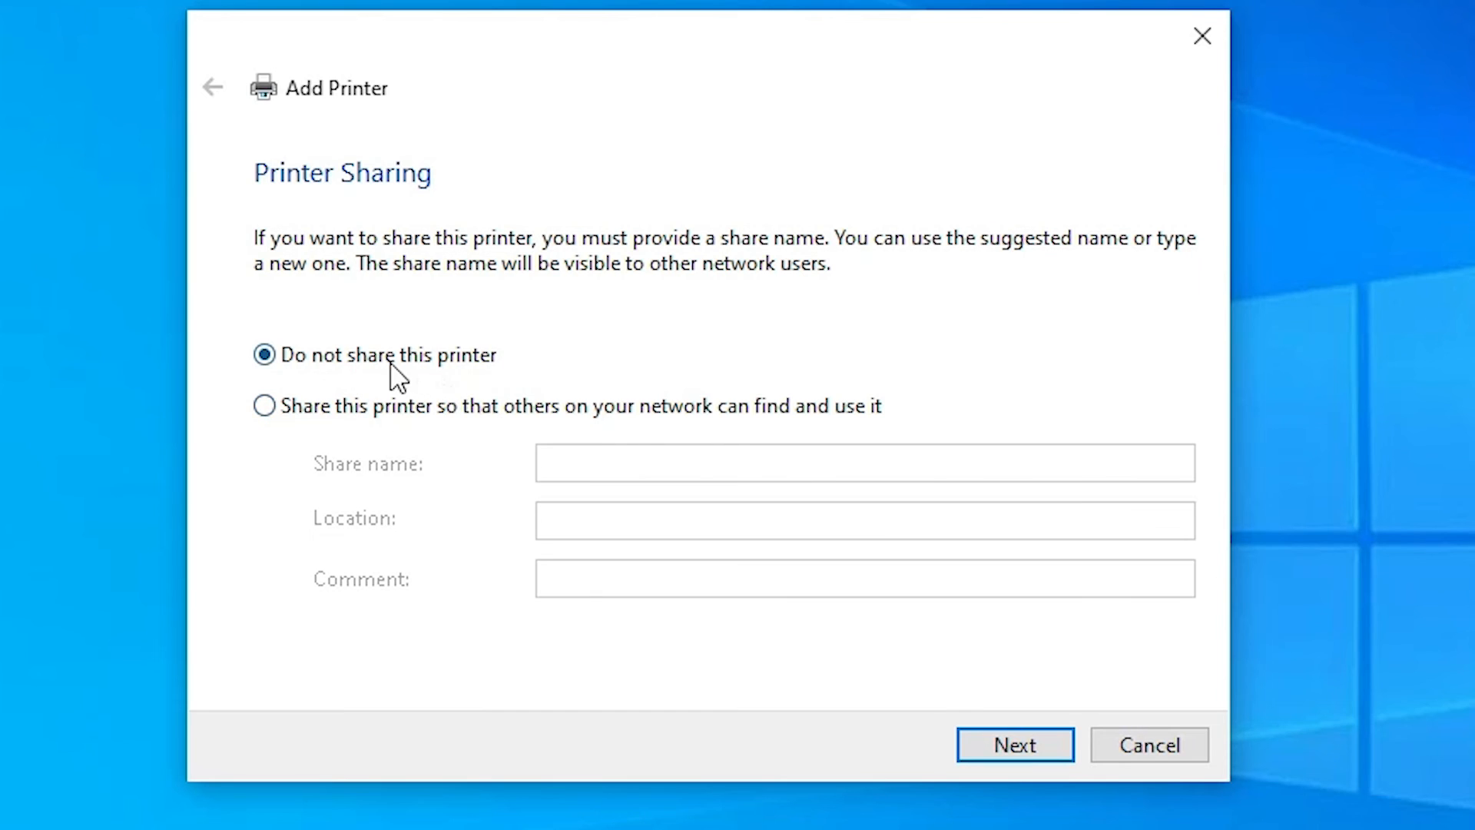
mouse_move(311, 367)
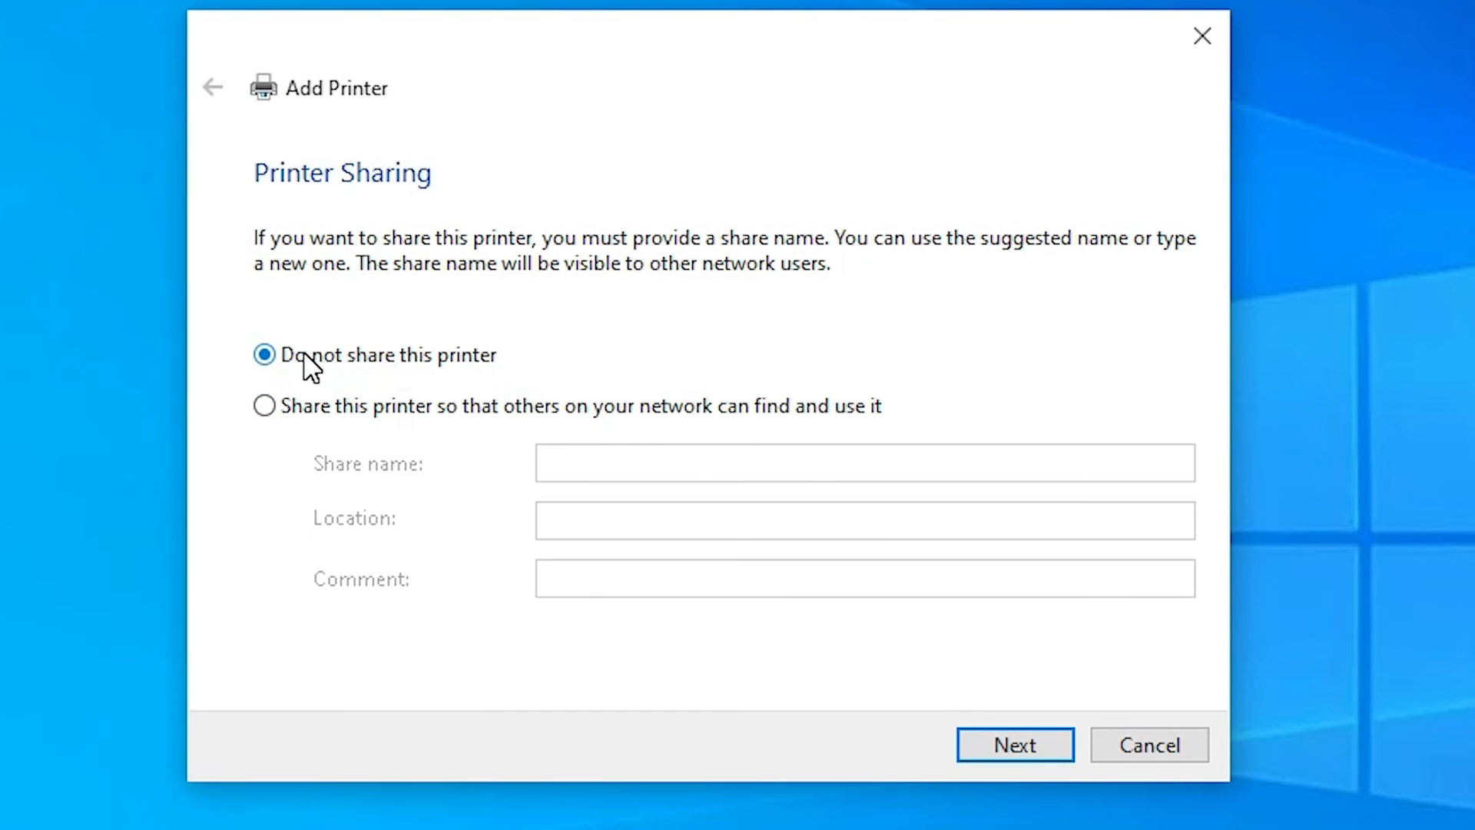
Add HP LaserJet P1505n without sharing it and finish the wizard.
left_click(1014, 745)
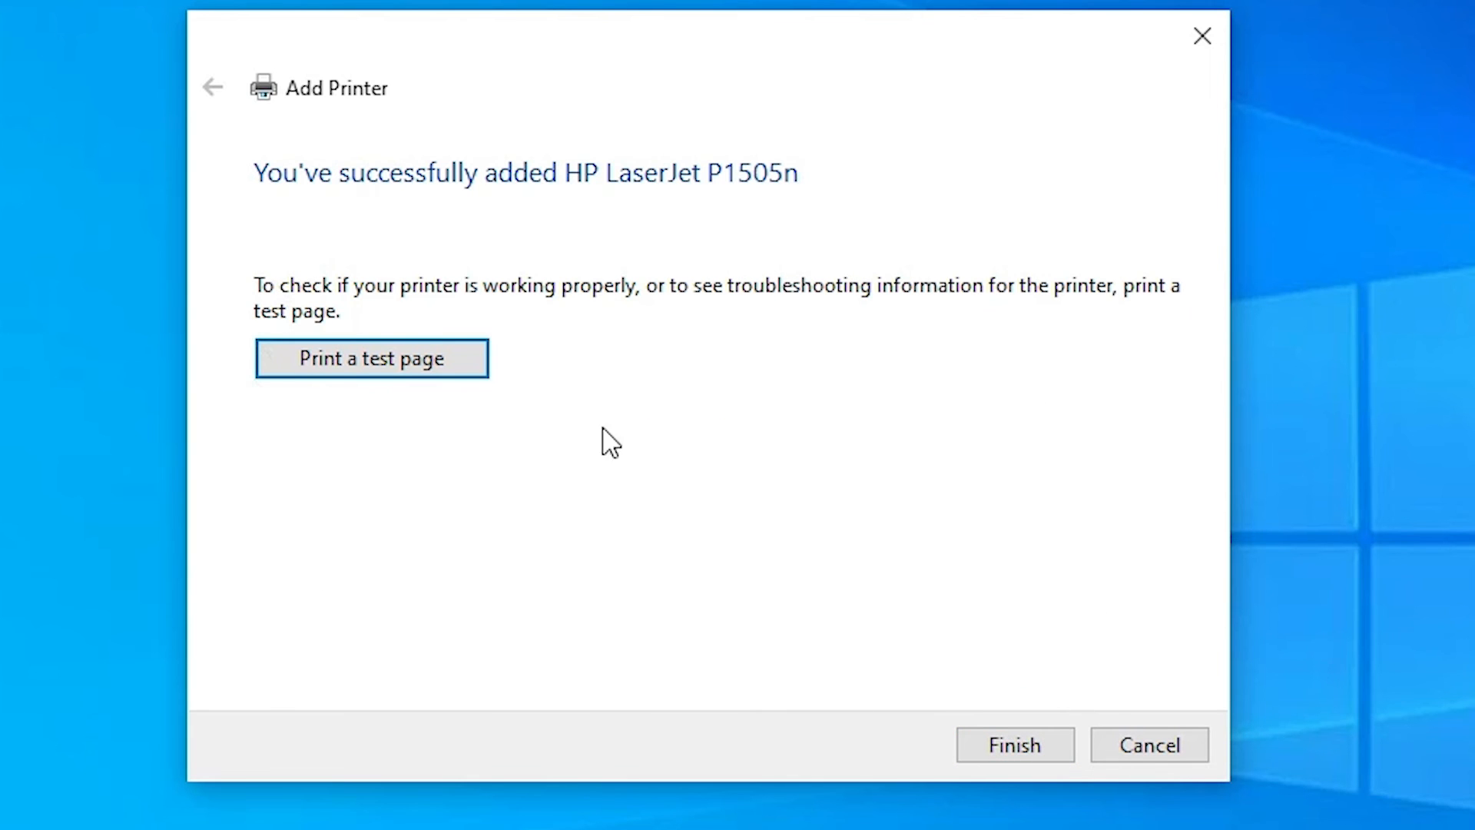
mouse_move(976, 701)
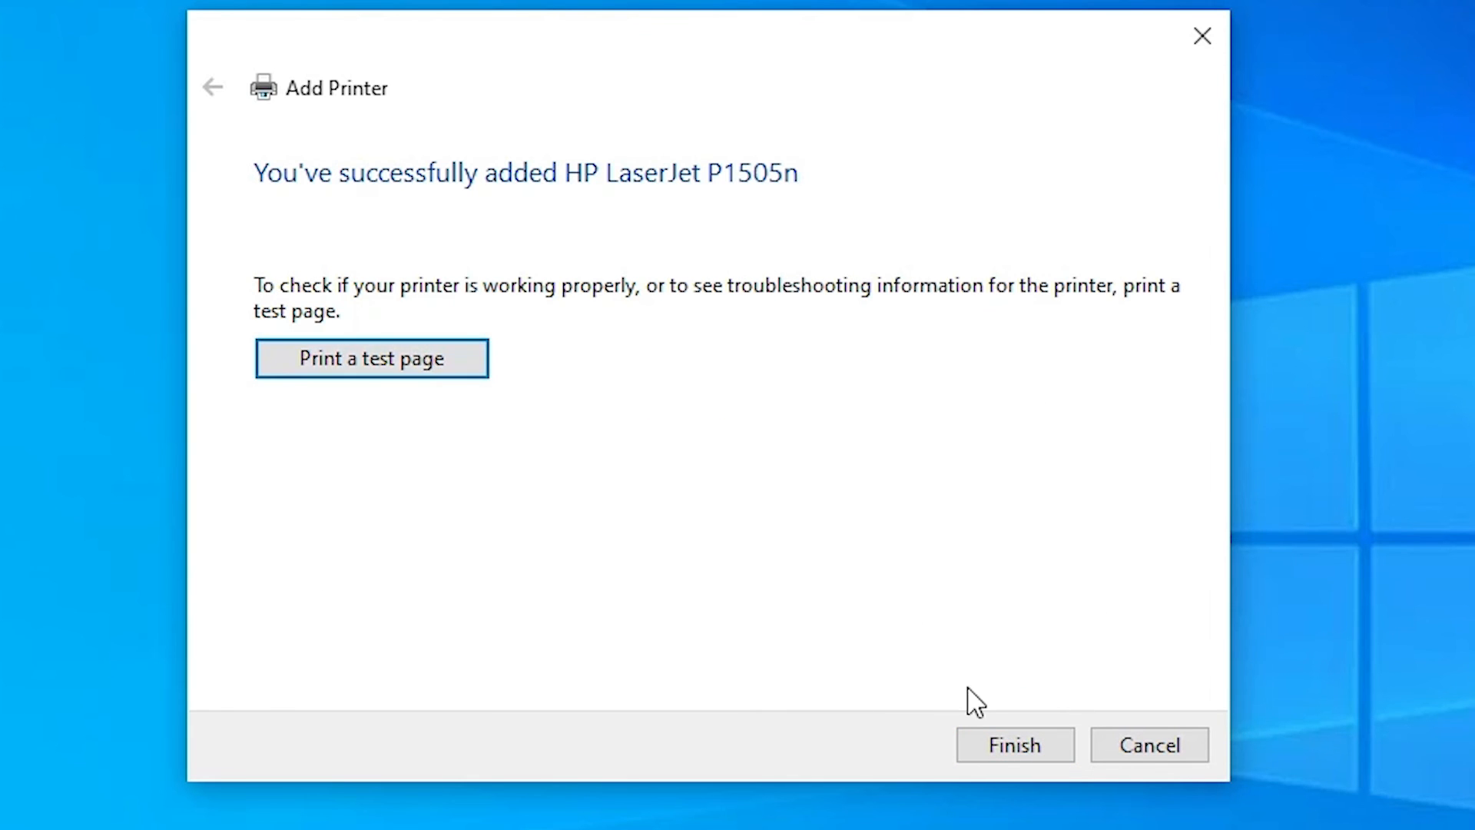
left_click(1014, 745)
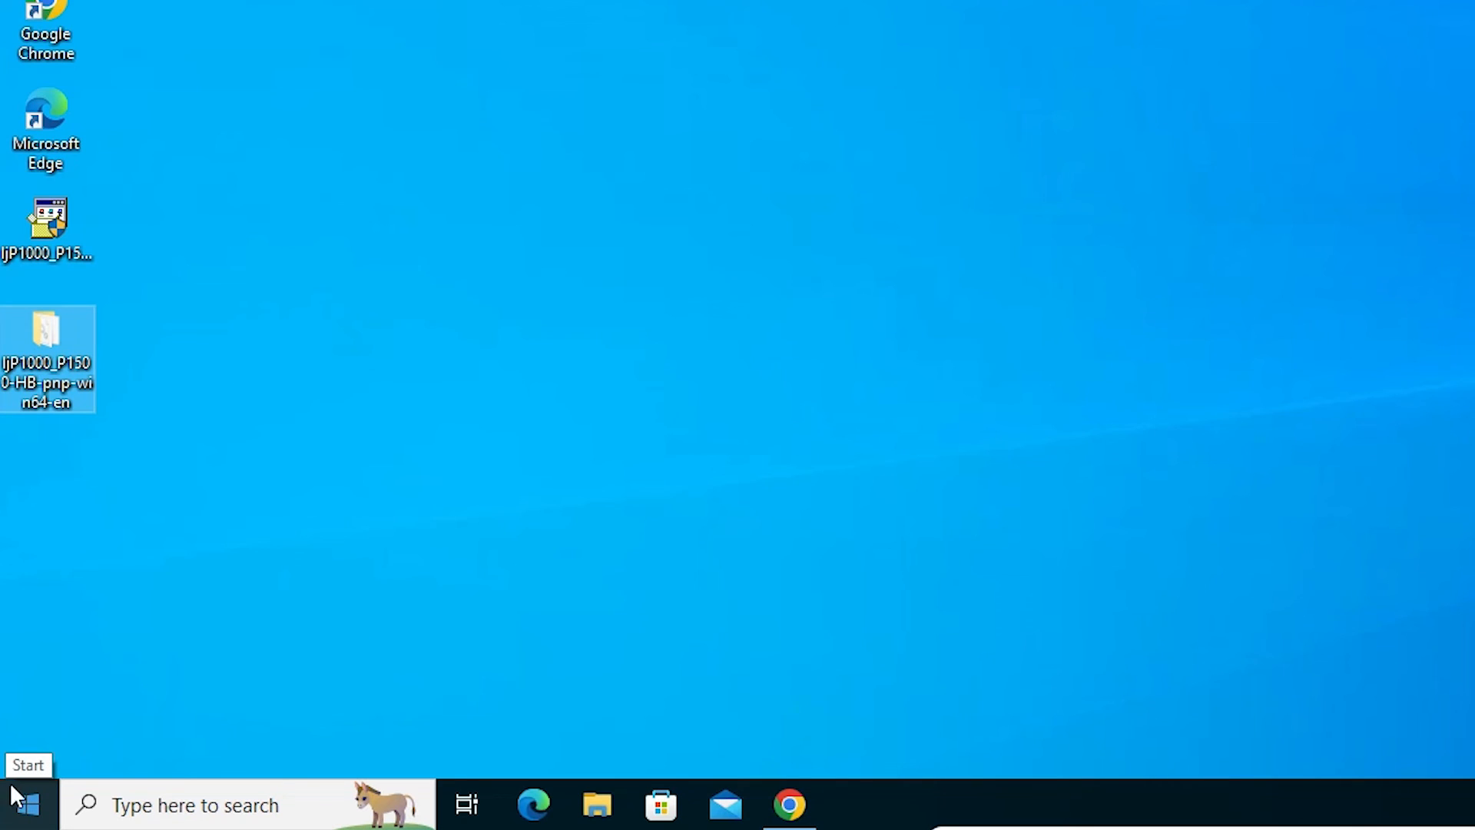
Search 'pr' from Start and open Printers & scanners to confirm HP LaserJet P1505n is listed.
type("p")
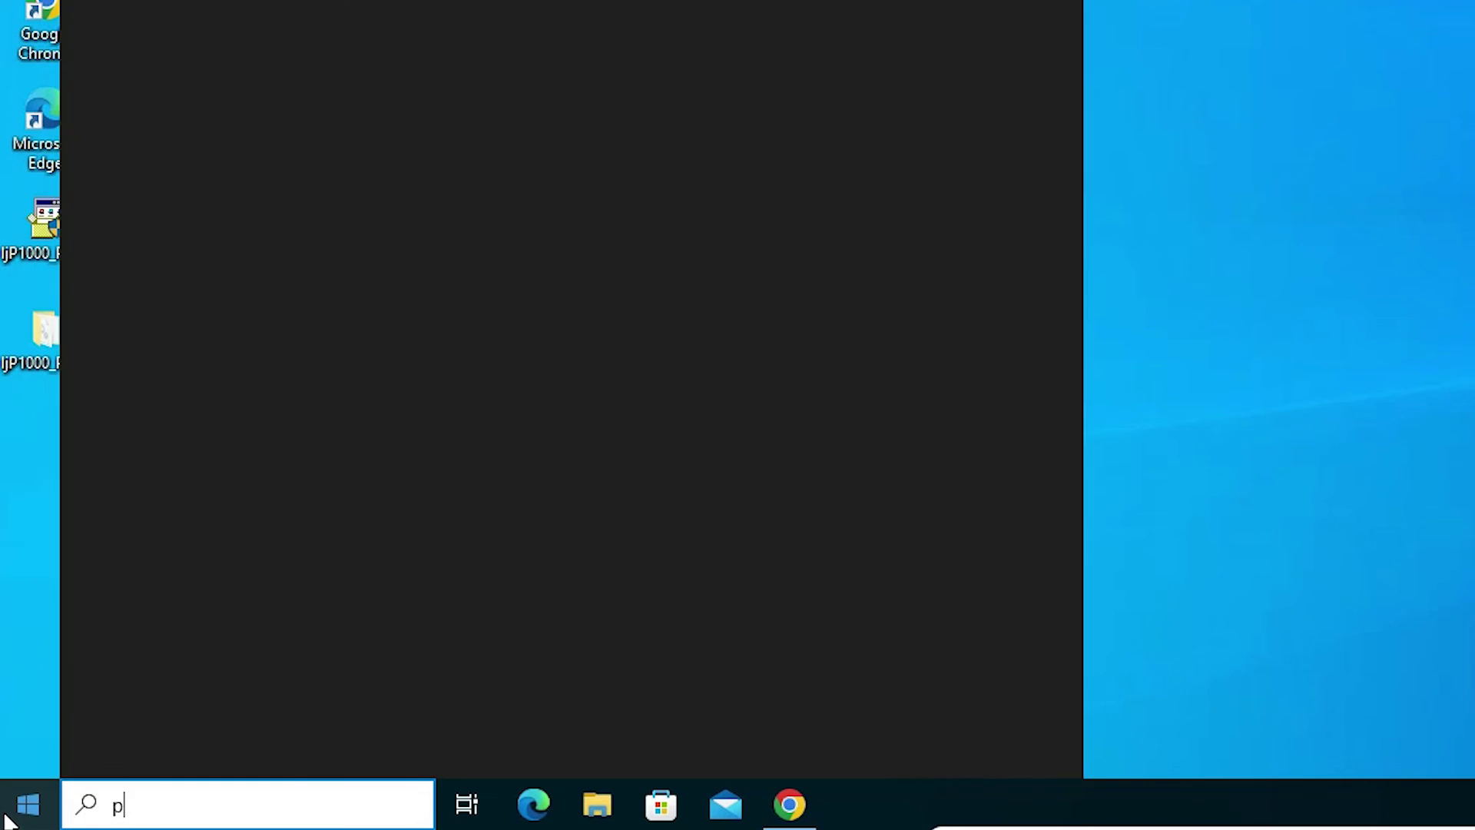
type("r")
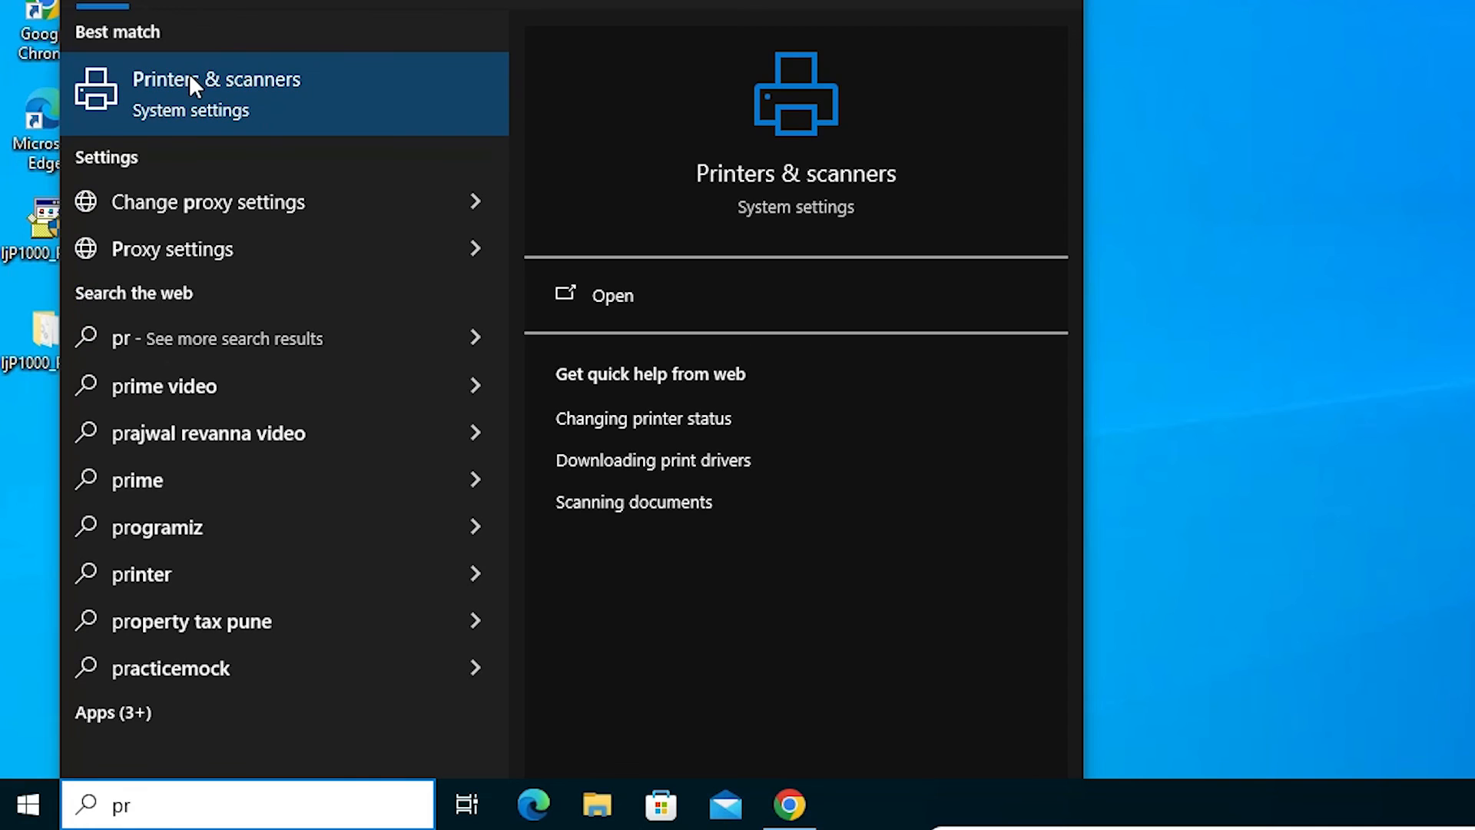
left_click(217, 94)
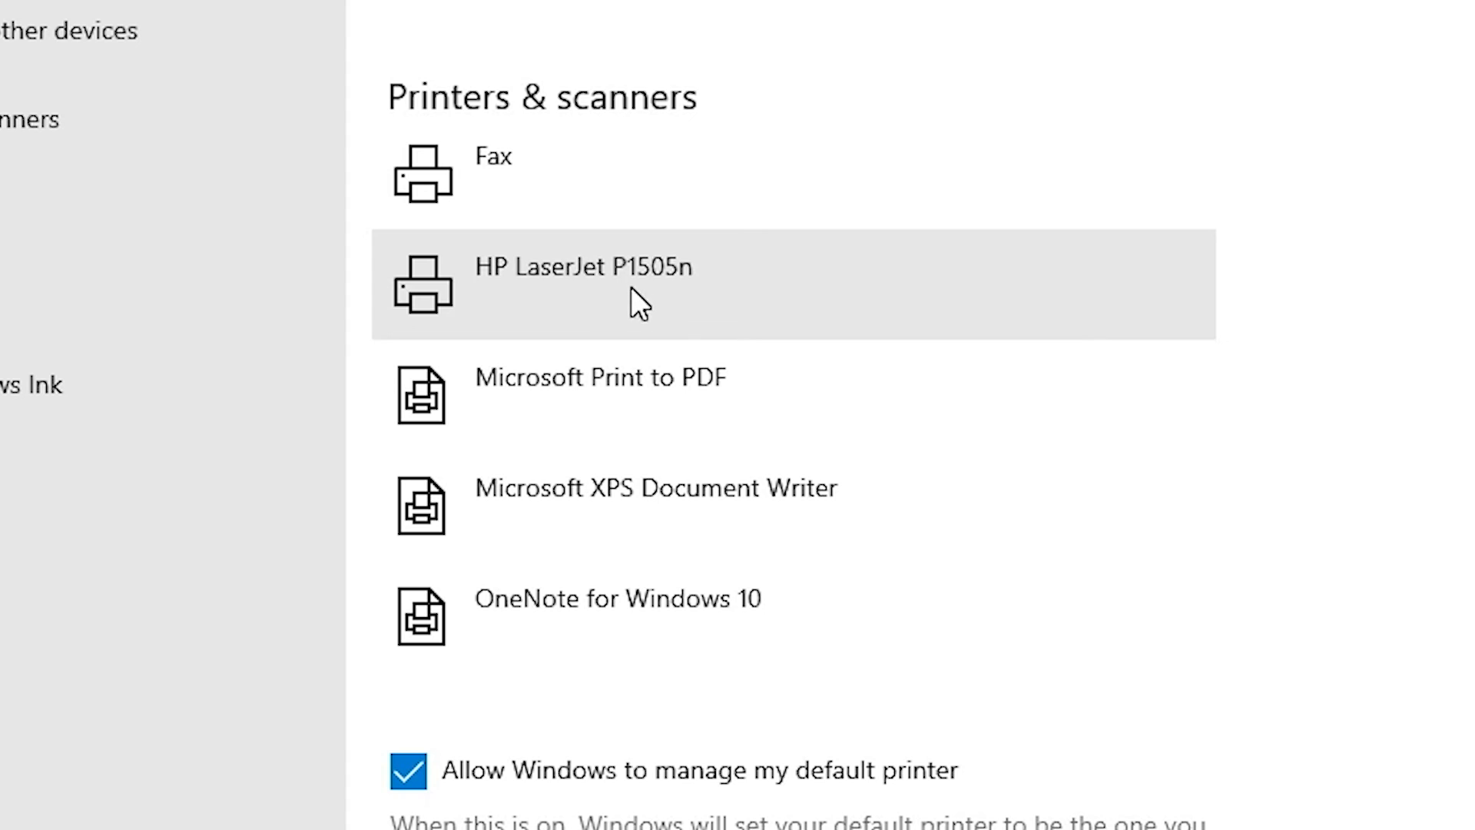
mouse_move(742, 306)
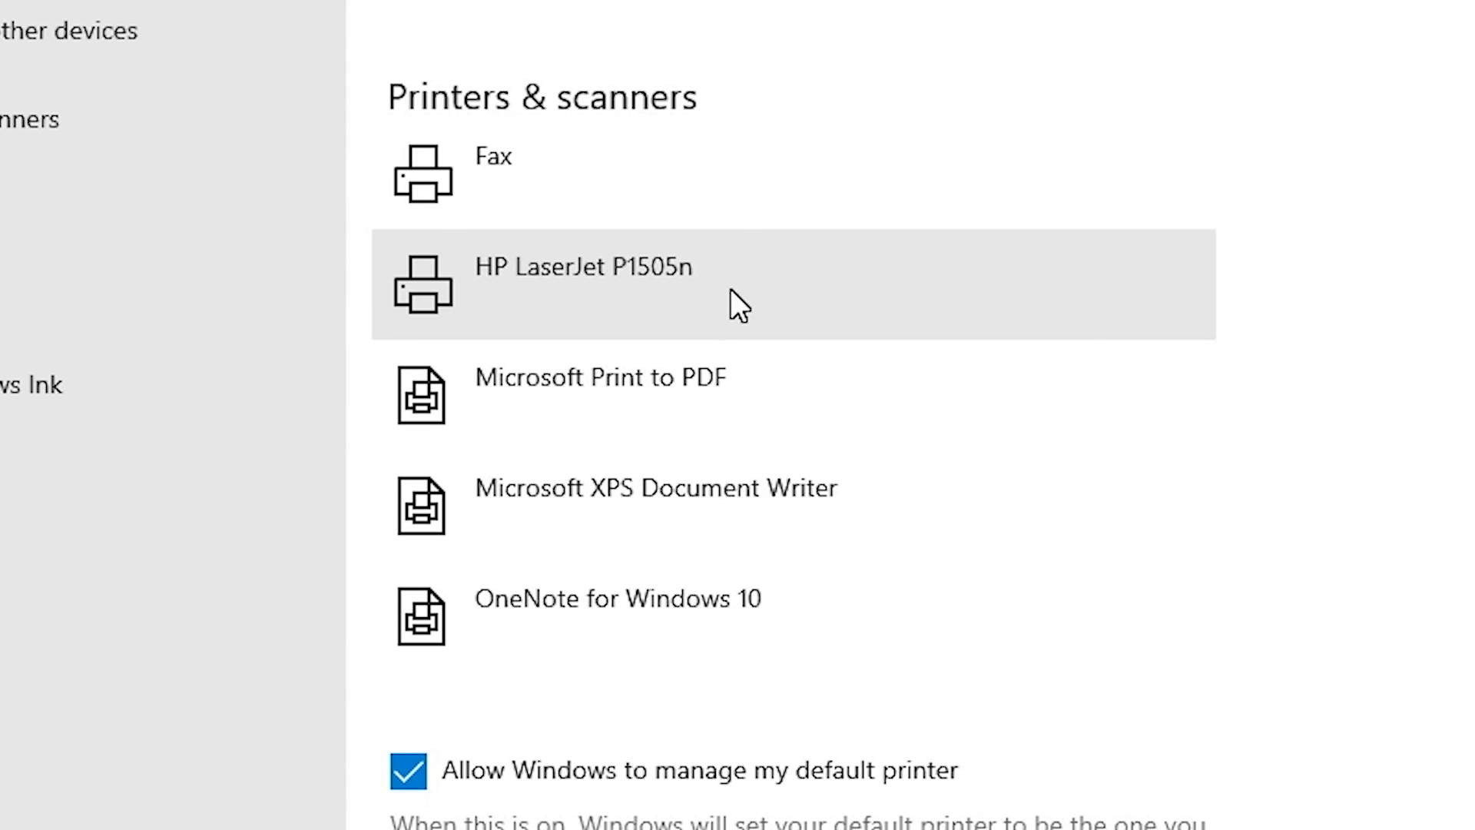